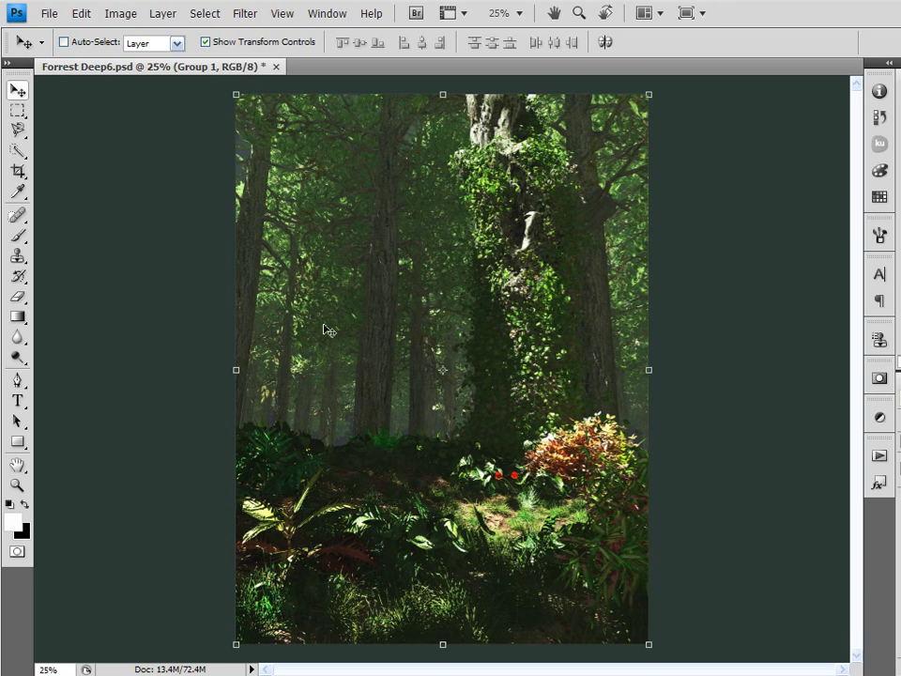
pyautogui.moveTo(102, 312)
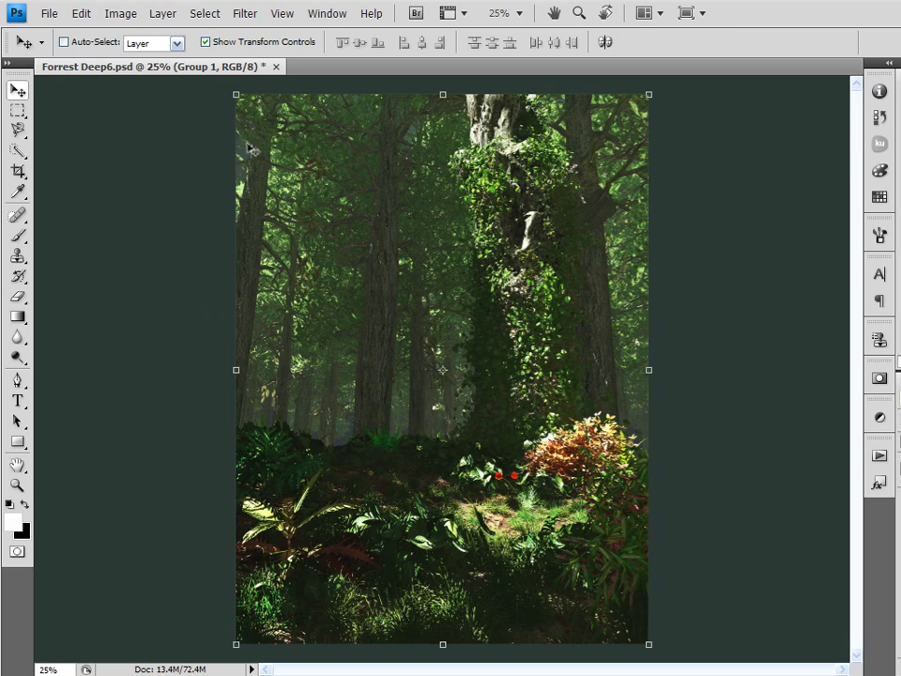
pyautogui.moveTo(189, 298)
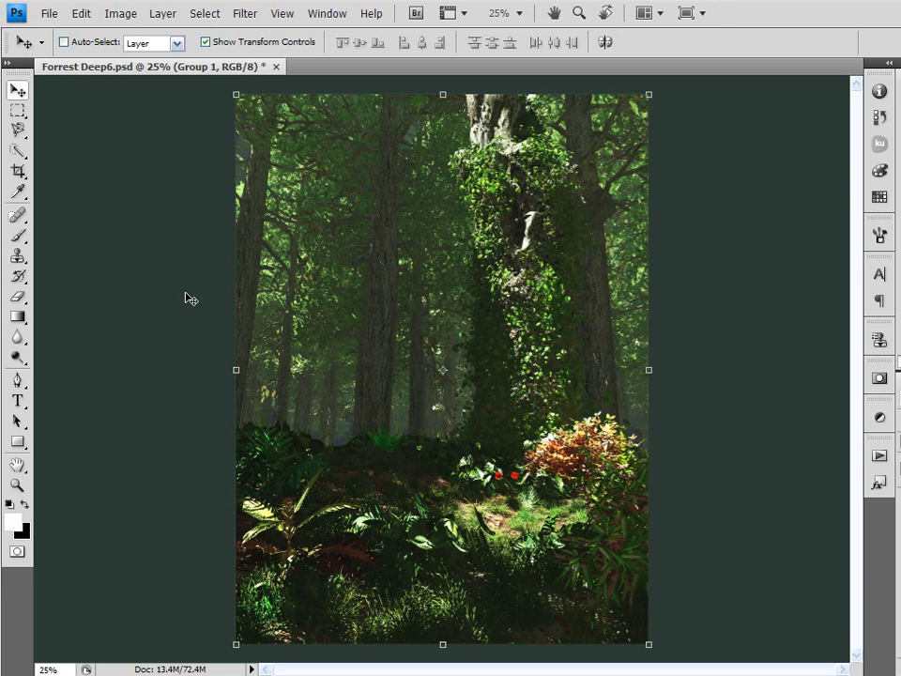
pyautogui.moveTo(218, 103)
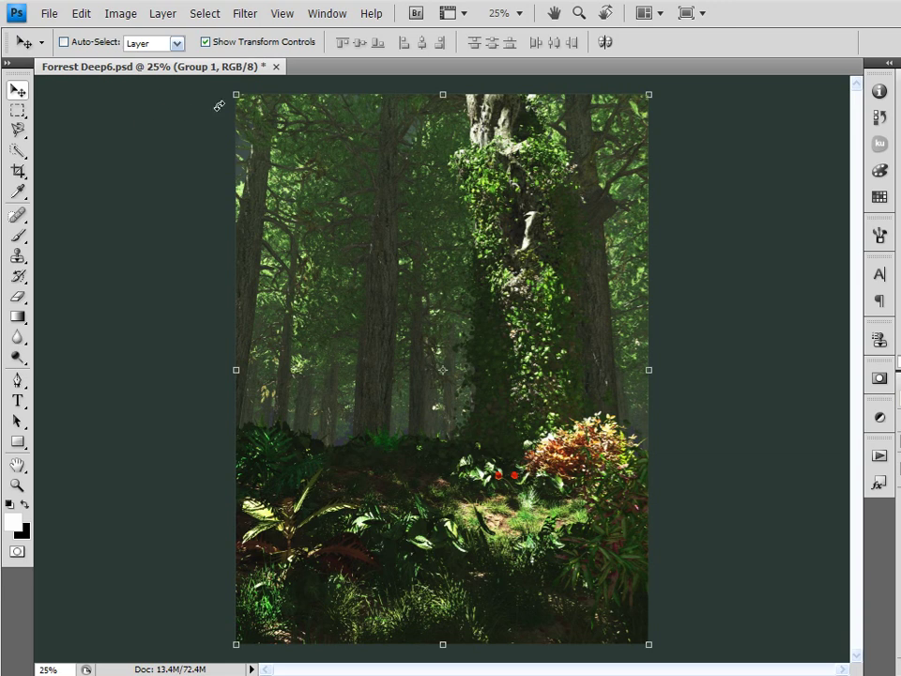
pyautogui.moveTo(545, 94)
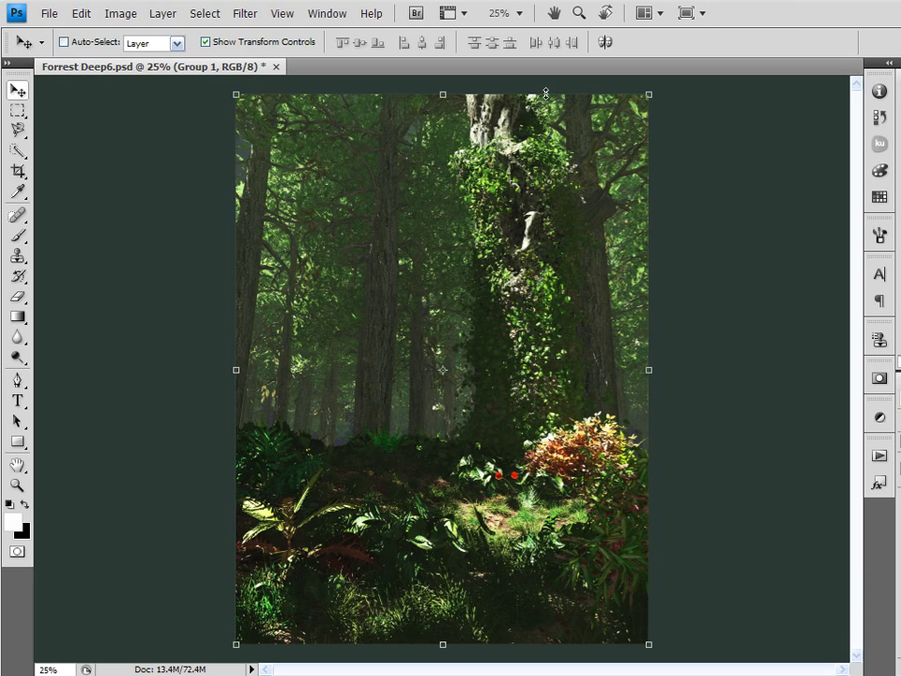
pyautogui.moveTo(173, 251)
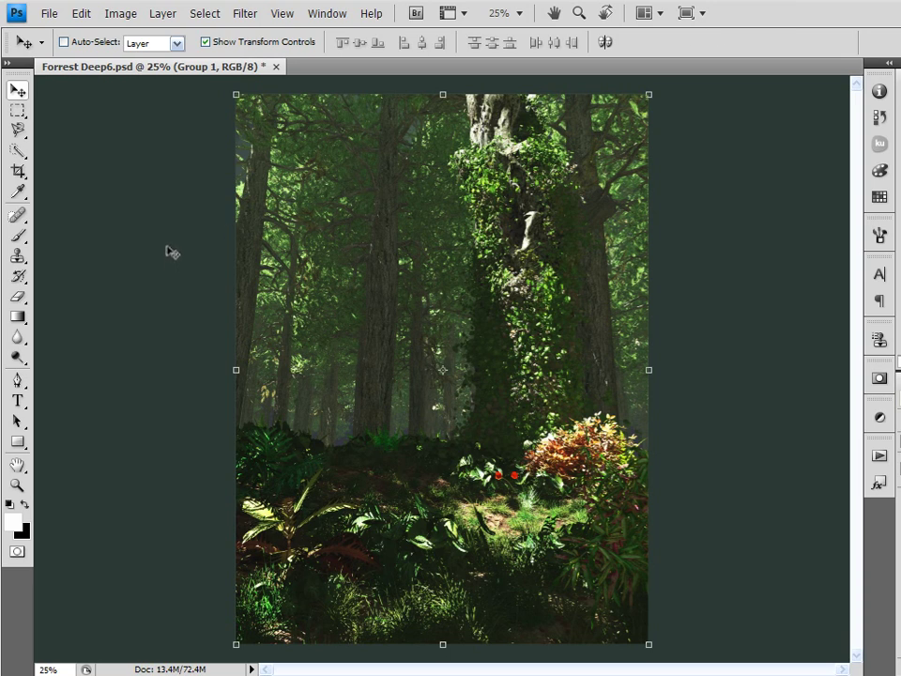
pyautogui.moveTo(126, 268)
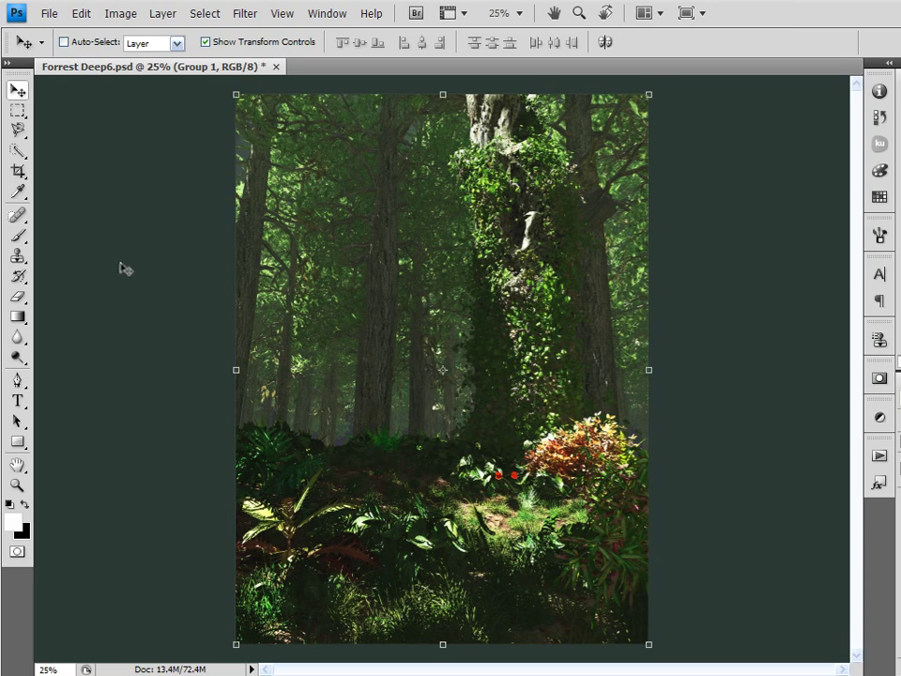
pyautogui.moveTo(135, 247)
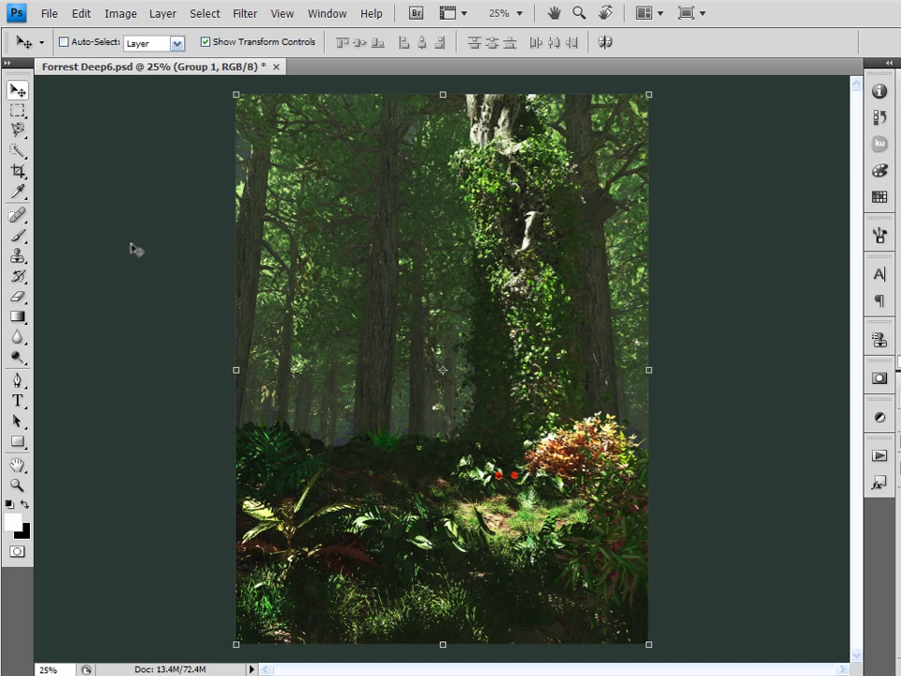
pyautogui.moveTo(253, 98)
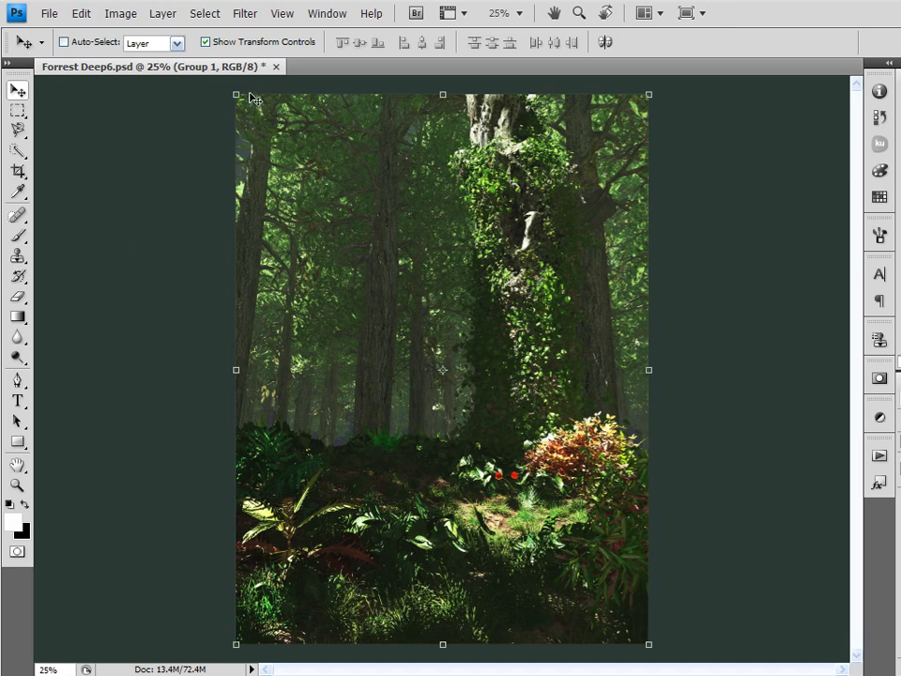
pyautogui.moveTo(233, 143)
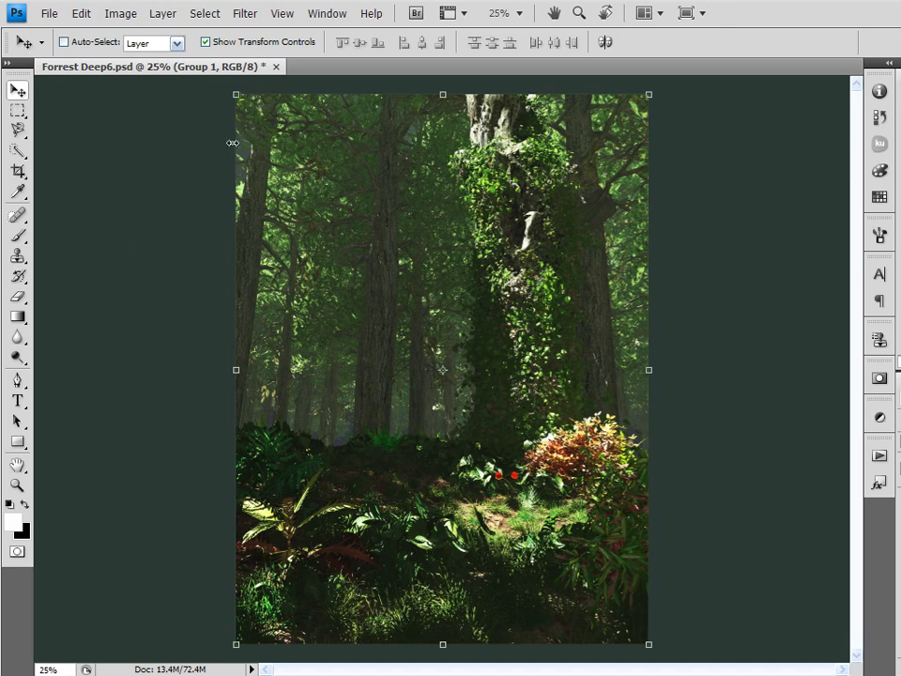
pyautogui.moveTo(286, 195)
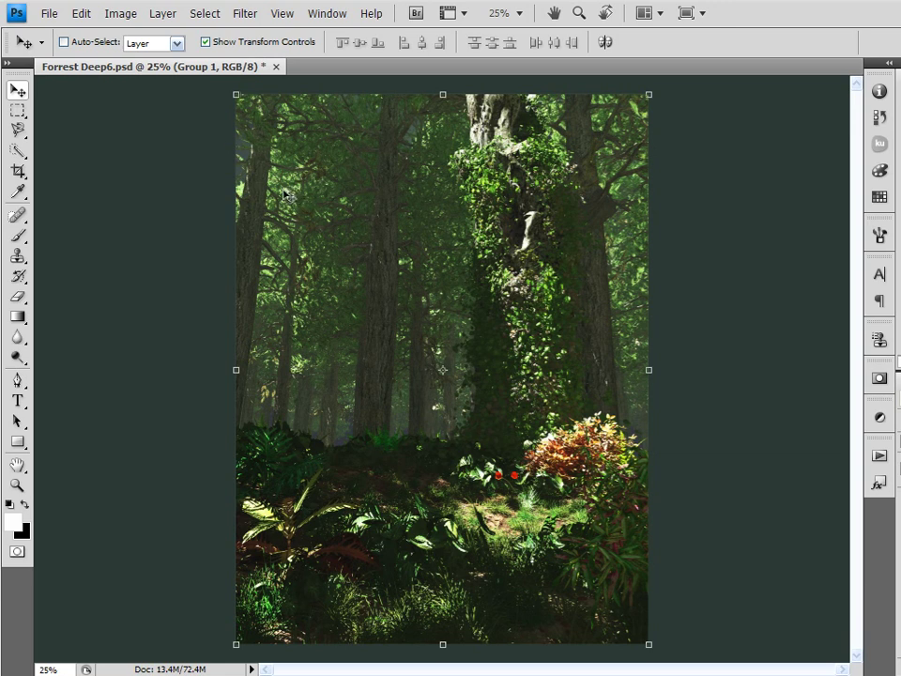
pyautogui.moveTo(142, 319)
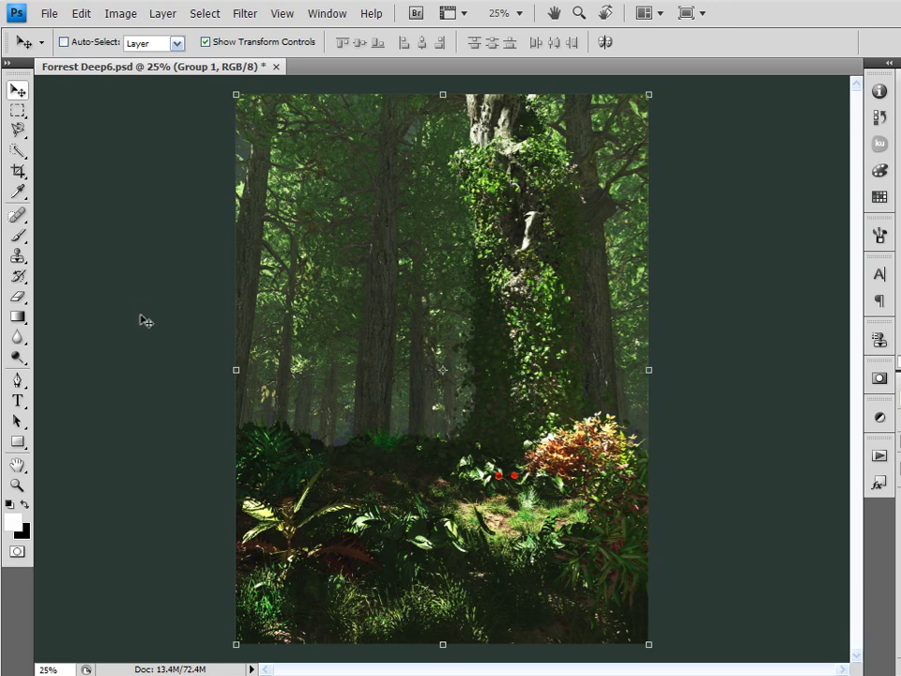
pyautogui.moveTo(123, 372)
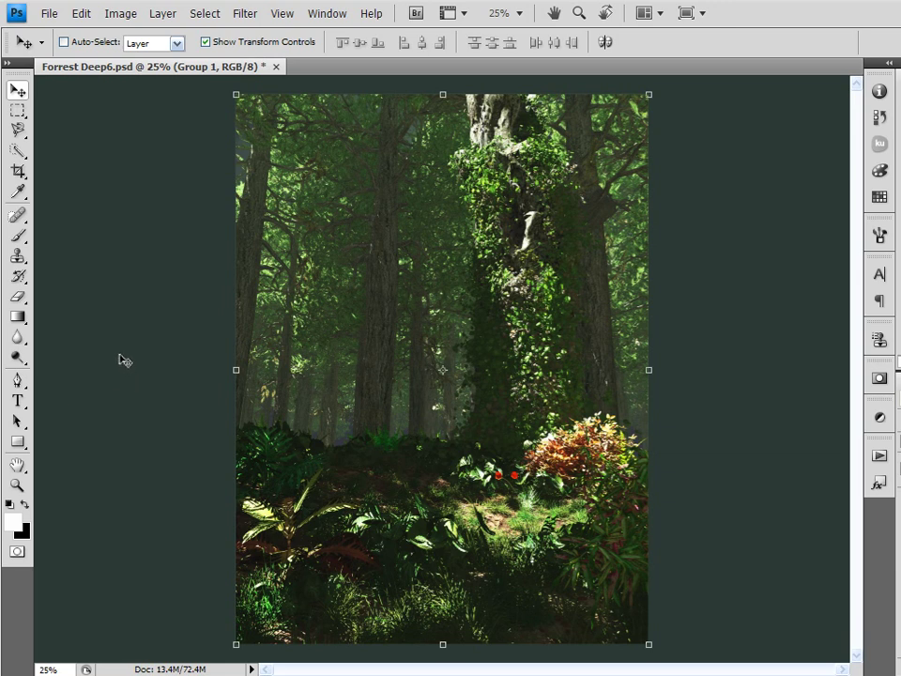
pyautogui.moveTo(124, 357)
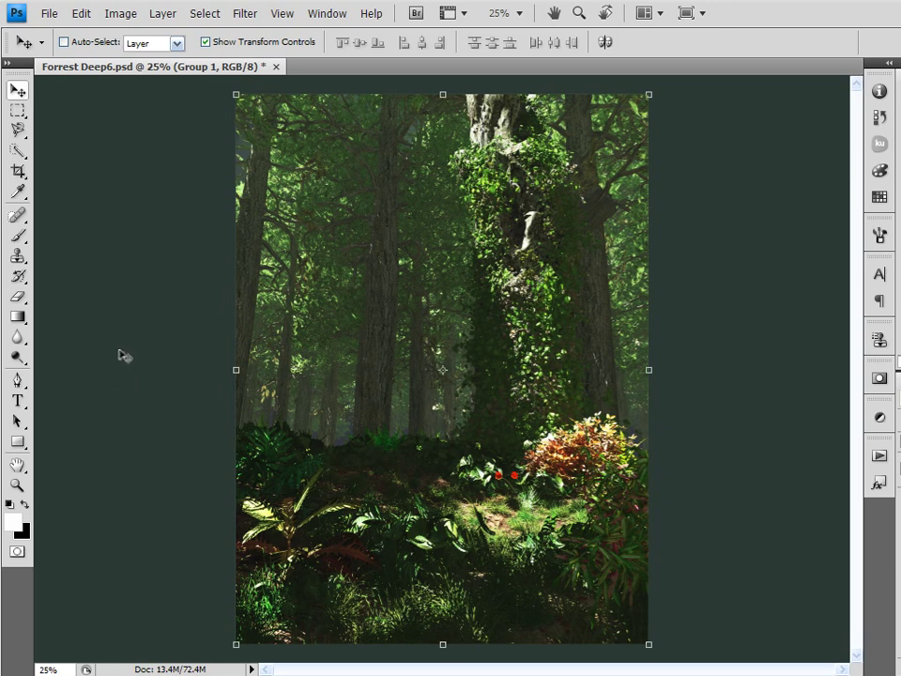
pyautogui.moveTo(131, 359)
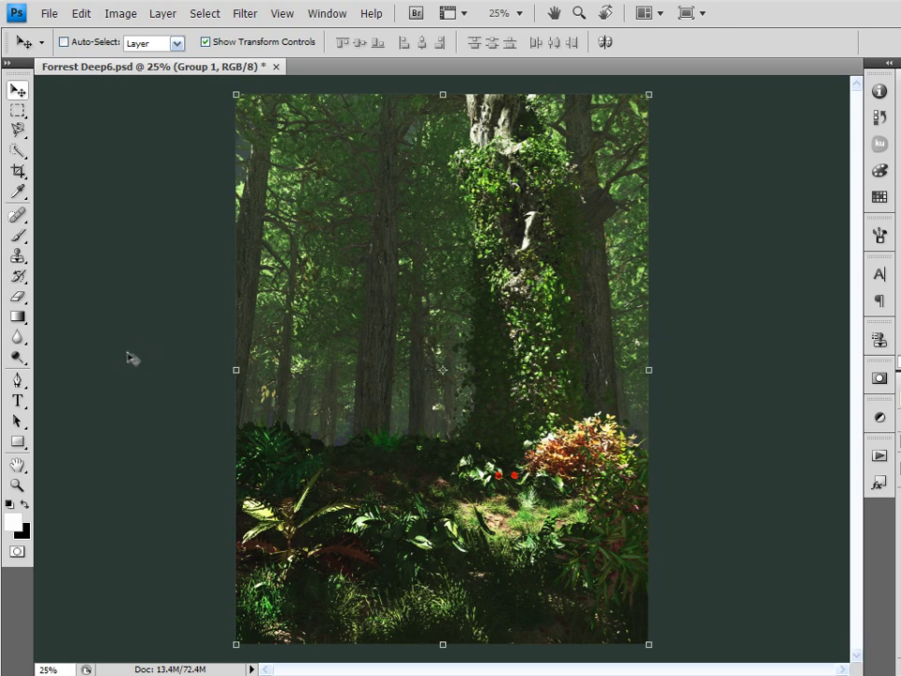
pyautogui.moveTo(131, 359)
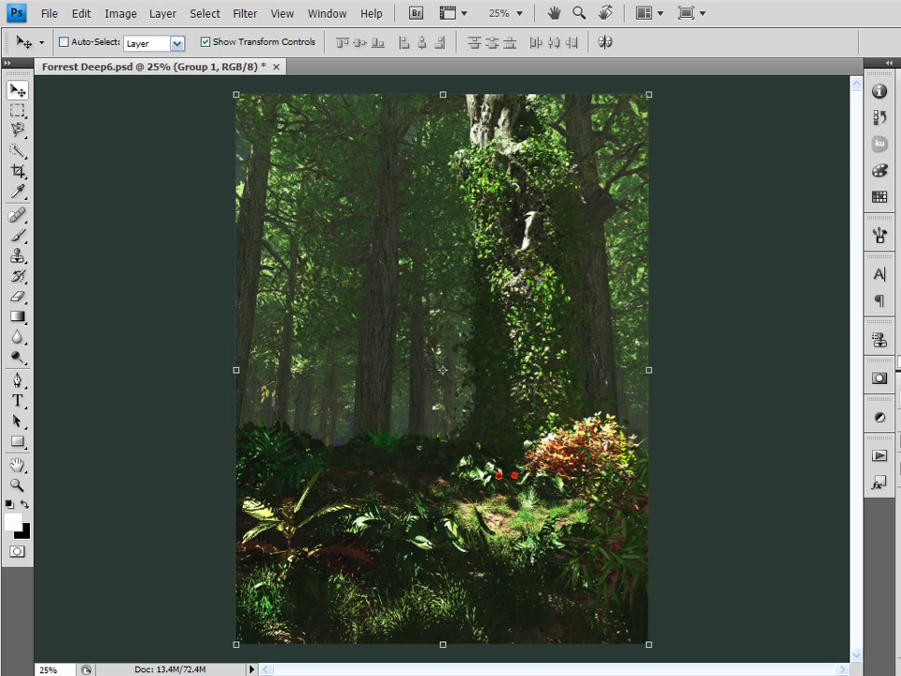
pyautogui.moveTo(292, 137)
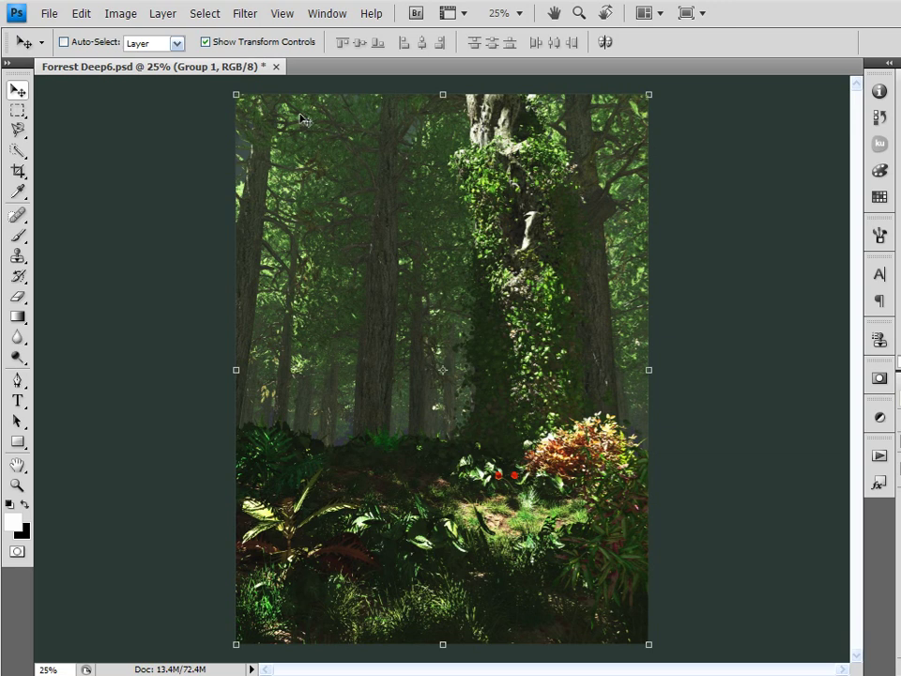
pyautogui.moveTo(409, 220)
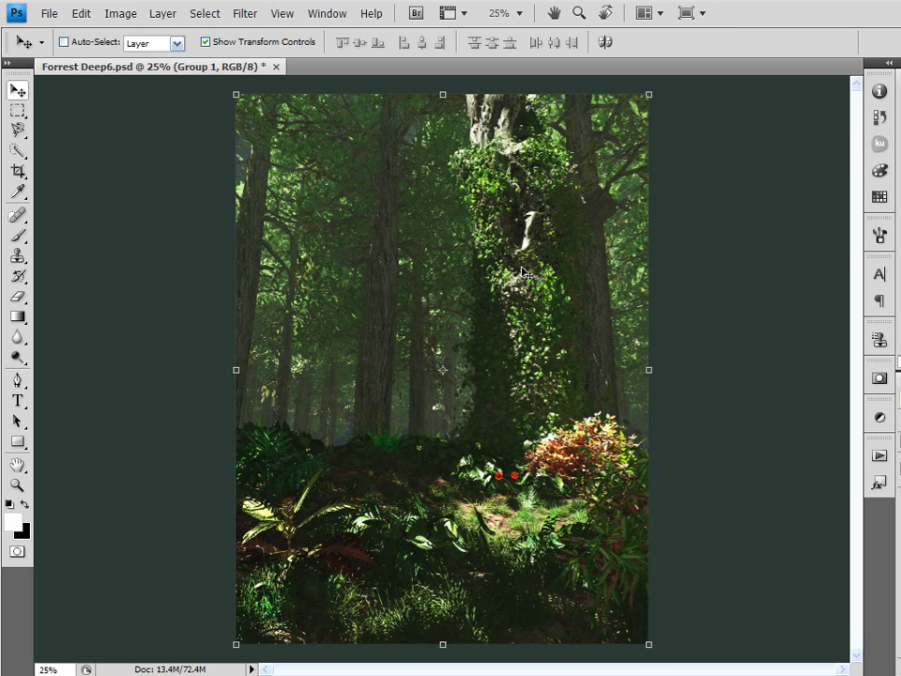
pyautogui.moveTo(561, 477)
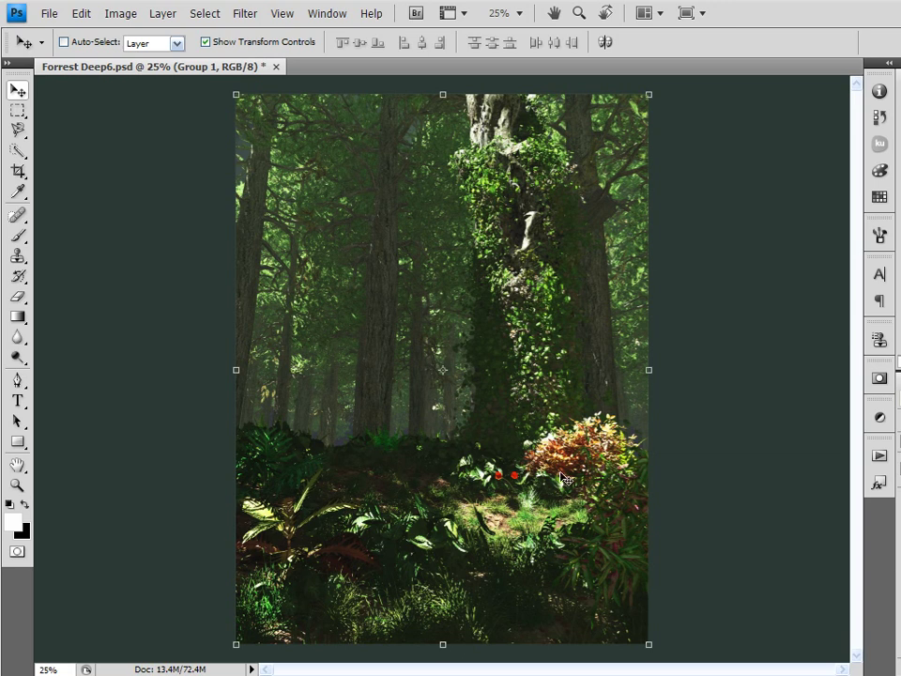
pyautogui.moveTo(476, 574)
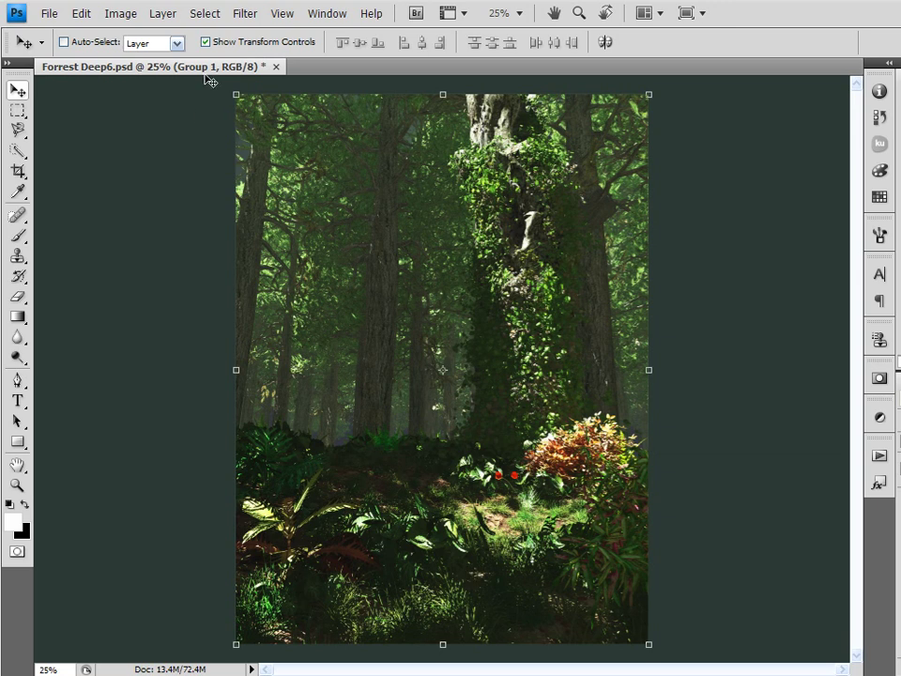
pyautogui.moveTo(496, 364)
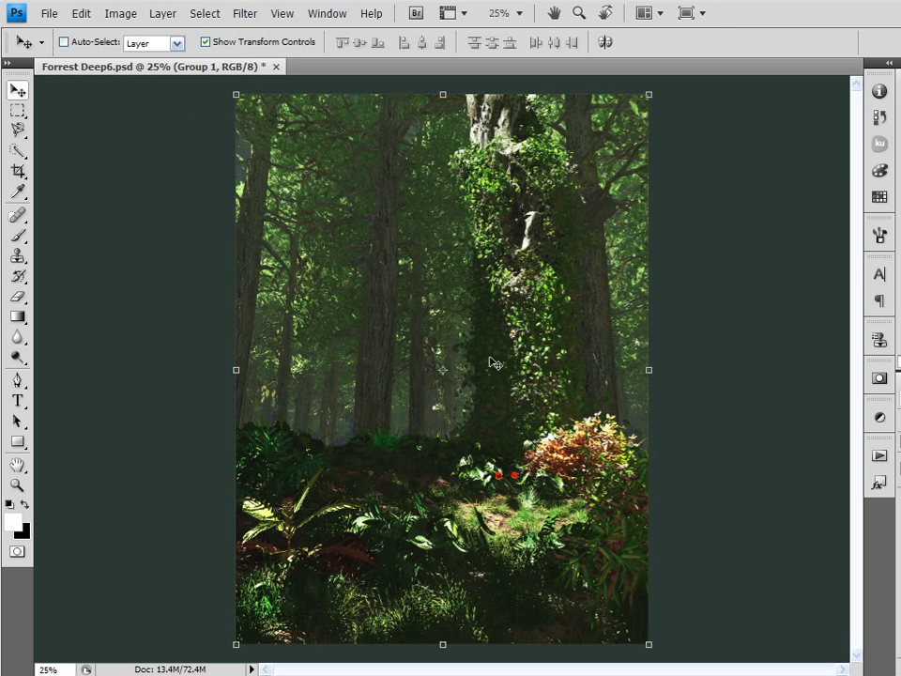
pyautogui.moveTo(242, 218)
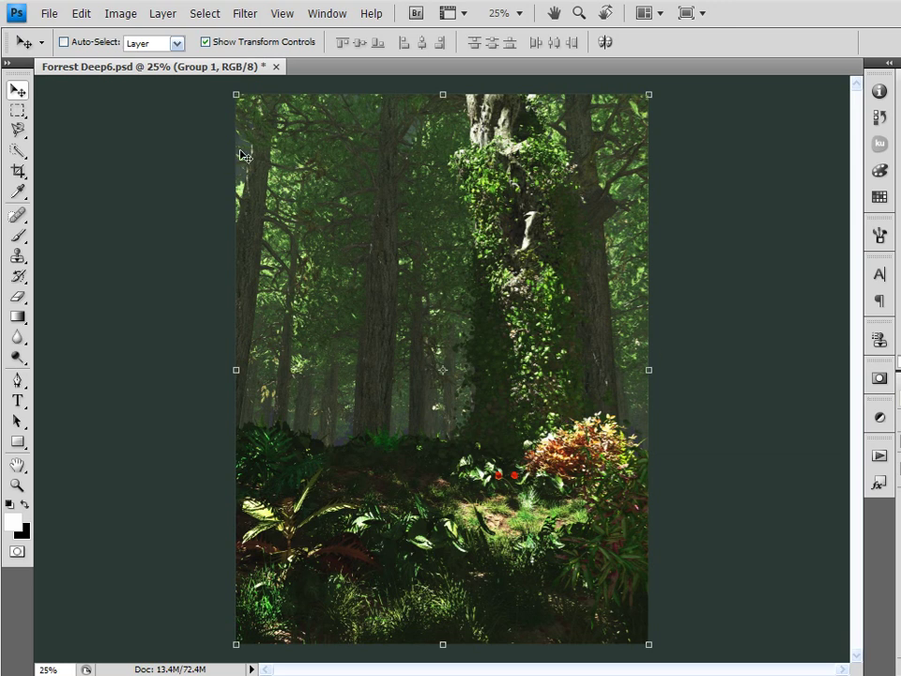
pyautogui.moveTo(236, 154)
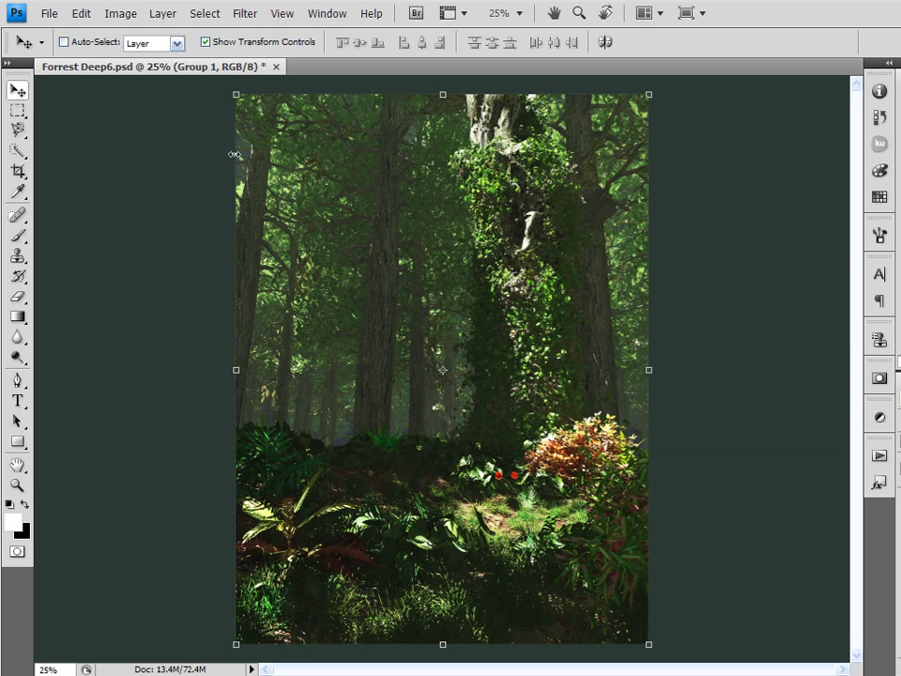
pyautogui.moveTo(664, 186)
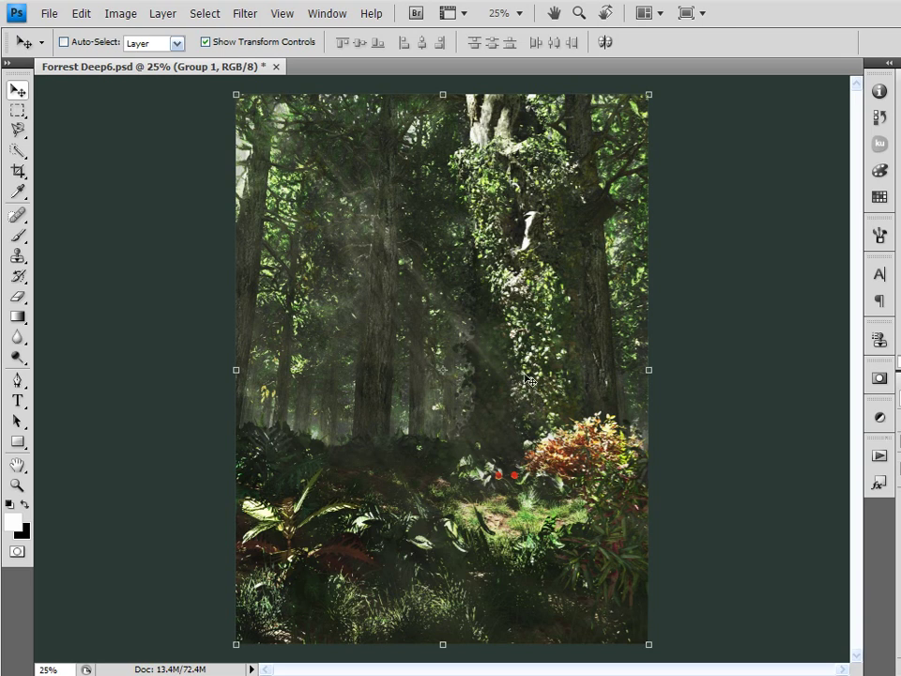
pyautogui.moveTo(529, 327)
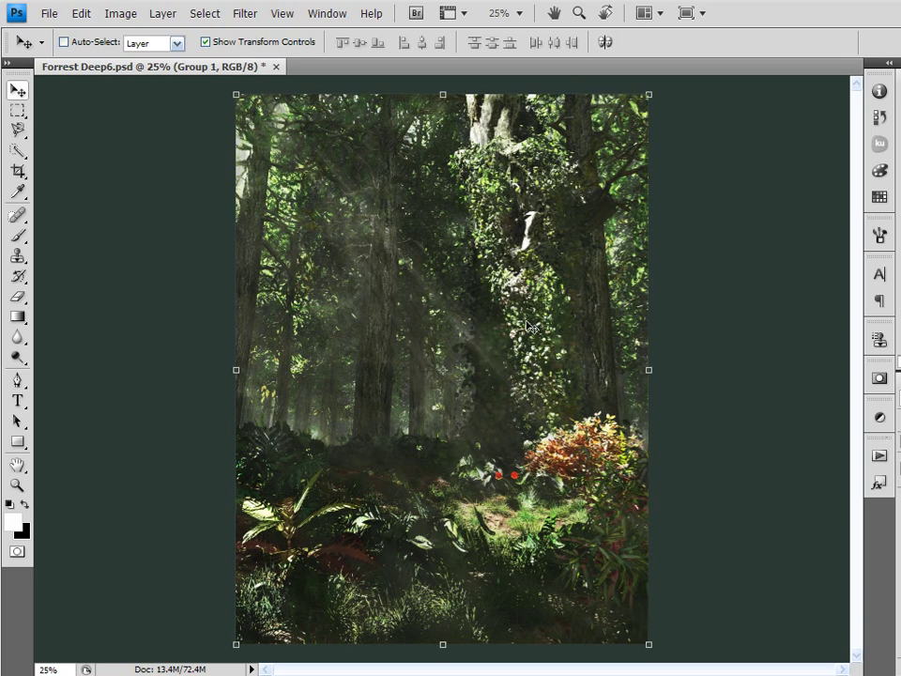
pyautogui.moveTo(376, 188)
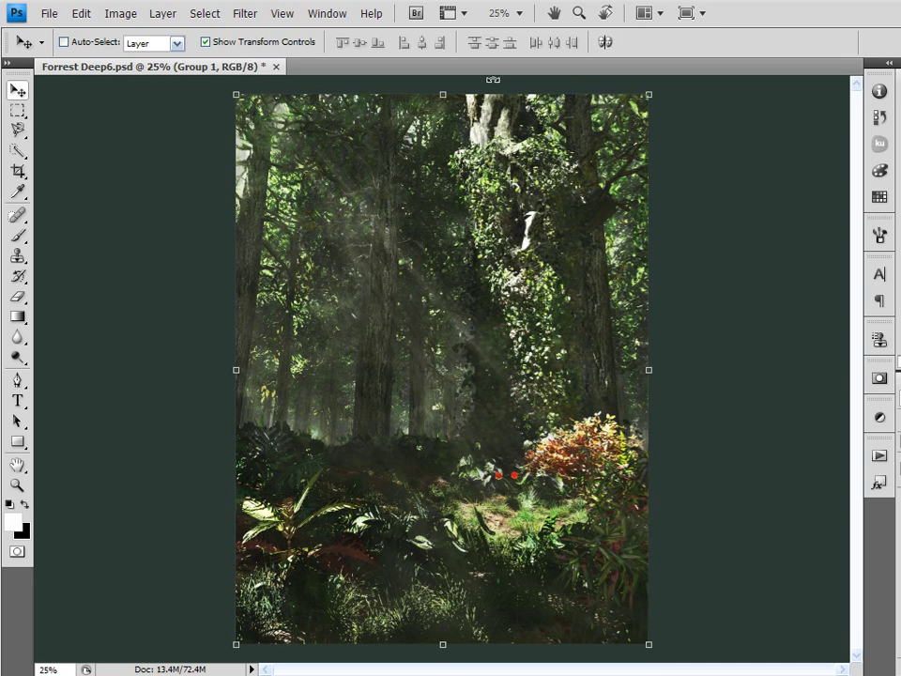
pyautogui.moveTo(447, 259)
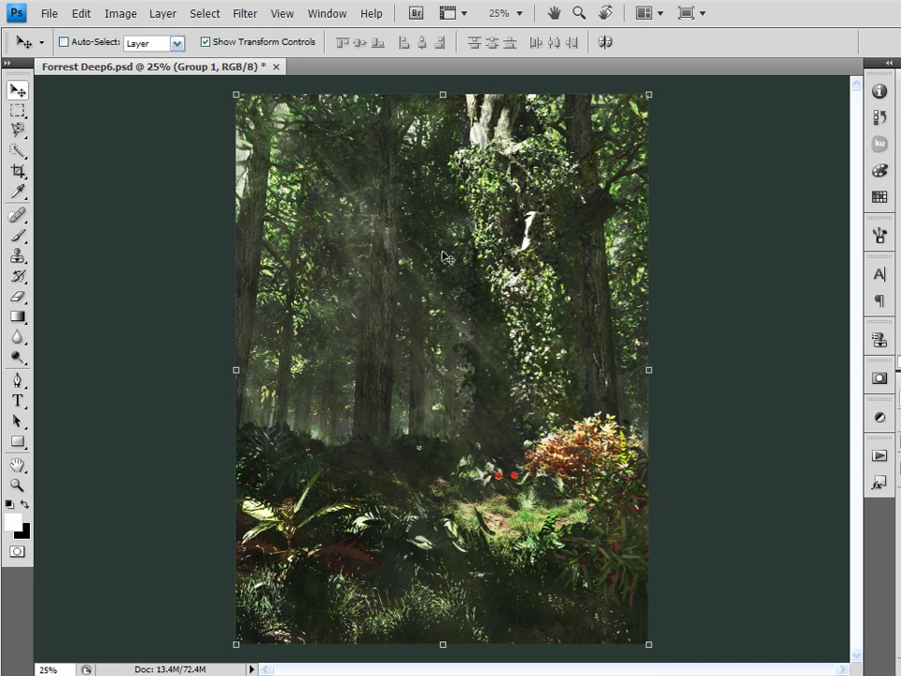
pyautogui.moveTo(406, 236)
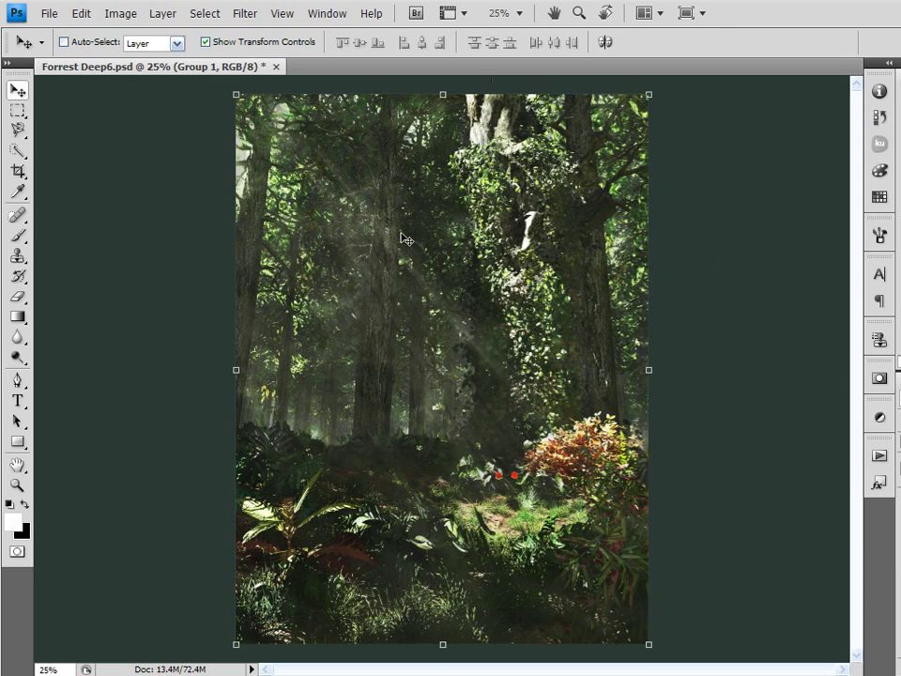
pyautogui.moveTo(413, 255)
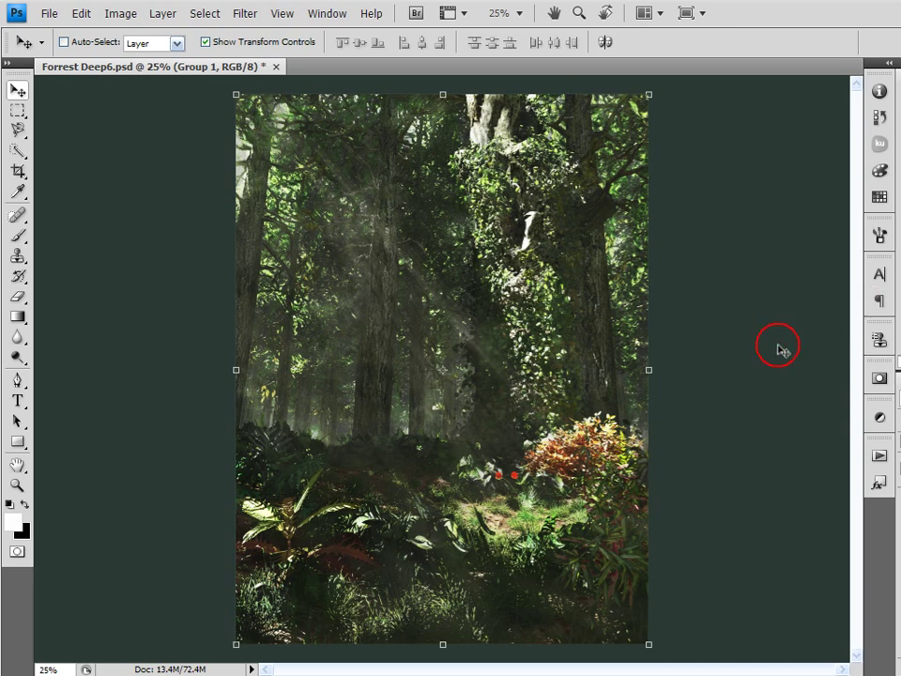
pyautogui.moveTo(755, 334)
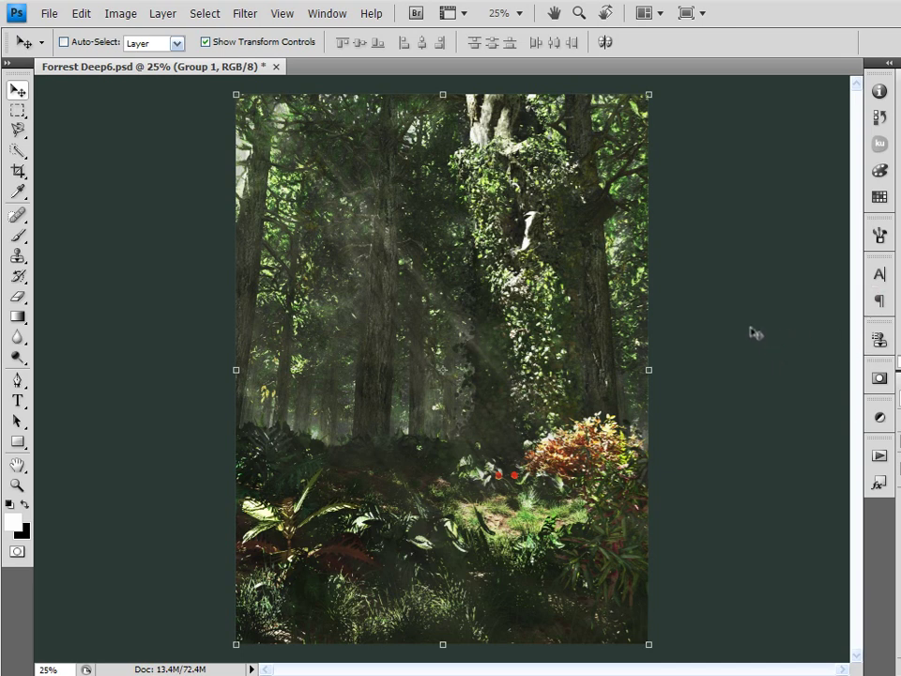
pyautogui.moveTo(743, 322)
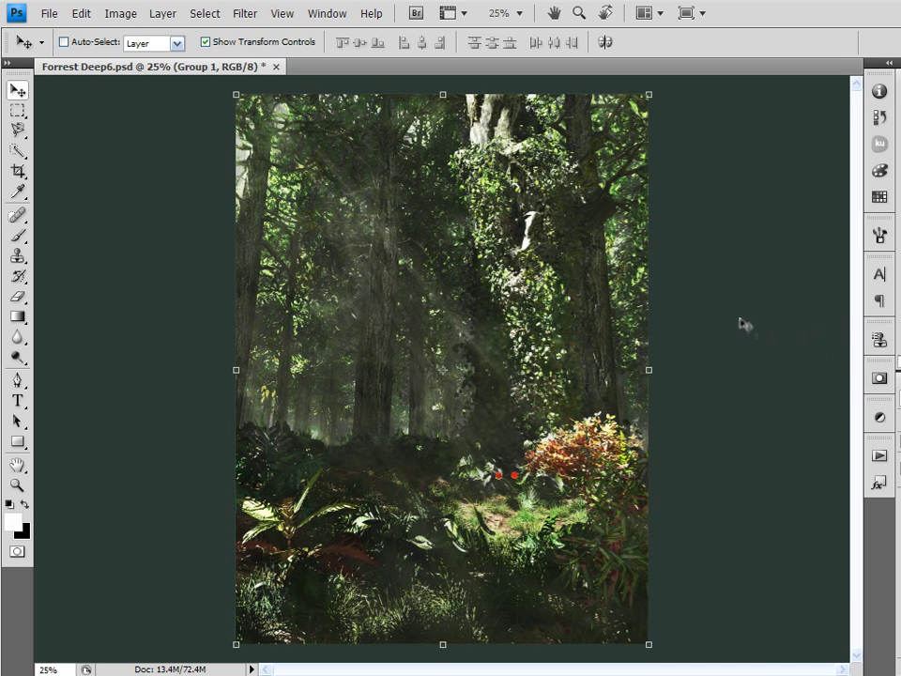
pyautogui.moveTo(376, 131)
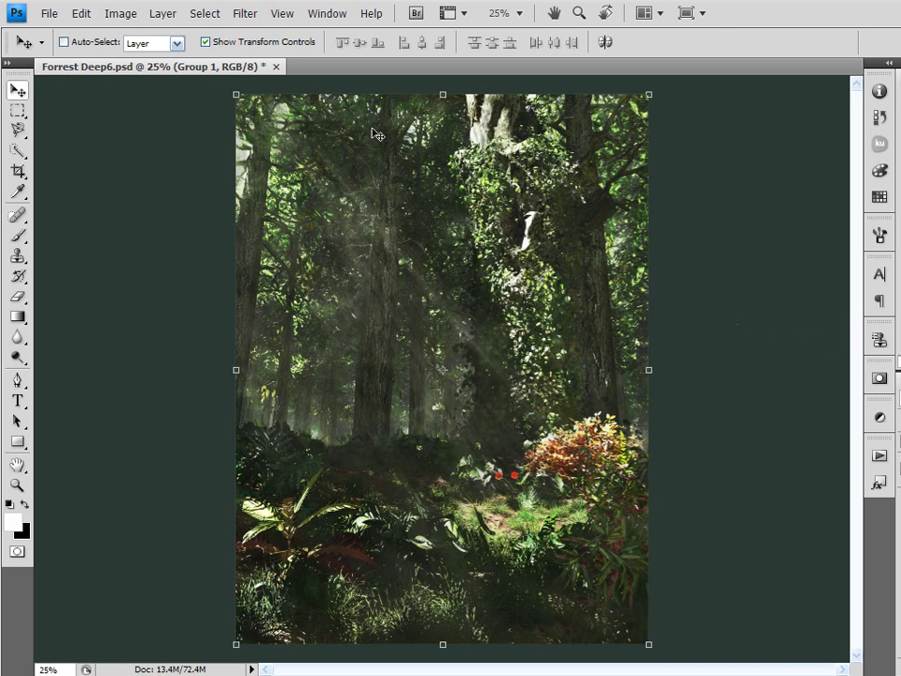
pyautogui.moveTo(310, 176)
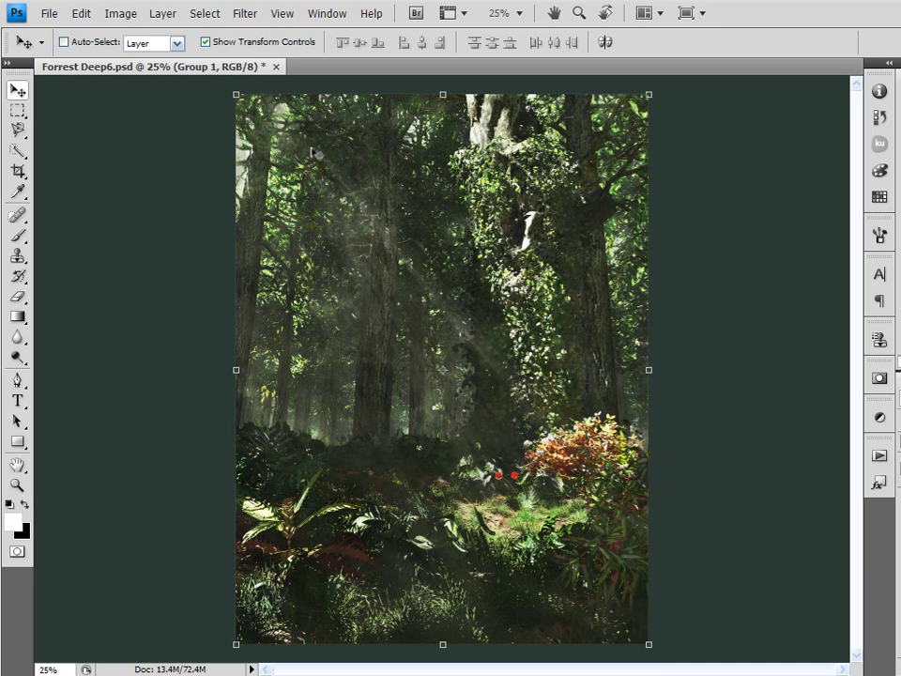
pyautogui.moveTo(304, 135)
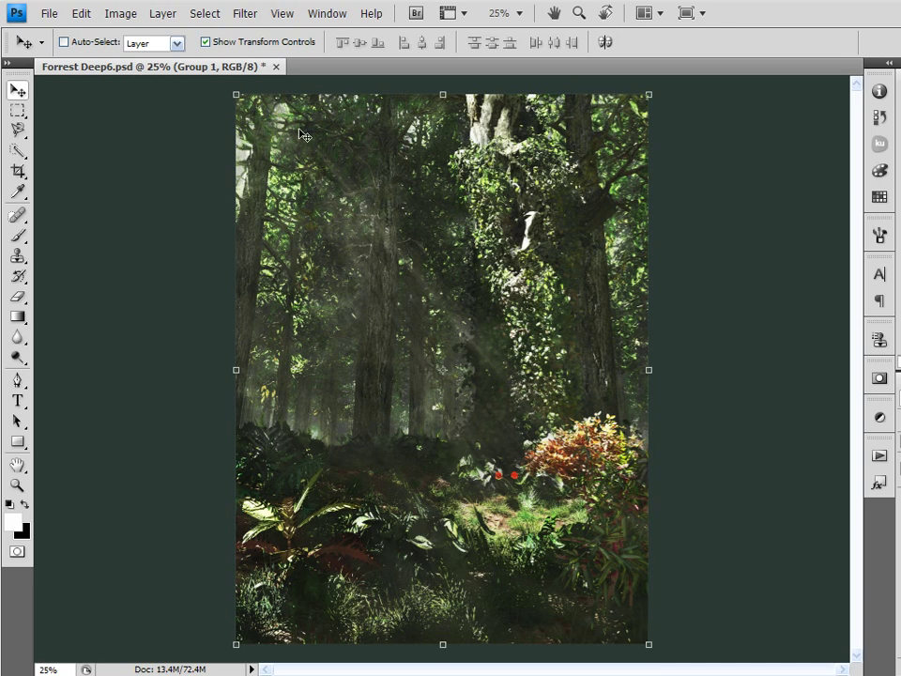
pyautogui.moveTo(439, 236)
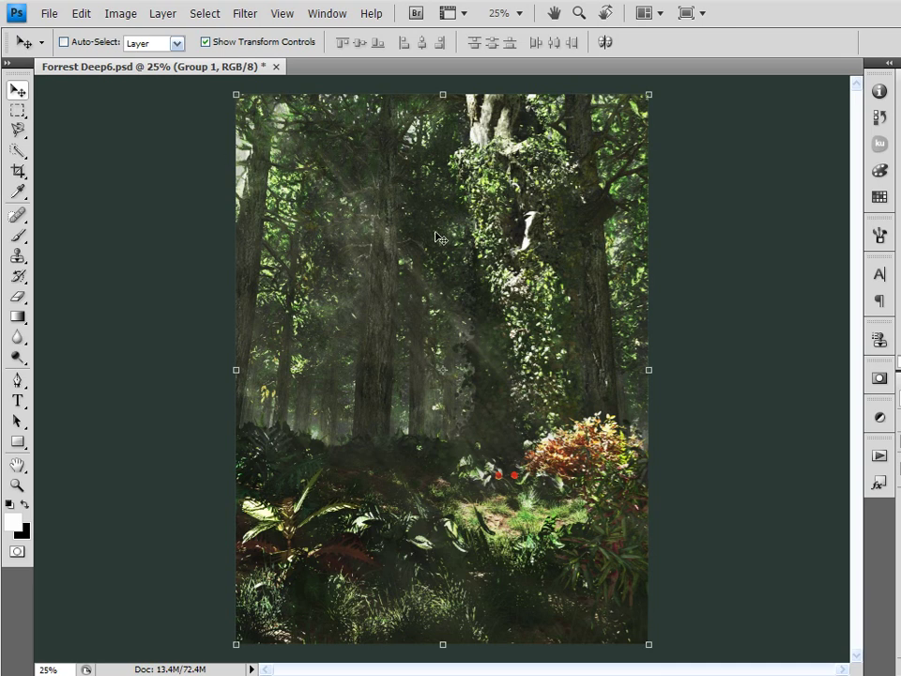
pyautogui.moveTo(312, 195)
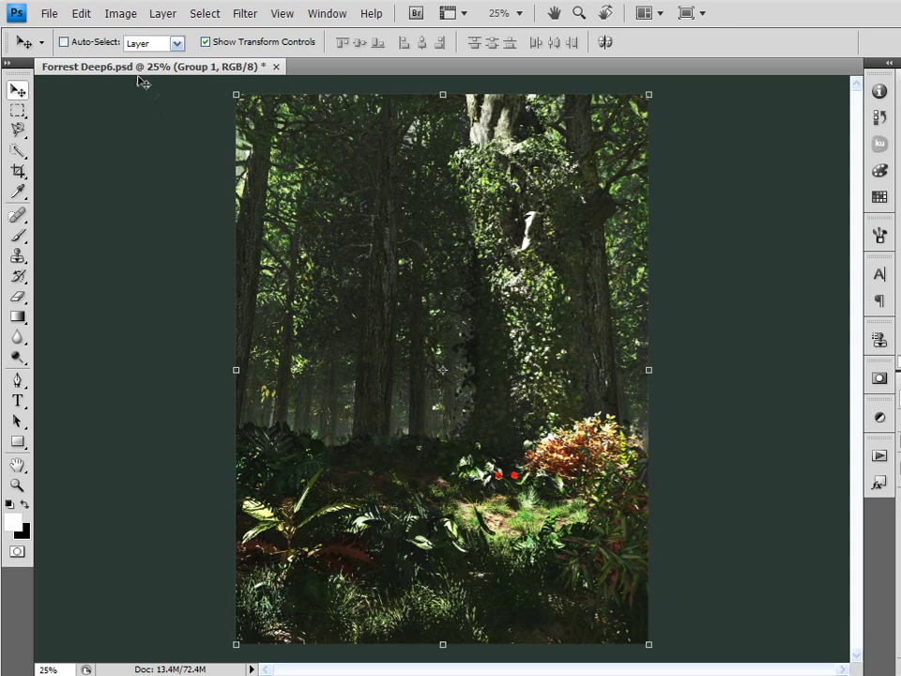
pyautogui.moveTo(135, 112)
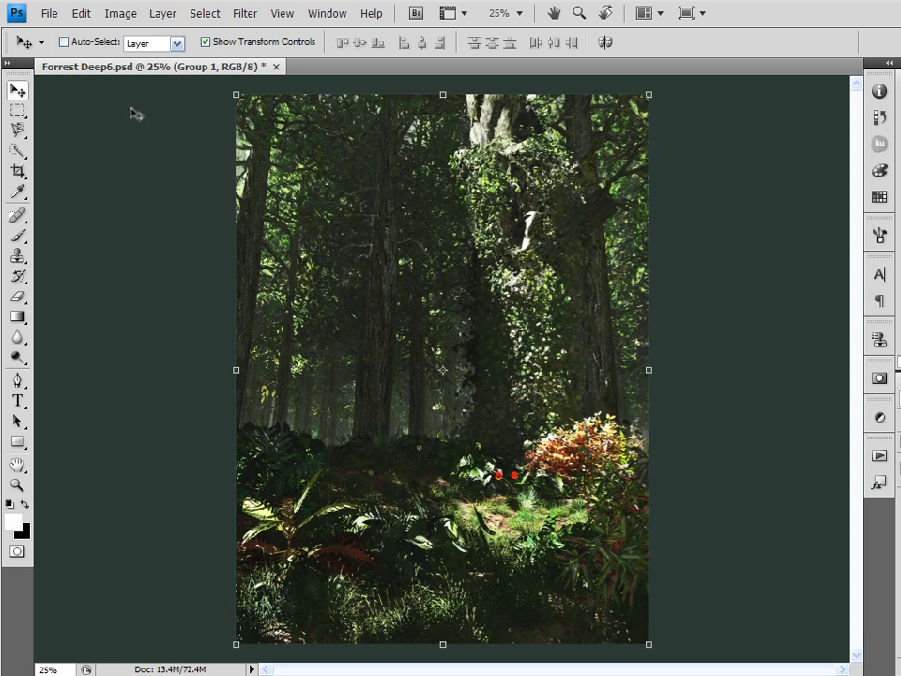
pyautogui.moveTo(141, 127)
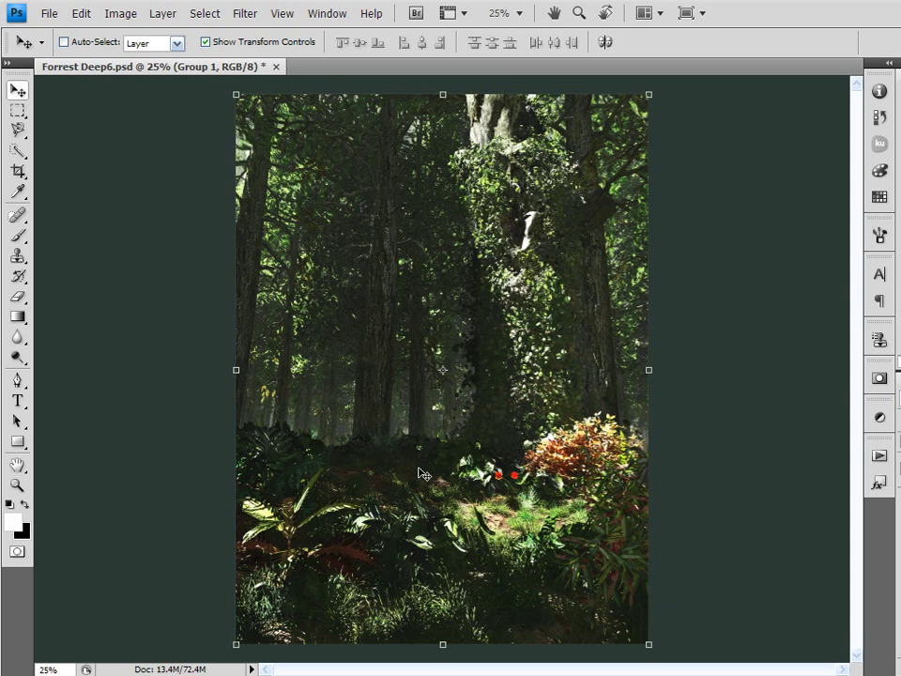
pyautogui.moveTo(578, 492)
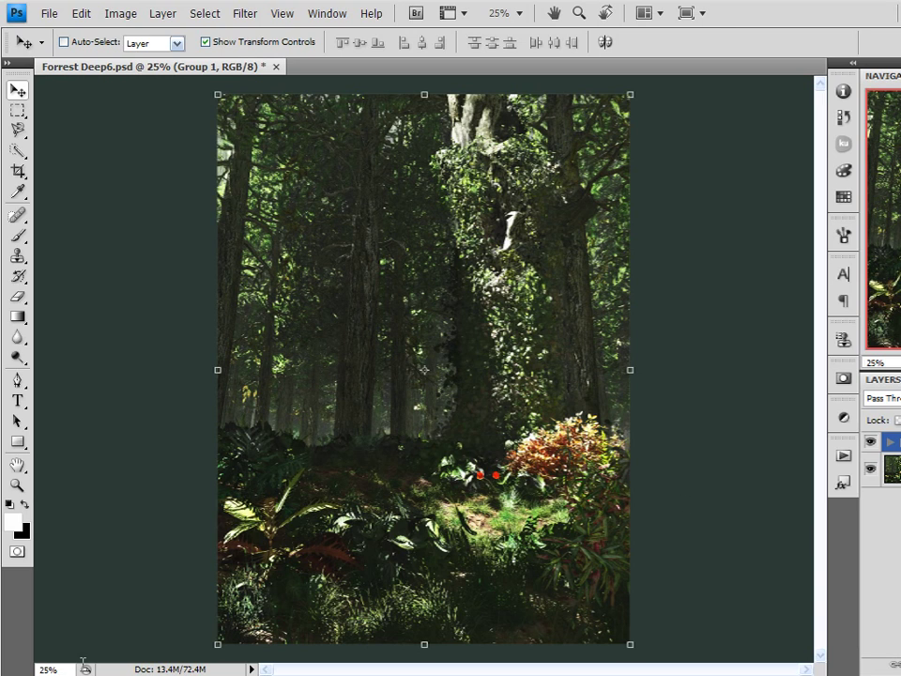
pyautogui.moveTo(873, 522)
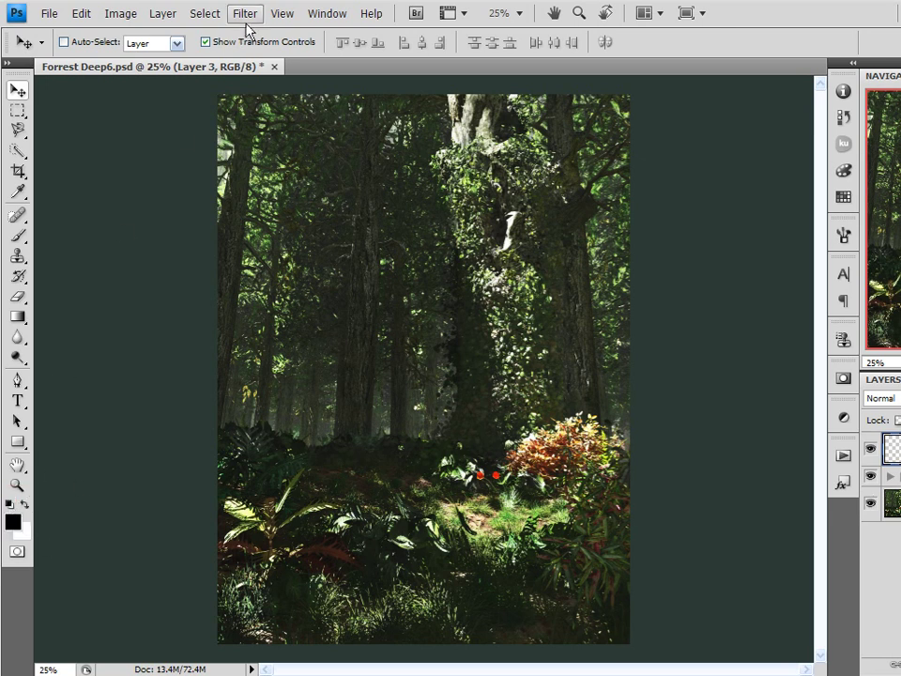
# - Render Clouds on the new layer, then Difference Clouds for a dark veined texture
pyautogui.click(244, 13)
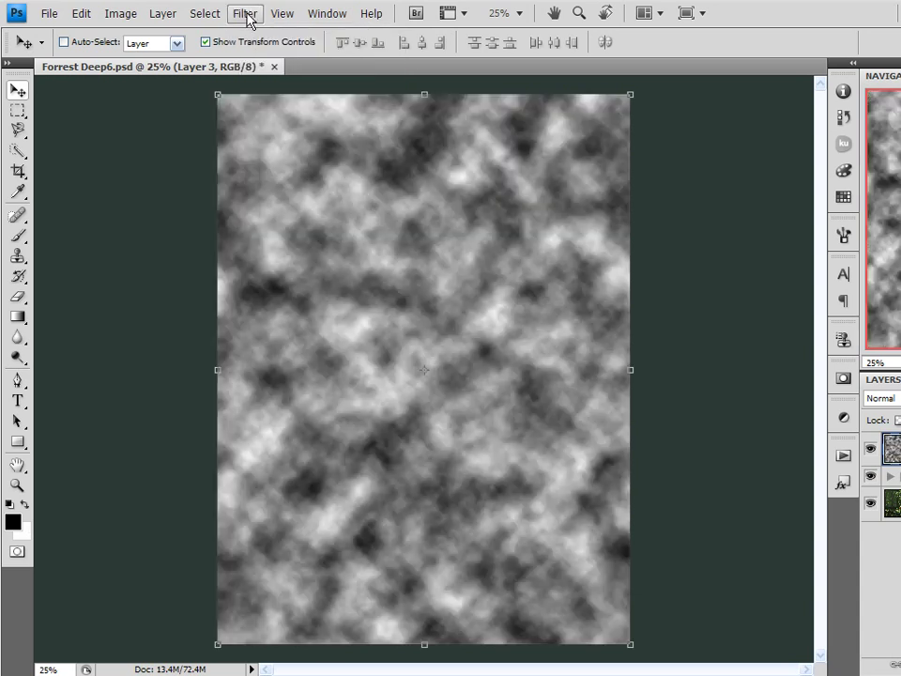
pyautogui.click(244, 13)
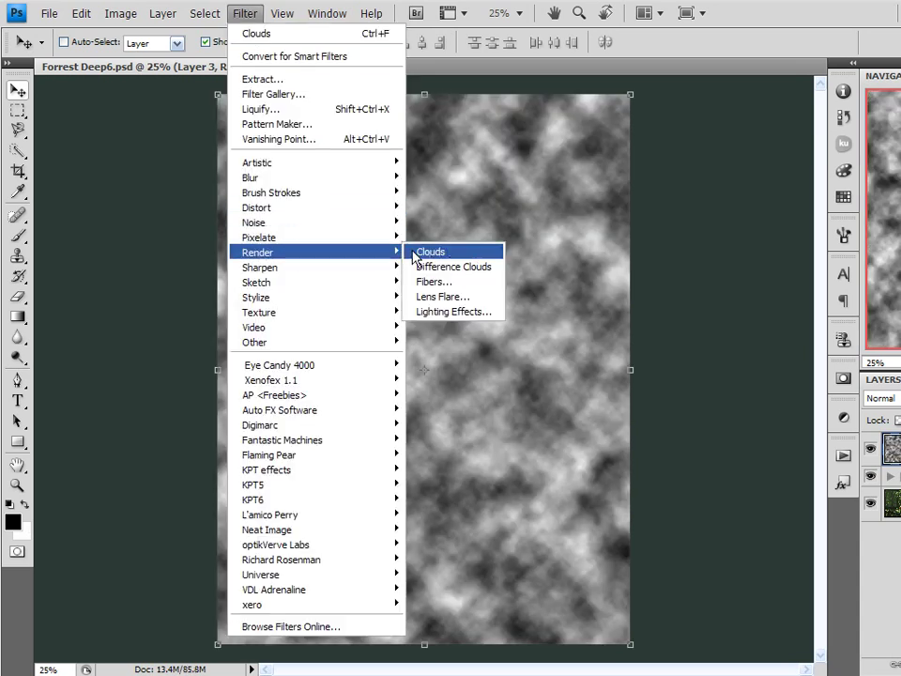
pyautogui.click(454, 267)
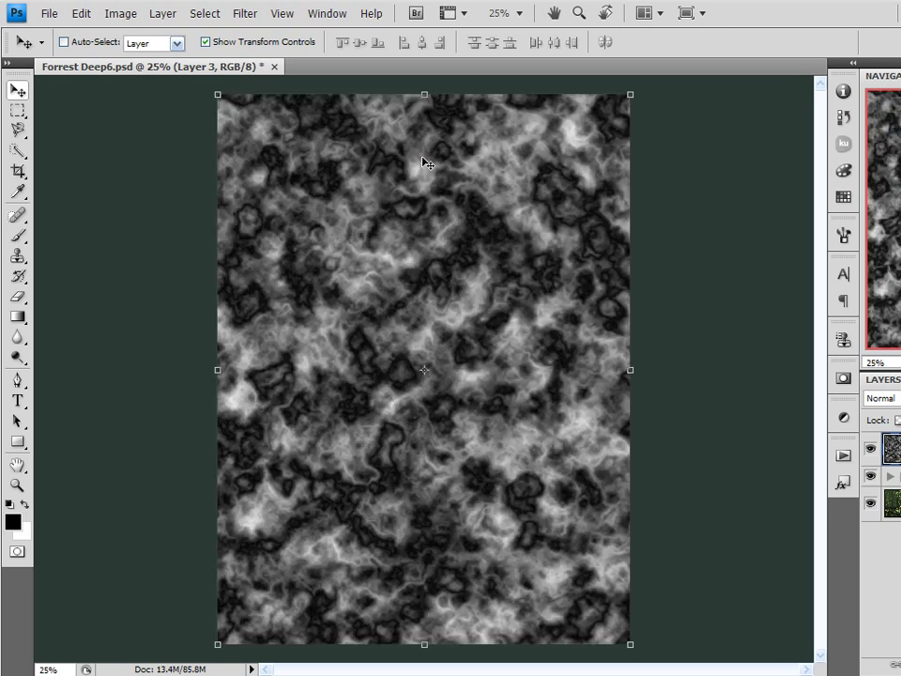
pyautogui.moveTo(796, 366)
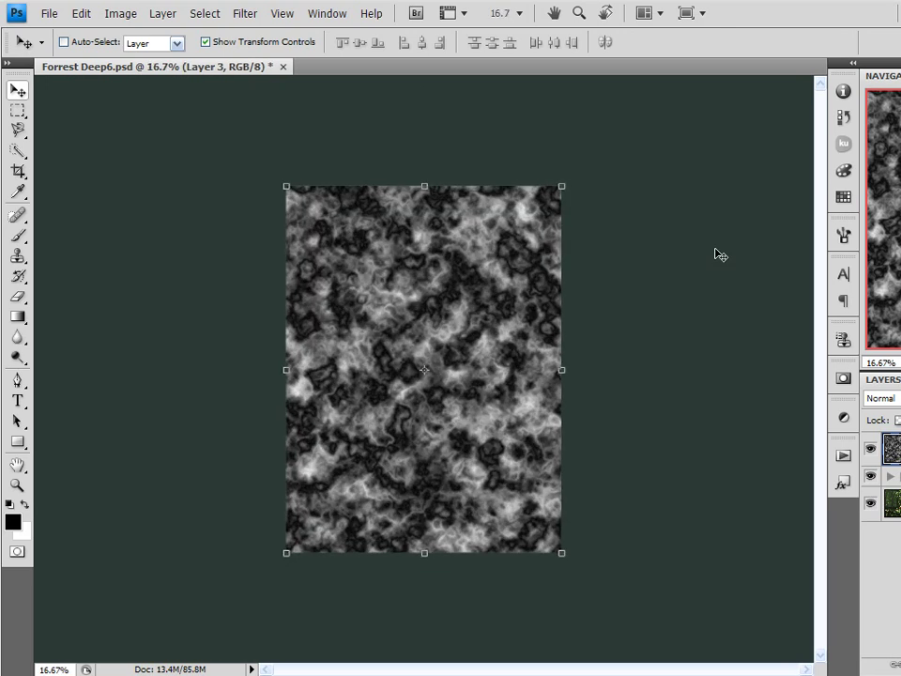
# - Choose an Image > Adjustments command to tweak the cloud texture
pyautogui.click(120, 13)
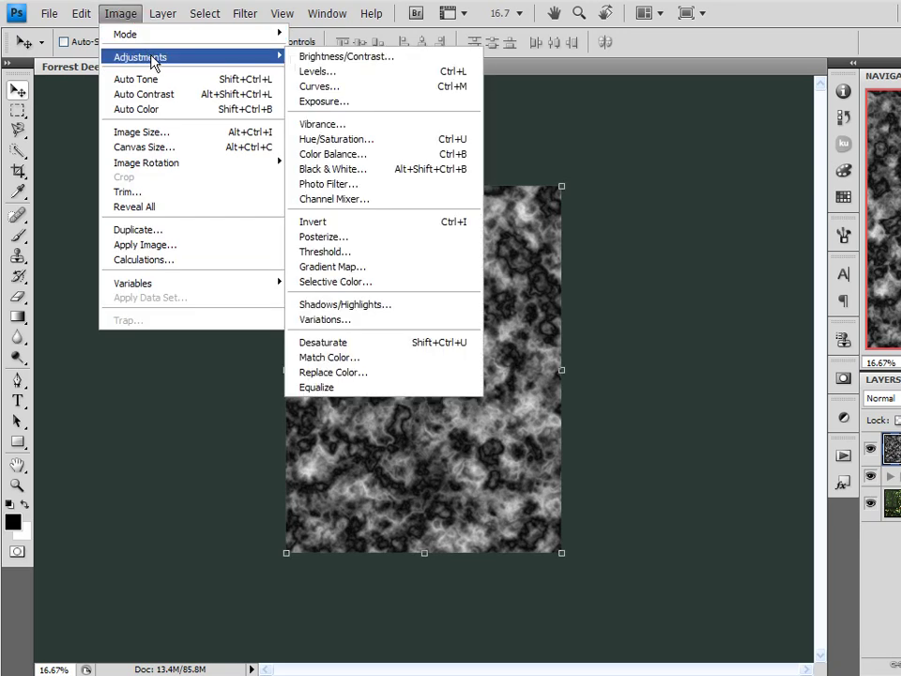
pyautogui.click(141, 132)
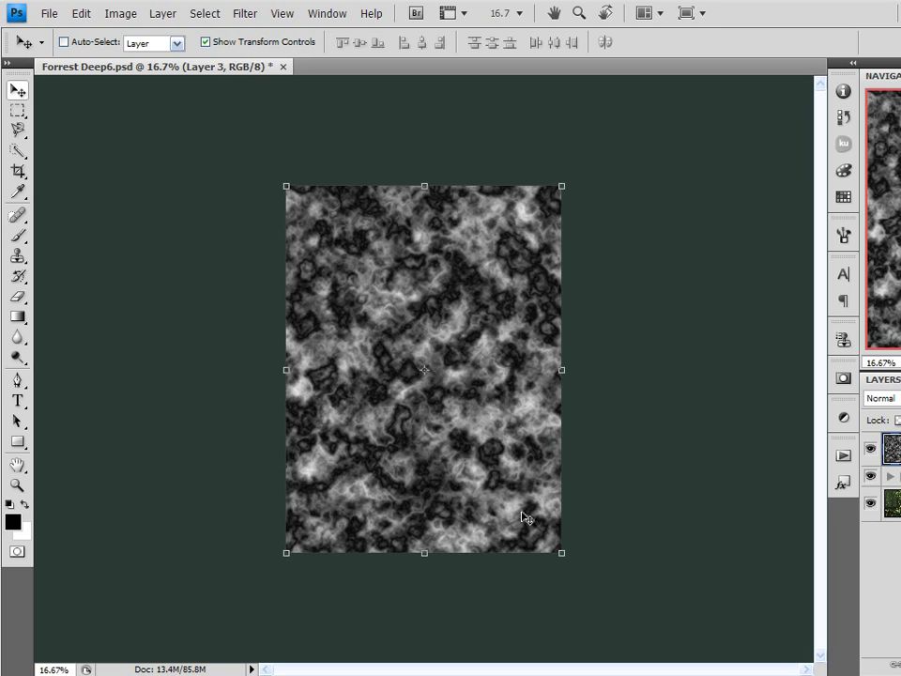
pyautogui.moveTo(490, 259)
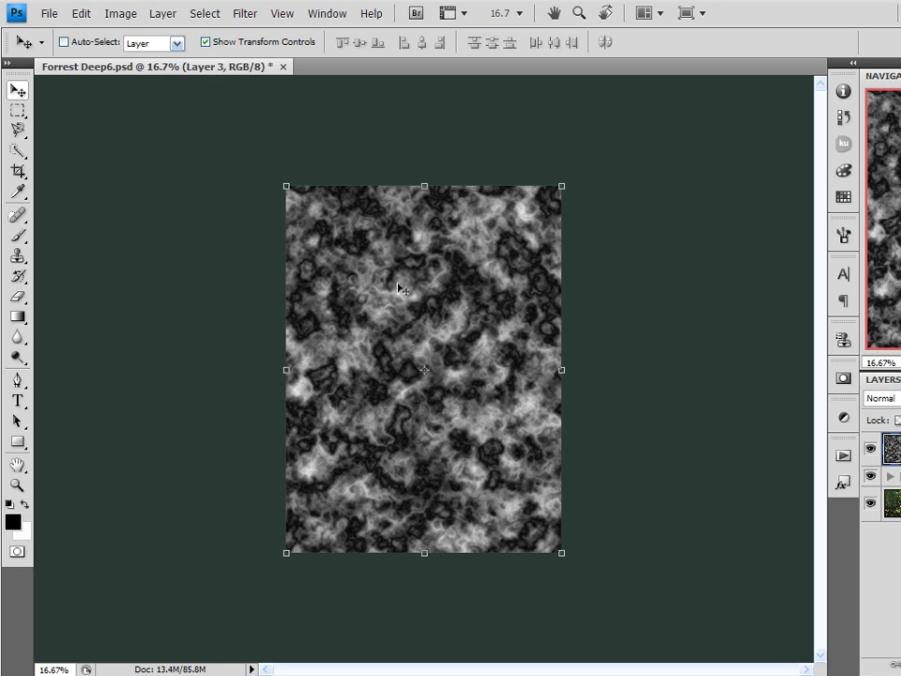
pyautogui.moveTo(353, 216)
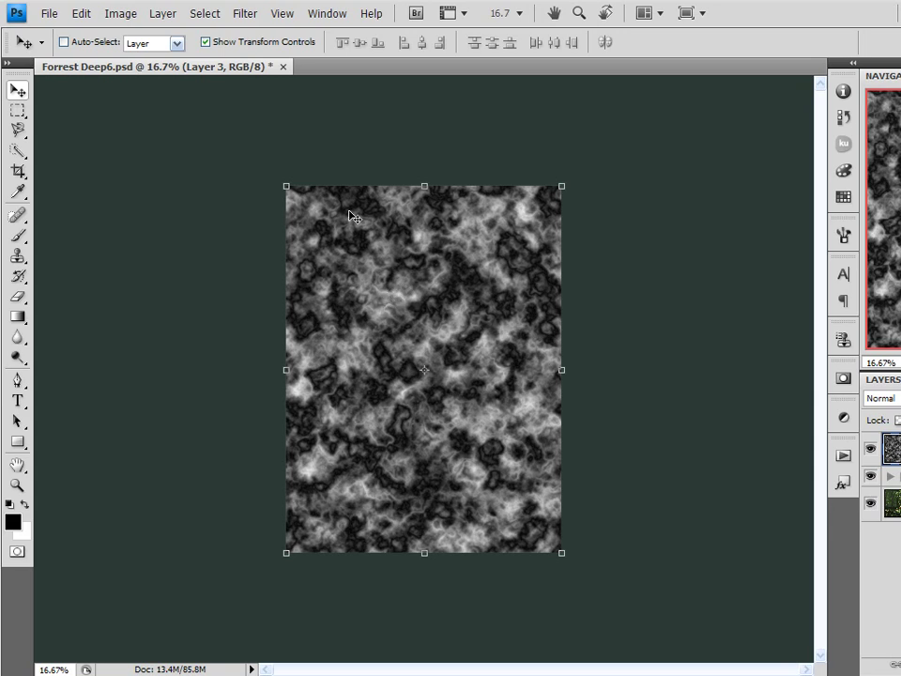
pyautogui.moveTo(565, 188)
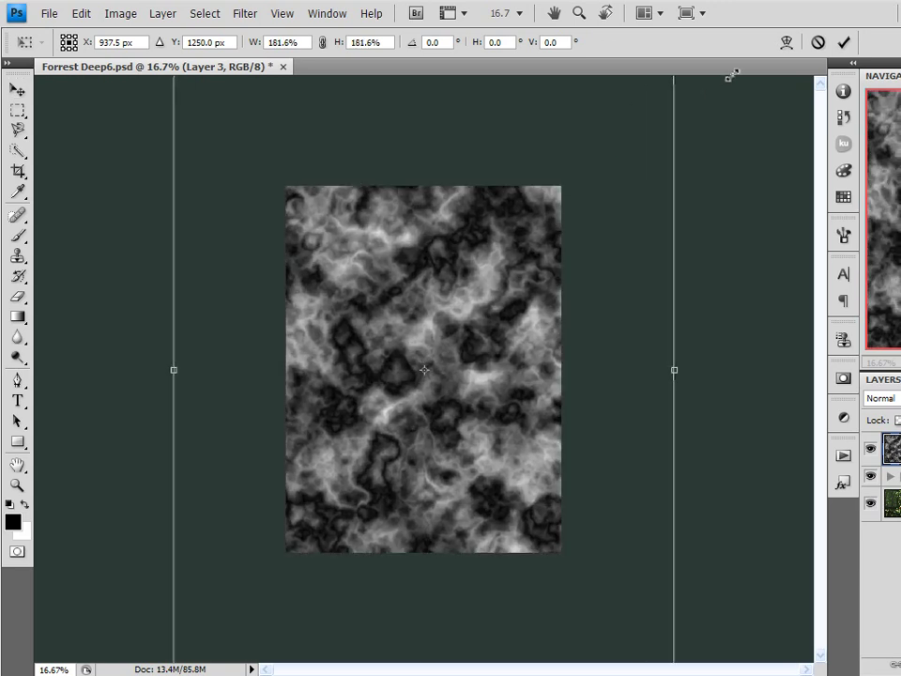
# - Commit the cloud layer scaled to about 182% so it spills past the canvas
pyautogui.click(842, 41)
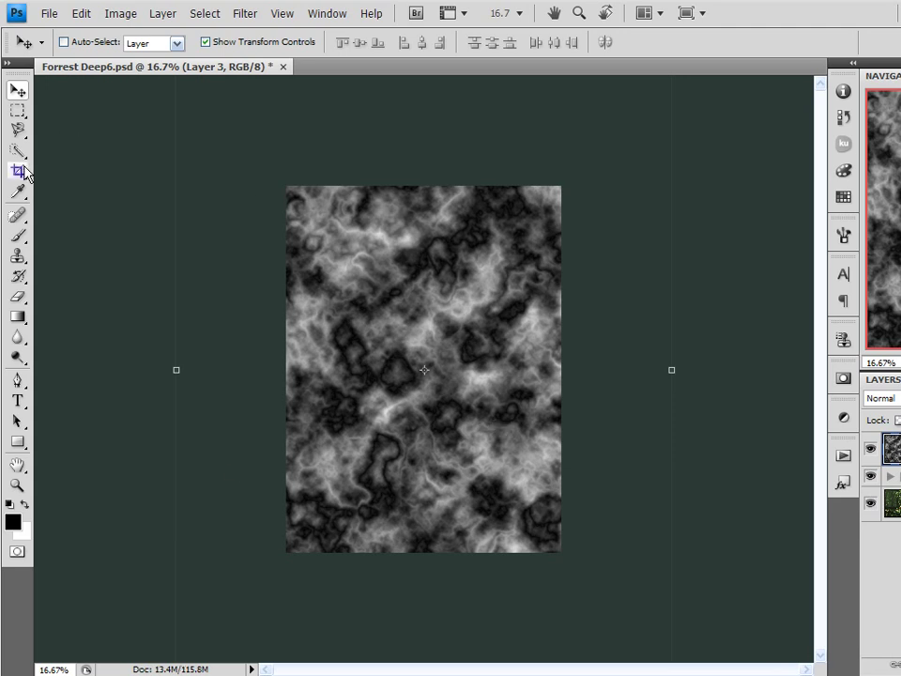
pyautogui.click(17, 171)
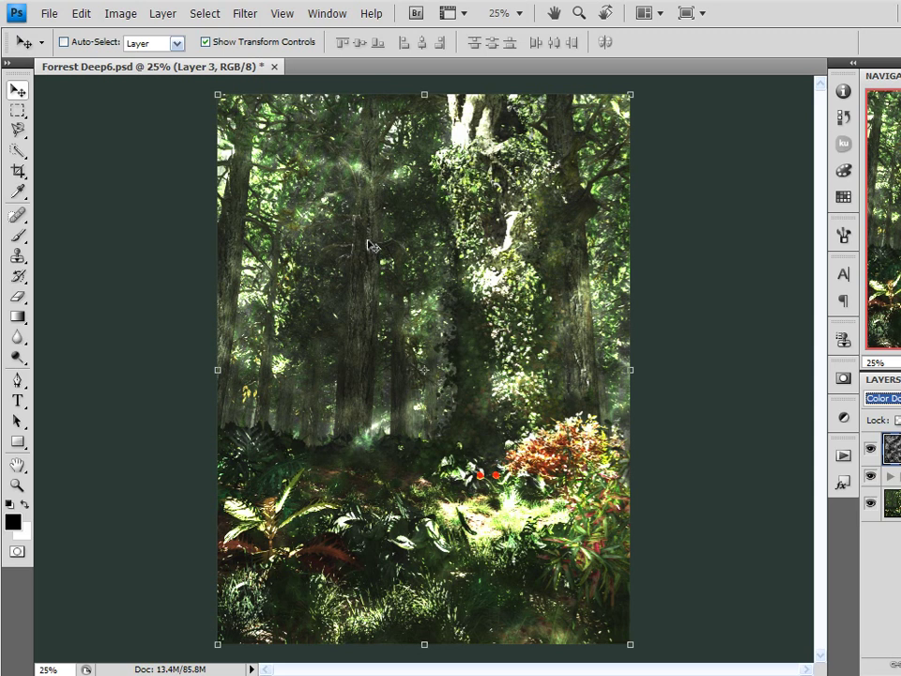
pyautogui.moveTo(345, 284)
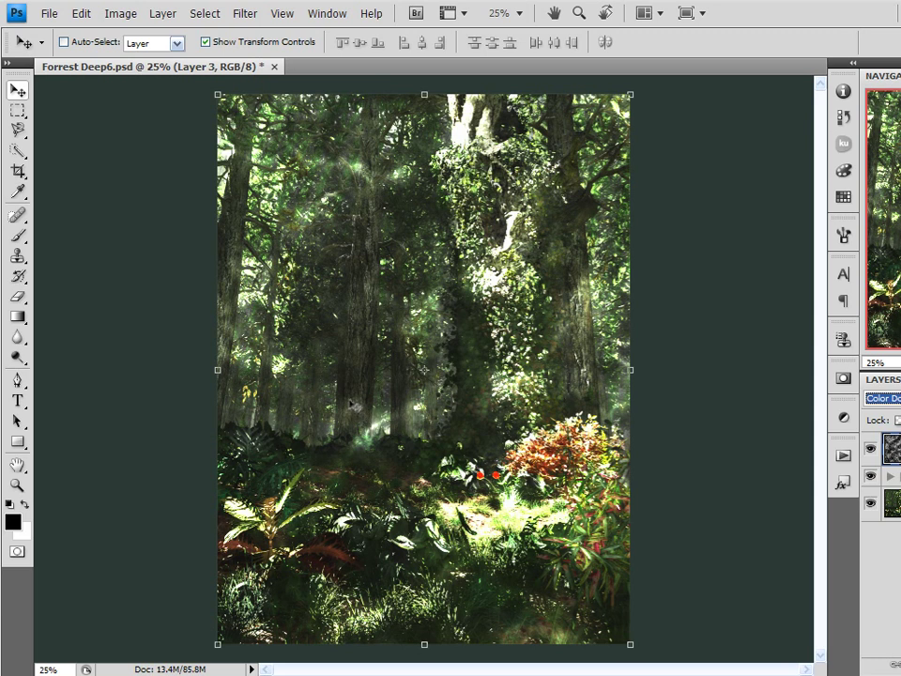
pyautogui.moveTo(361, 366)
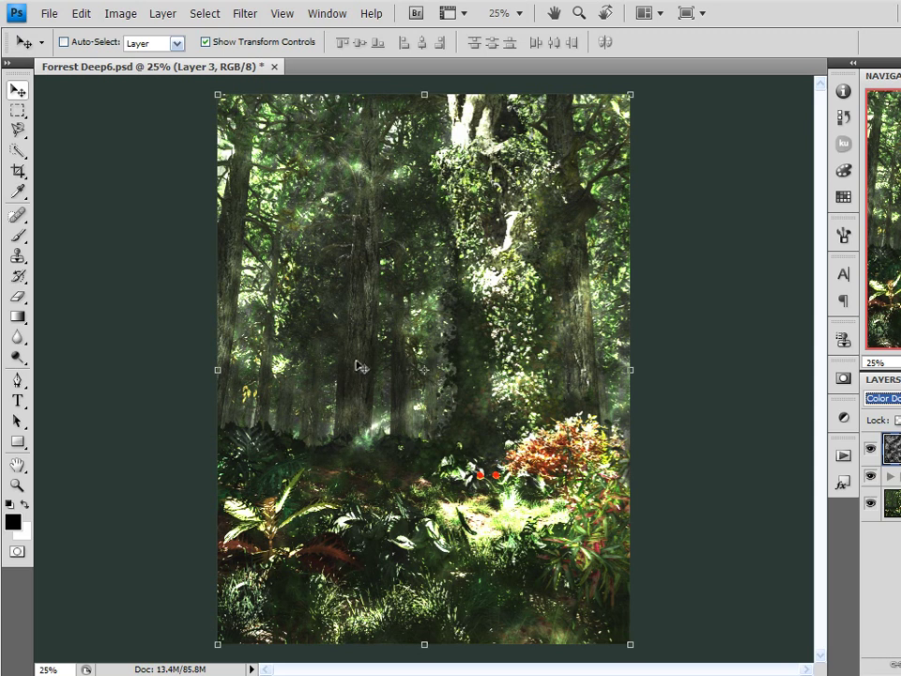
pyautogui.moveTo(371, 205)
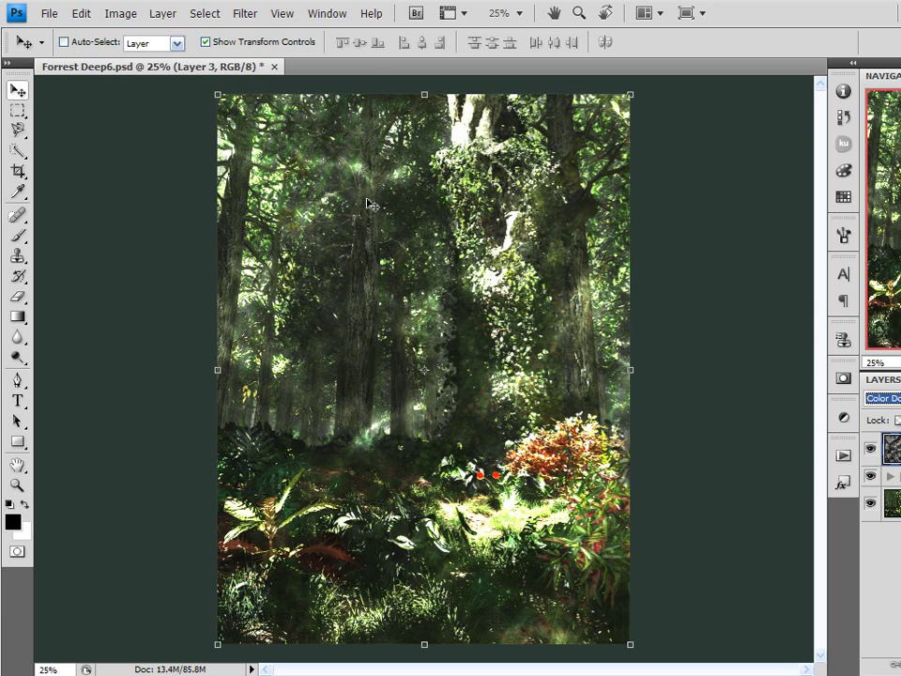
pyautogui.moveTo(458, 136)
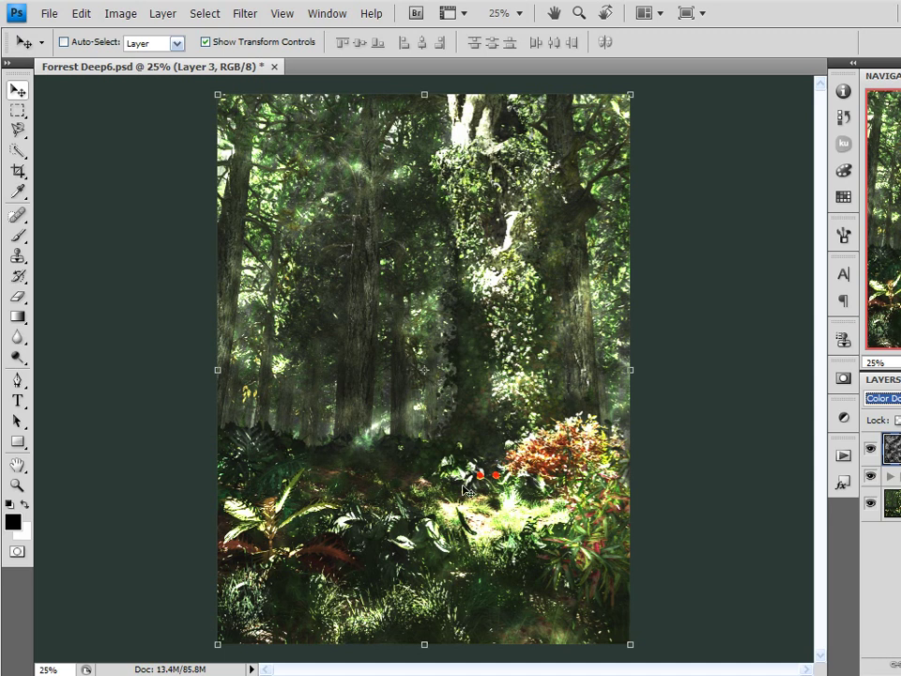
pyautogui.moveTo(740, 439)
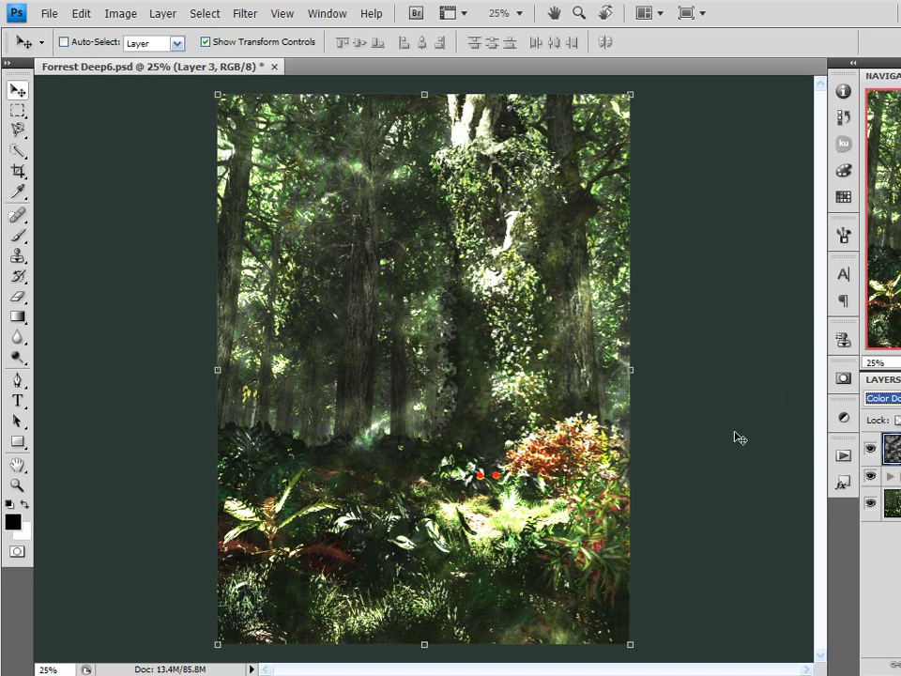
pyautogui.moveTo(739, 439)
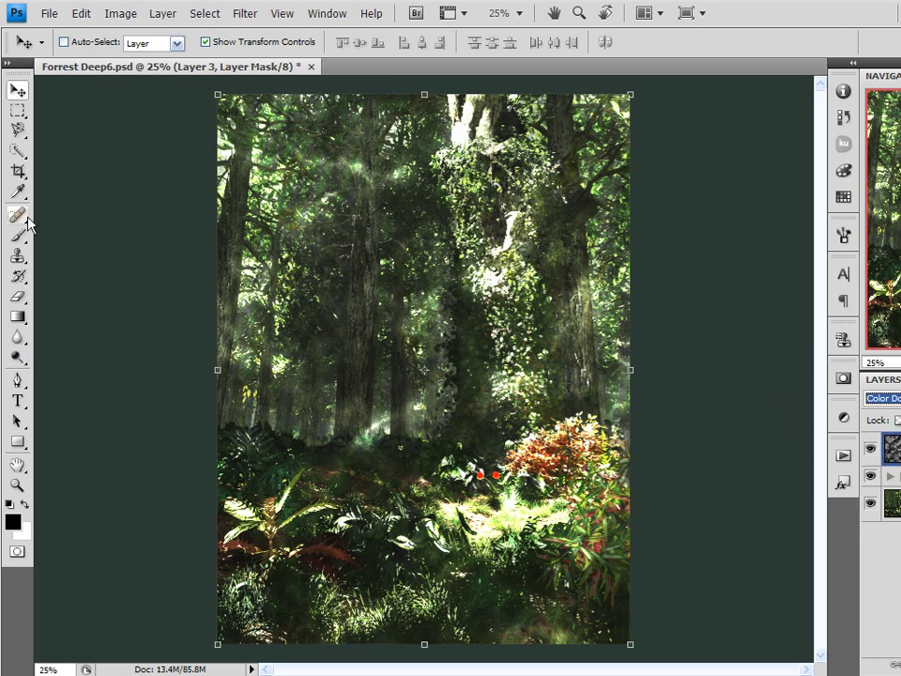
# - Select the Brush tool with a large soft 300 px preset for mask painting
pyautogui.click(17, 236)
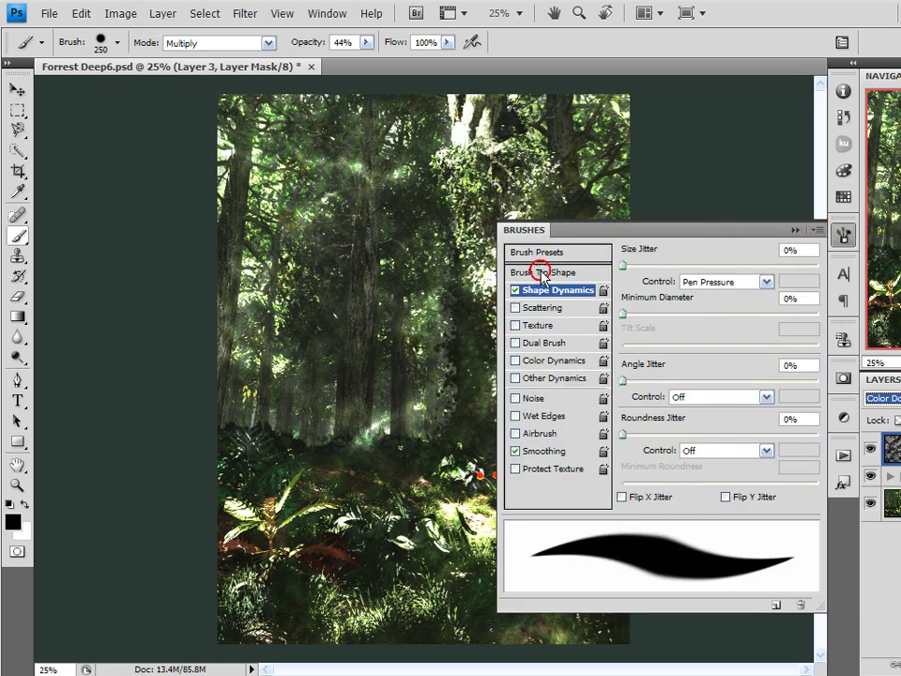
pyautogui.click(537, 251)
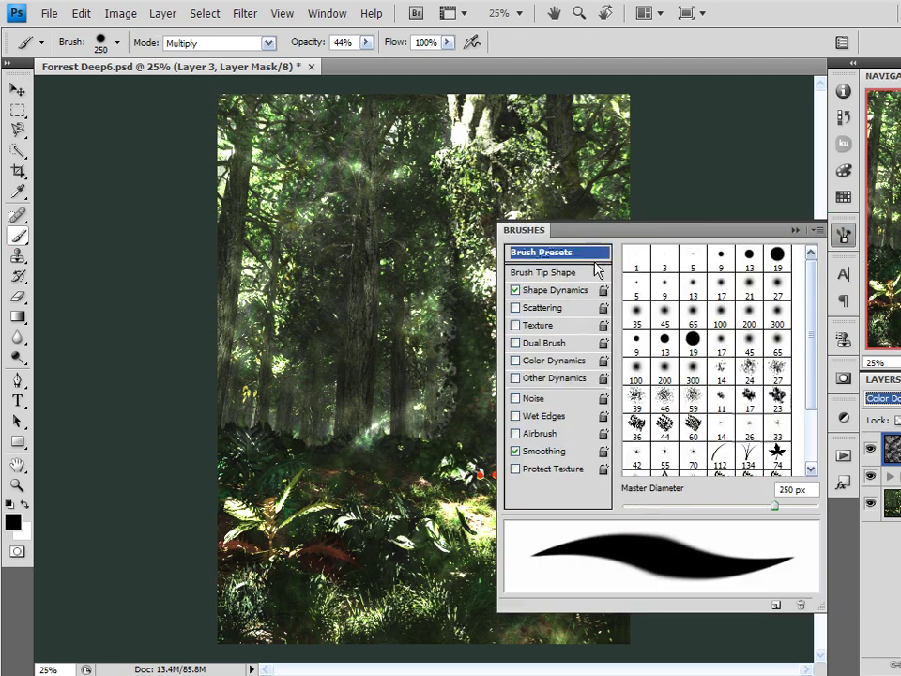
pyautogui.click(548, 270)
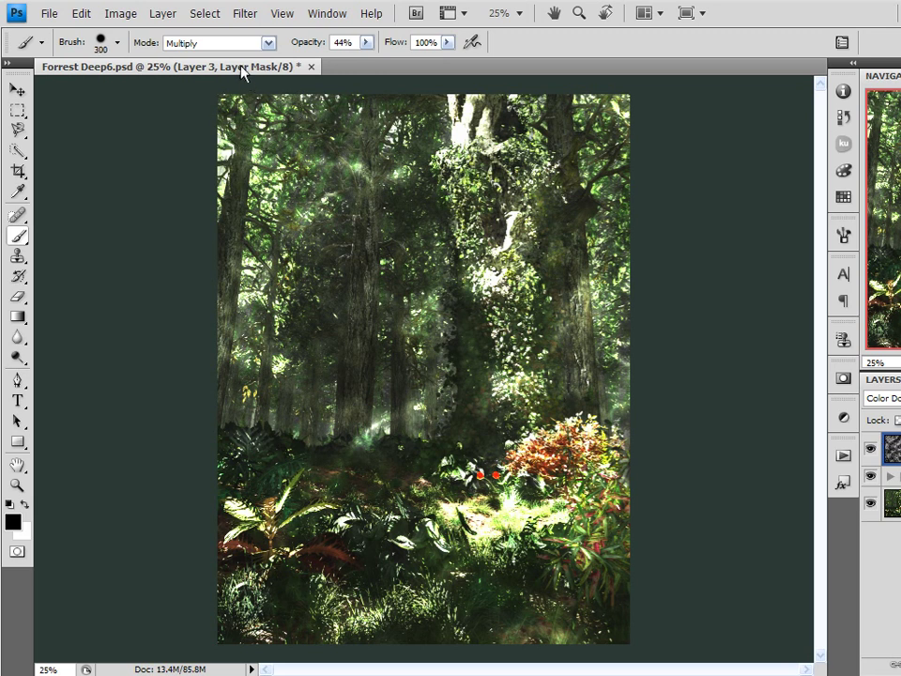
# - Paint Layer 3's mask at low opacity to tone down light patches on the trees
pyautogui.click(216, 41)
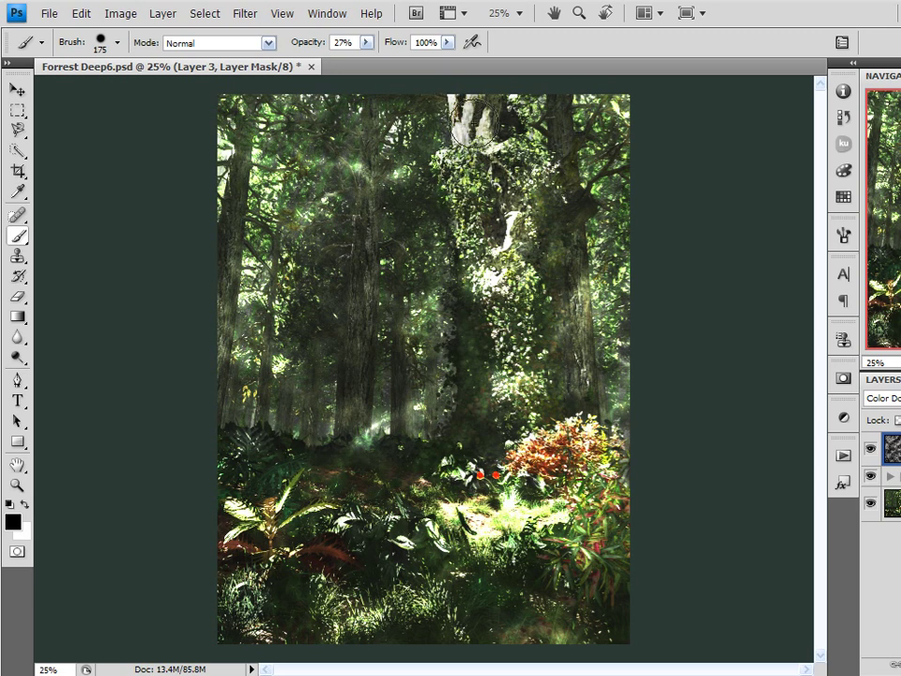
pyautogui.moveTo(473, 135); pyautogui.dragTo(495, 309)
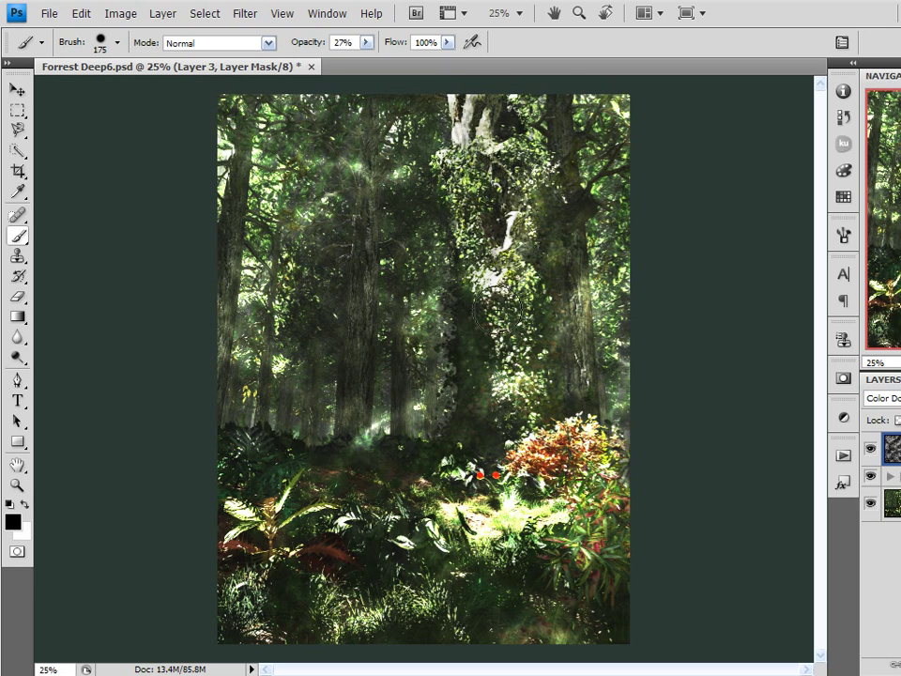
pyautogui.click(496, 267)
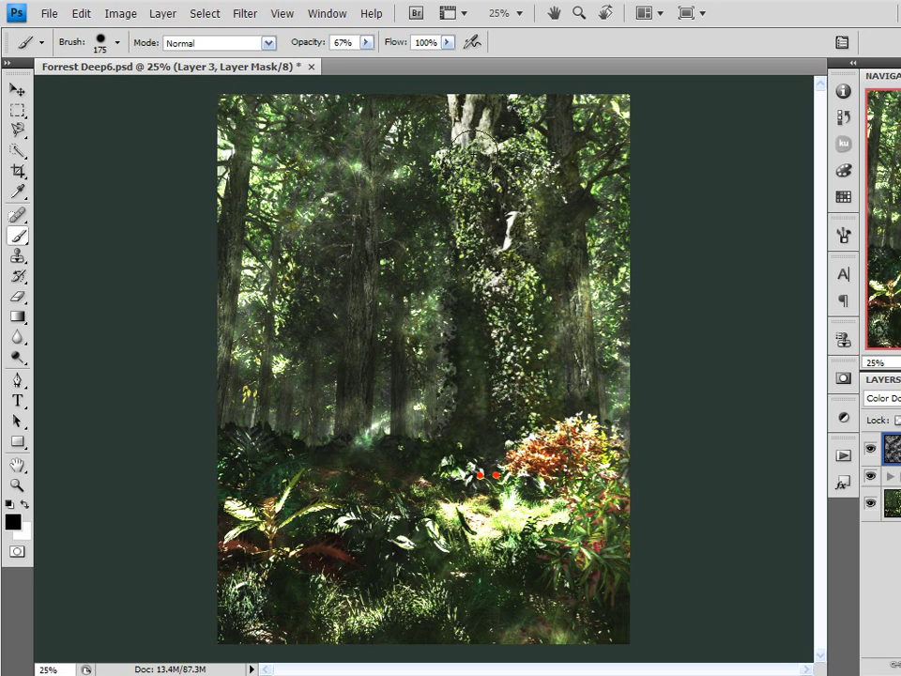
pyautogui.moveTo(473, 150); pyautogui.dragTo(510, 353)
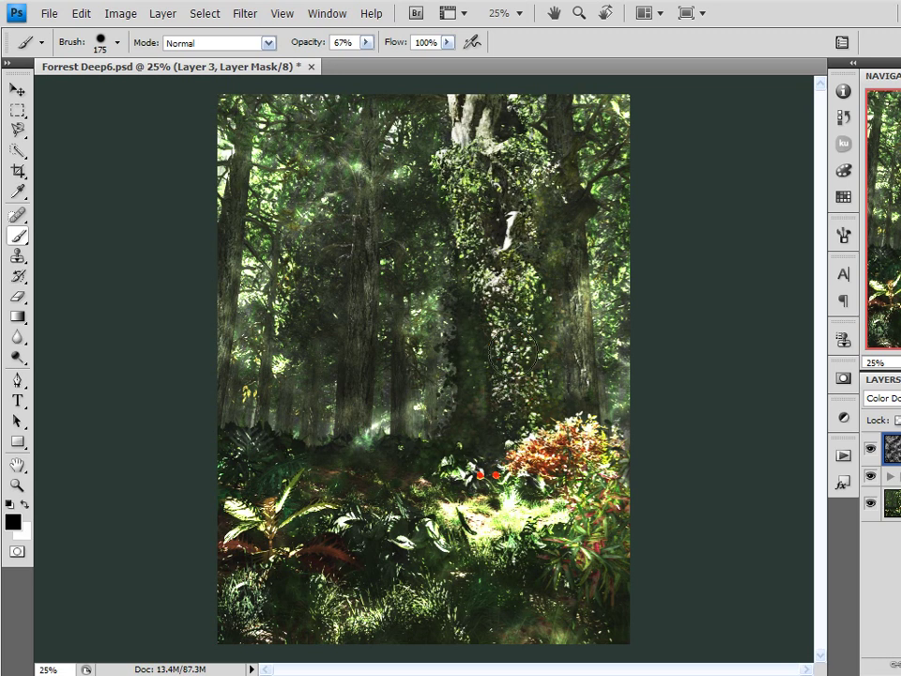
pyautogui.moveTo(186, 247)
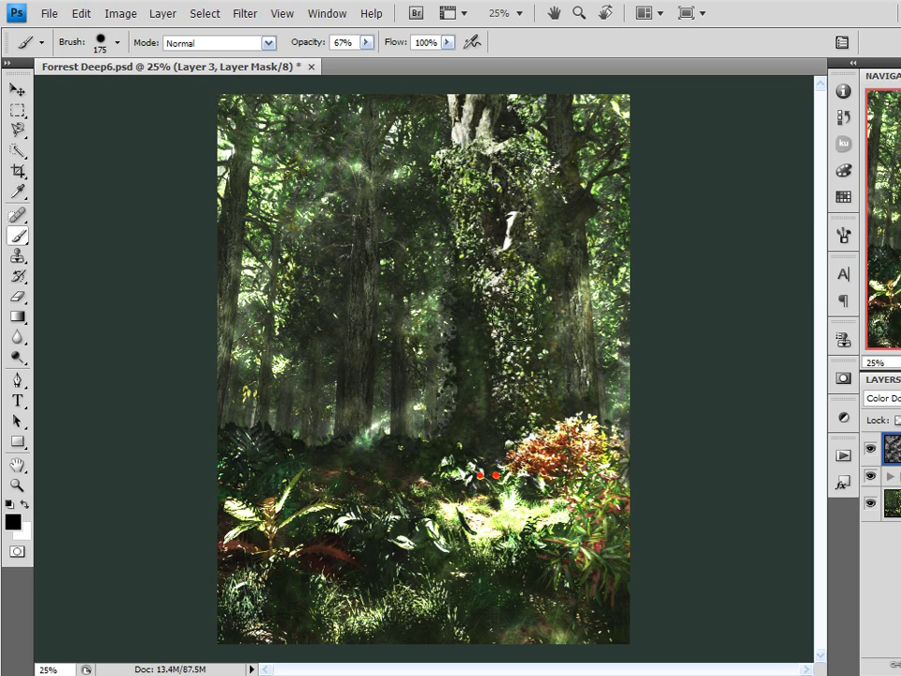
pyautogui.moveTo(510, 405)
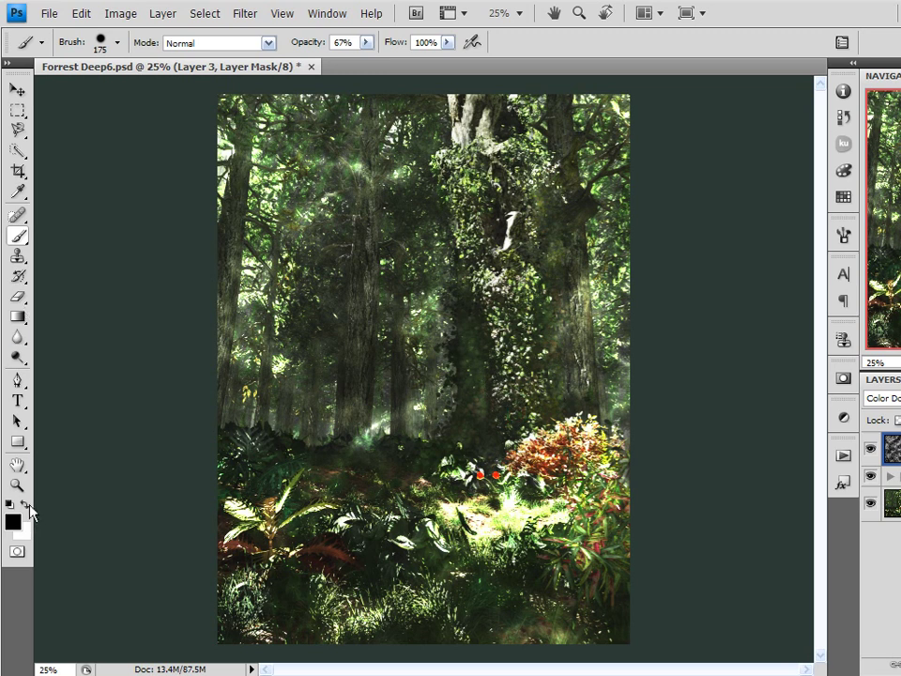
# - Swap paint colour and brush strength, then mask away bright light on the lower forest floor
pyautogui.click(341, 41)
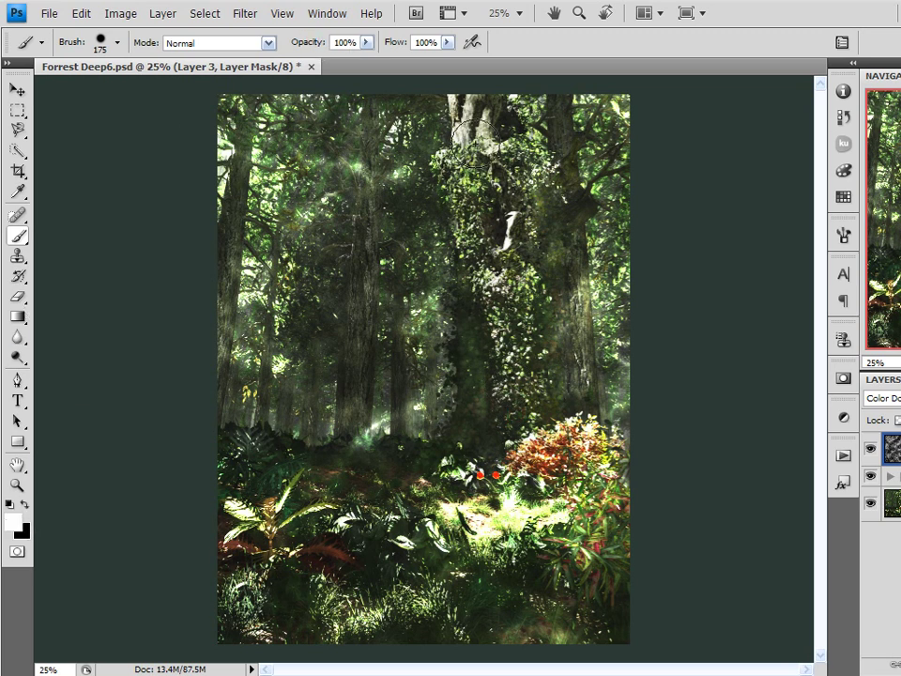
pyautogui.moveTo(470, 135); pyautogui.dragTo(503, 244)
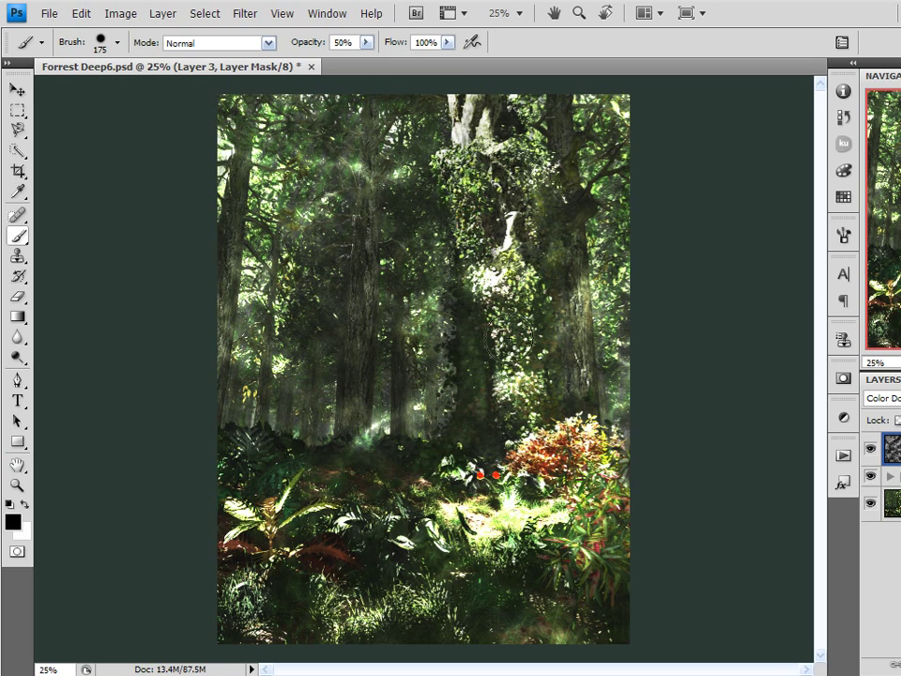
pyautogui.click(522, 361)
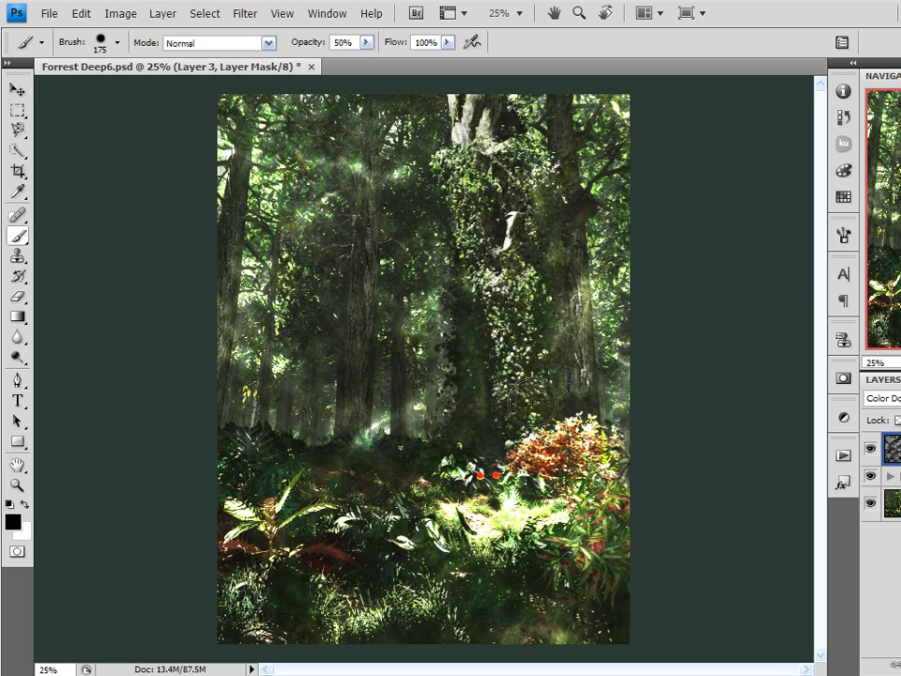
pyautogui.click(341, 41)
pyautogui.write('33')
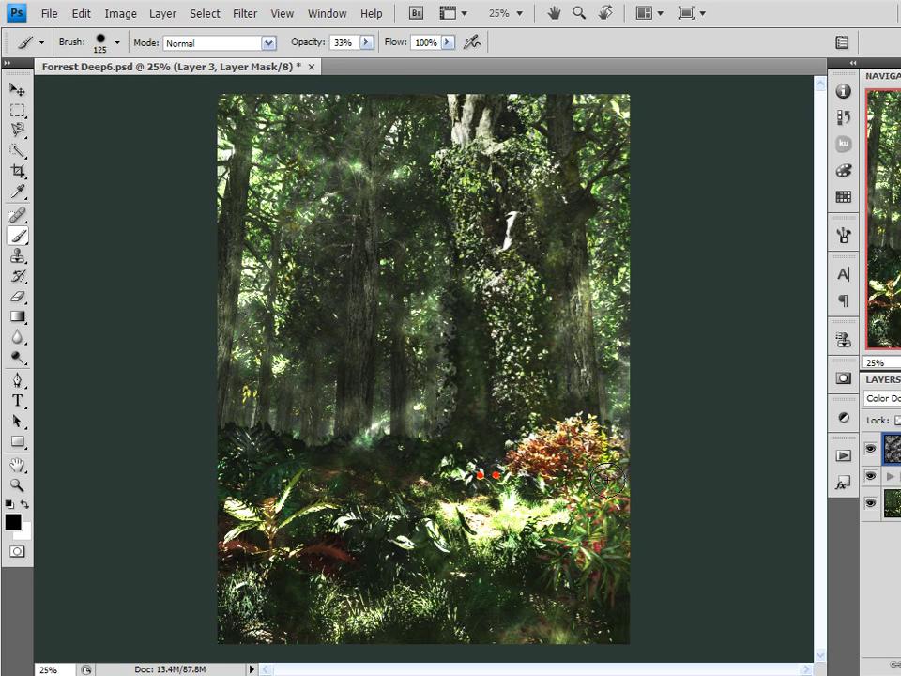
pyautogui.moveTo(608, 480); pyautogui.dragTo(460, 524)
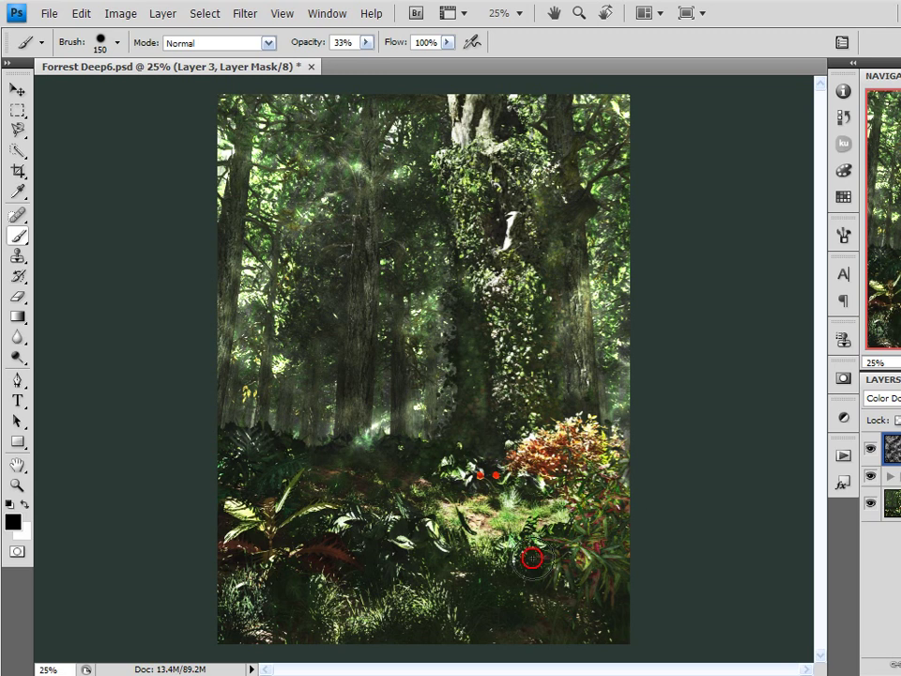
pyautogui.moveTo(529, 558); pyautogui.dragTo(619, 436)
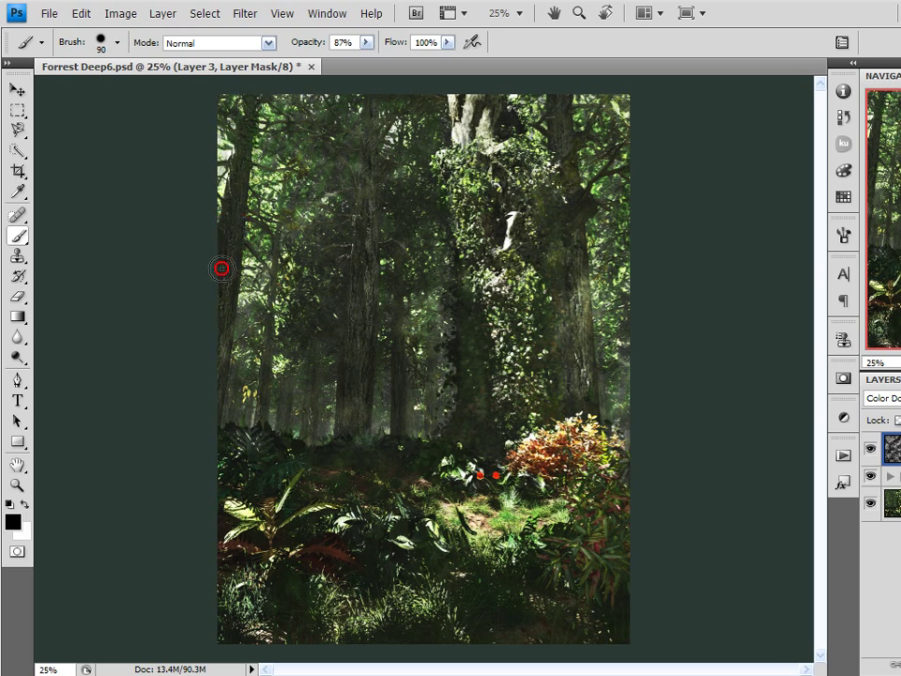
pyautogui.moveTo(371, 110)
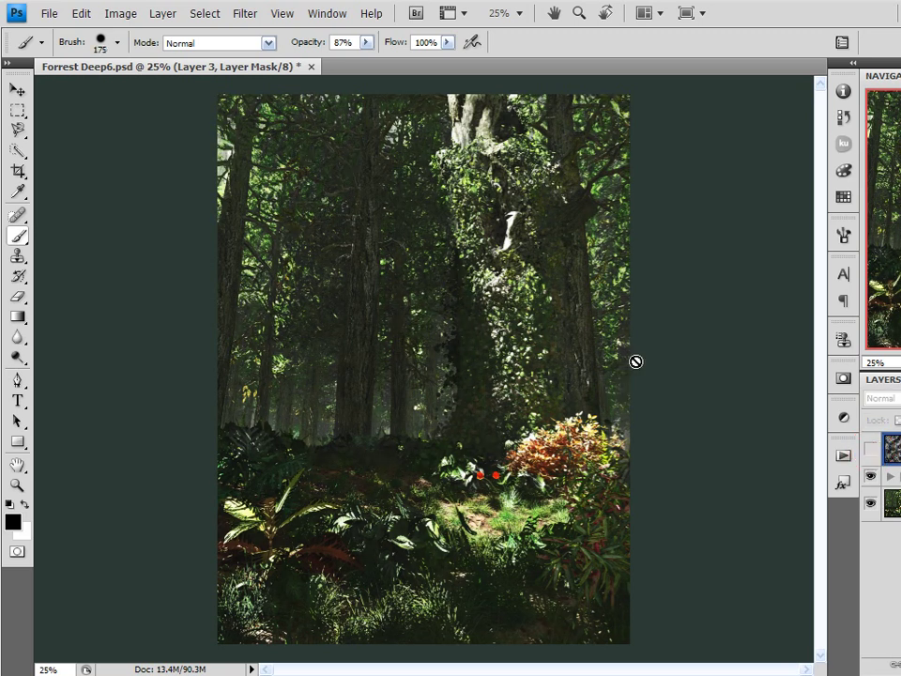
# - Mask out more glow over the tree trunks at 87% opacity
pyautogui.click(889, 447)
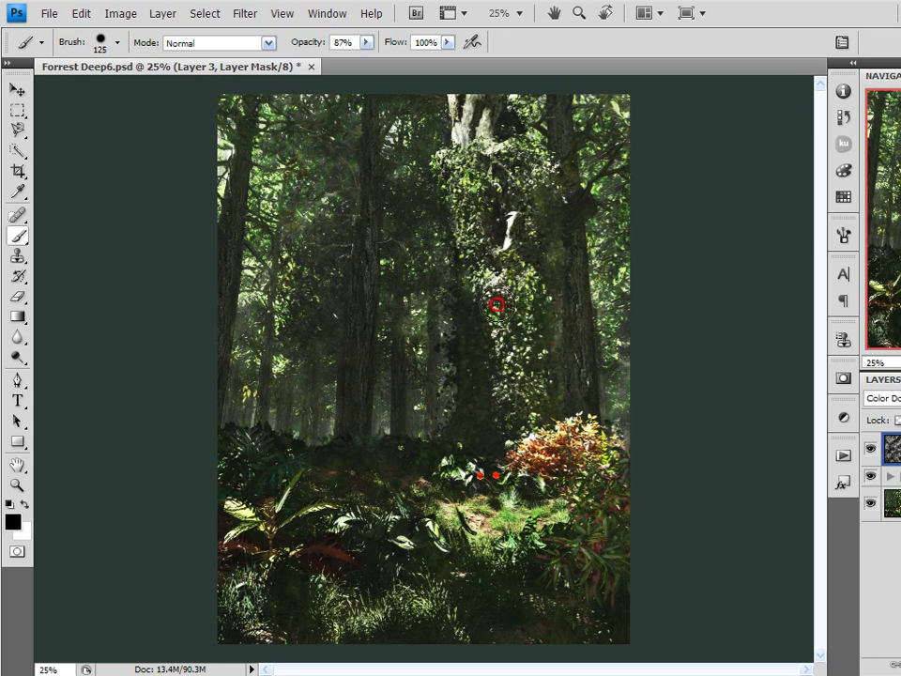
pyautogui.moveTo(327, 274)
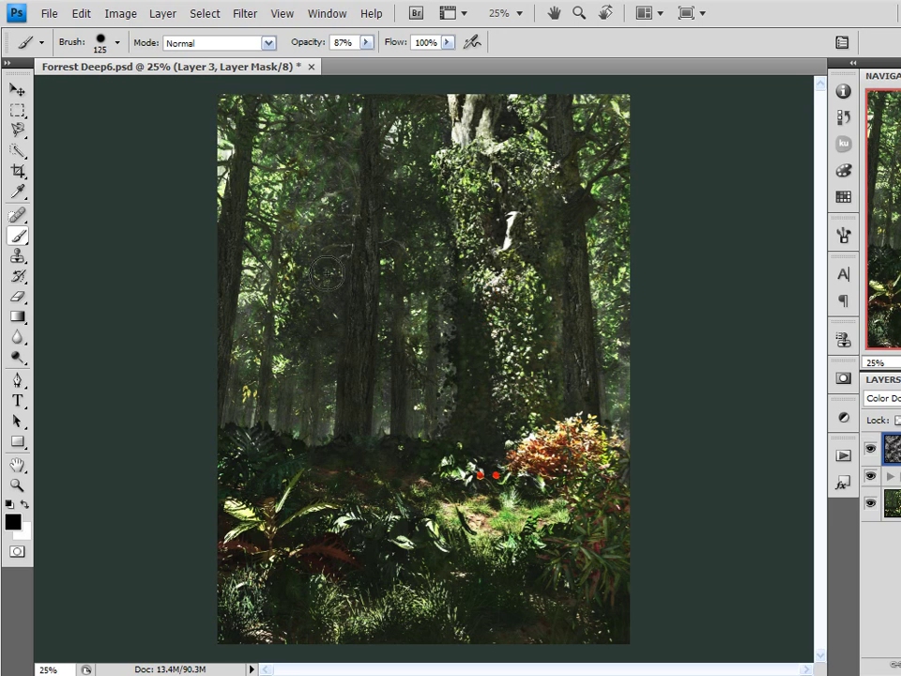
pyautogui.moveTo(428, 184)
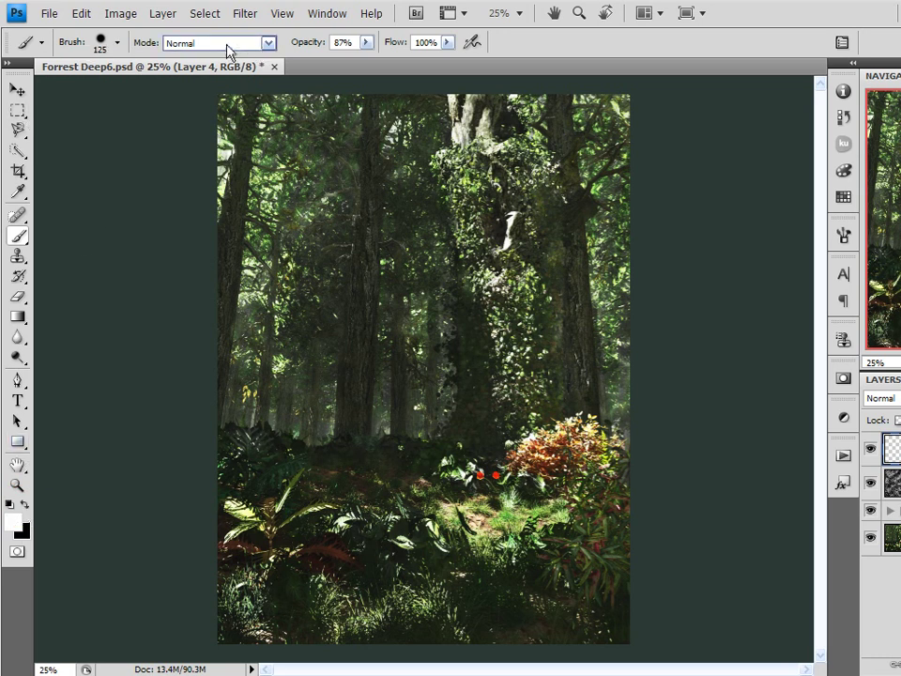
# - Set the brush to Multiply mode at 15% opacity and adjust its Shape Dynamics
pyautogui.click(218, 43)
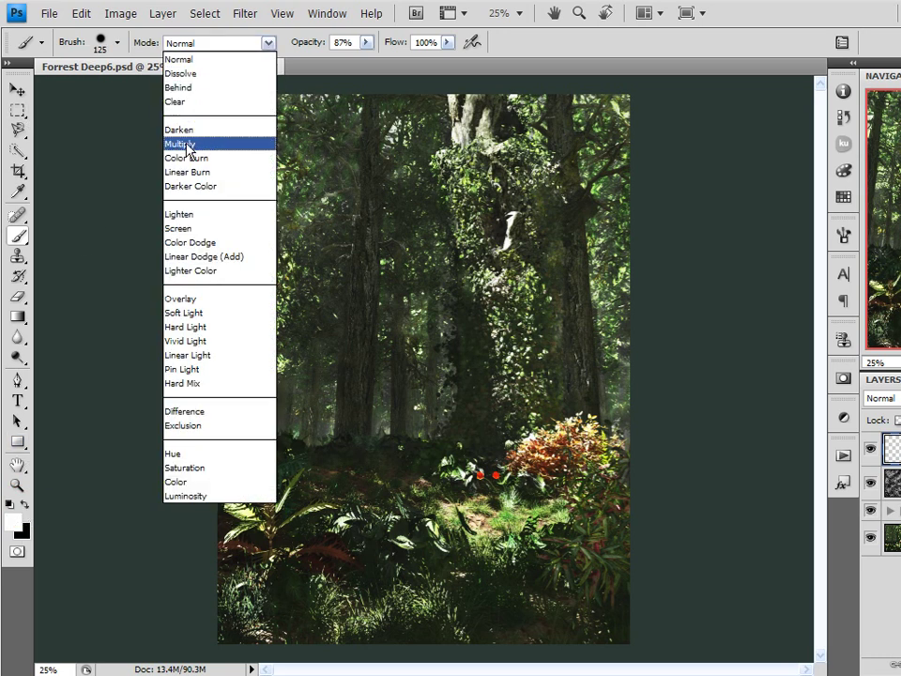
pyautogui.click(180, 142)
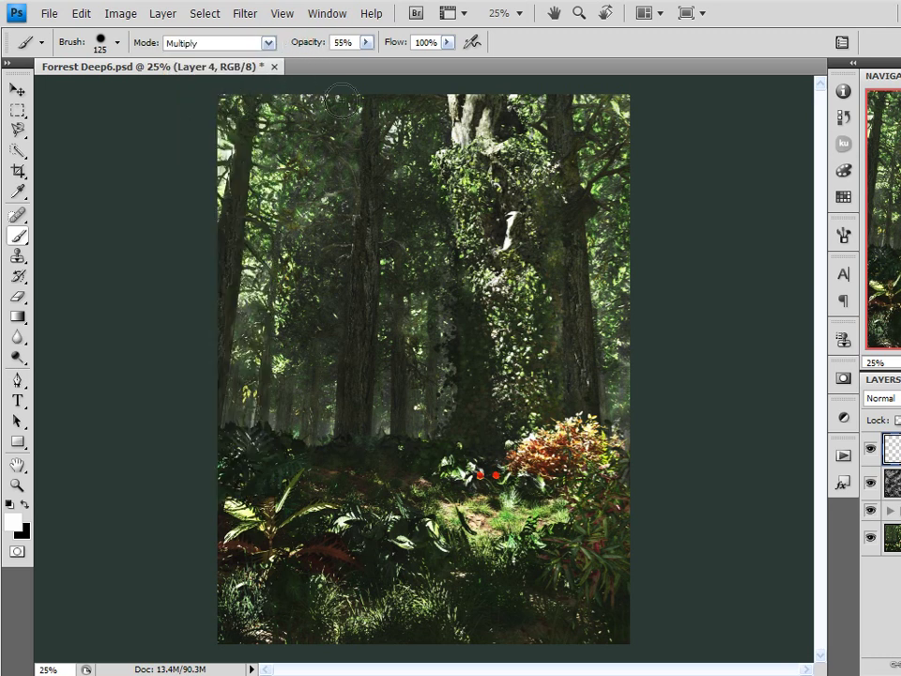
pyautogui.click(842, 233)
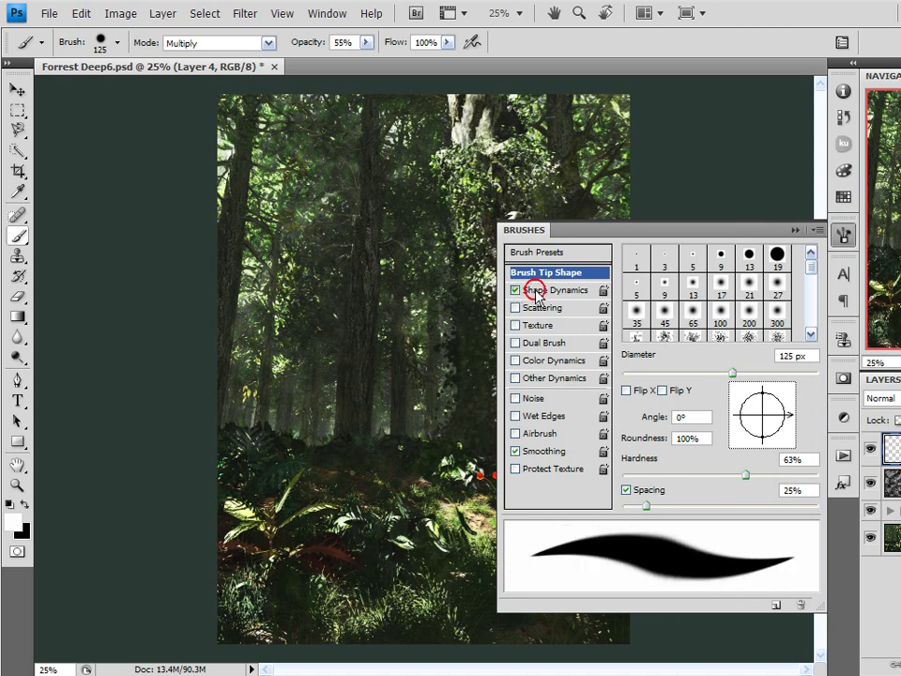
pyautogui.click(551, 289)
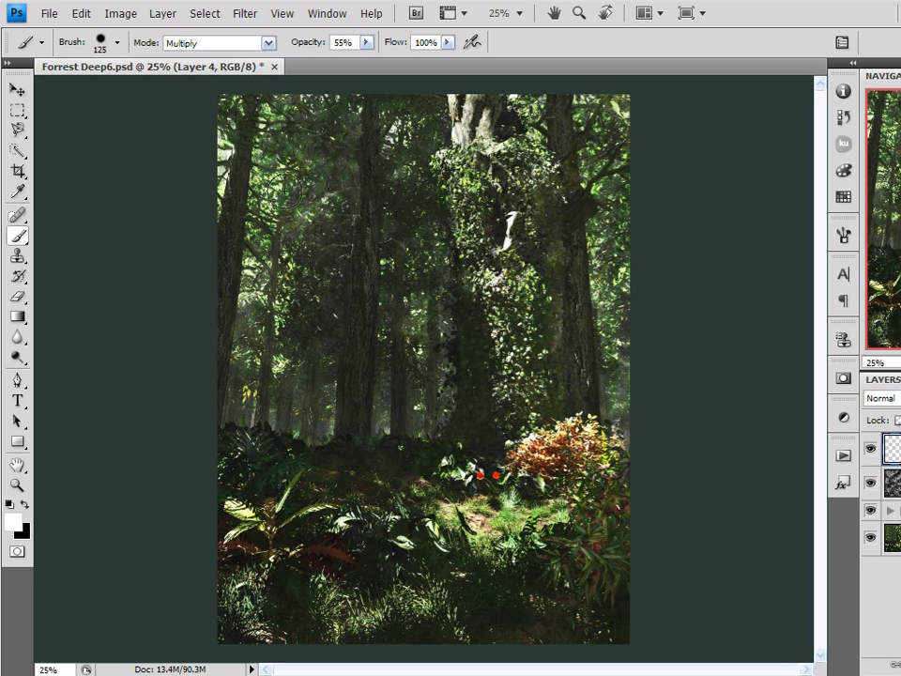
pyautogui.moveTo(315, 148)
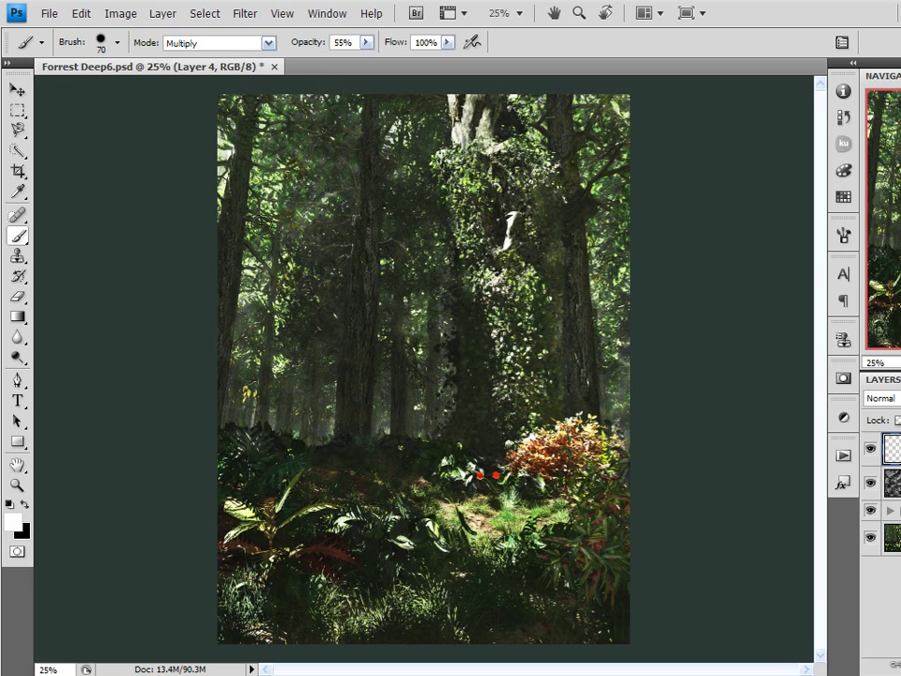
pyautogui.moveTo(235, 222)
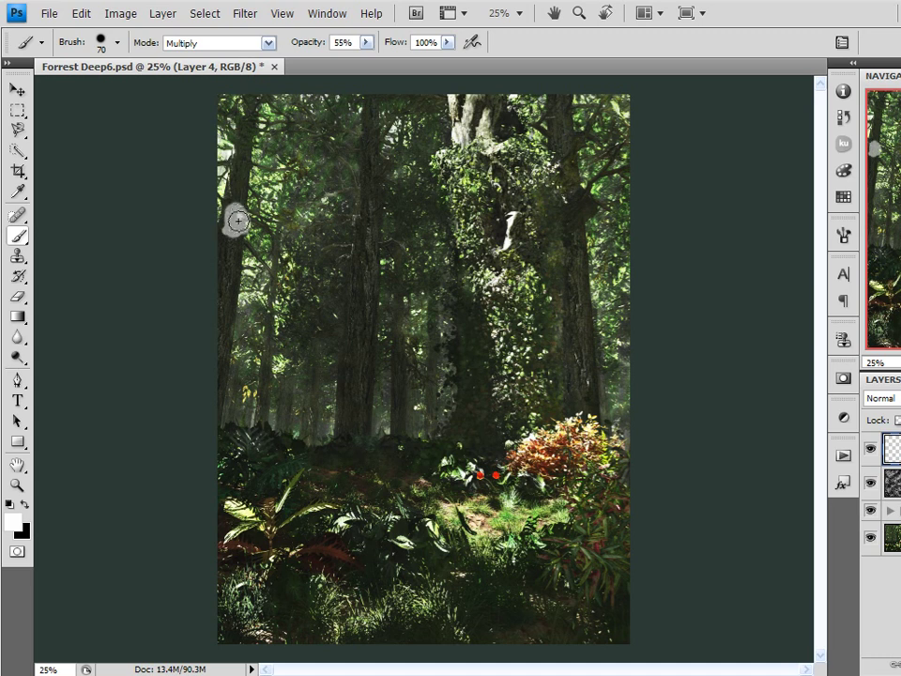
# - Paint soft white dabs and long diagonal streaks over the upper-left trees on Layer 4
pyautogui.moveTo(236, 222); pyautogui.dragTo(322, 128)
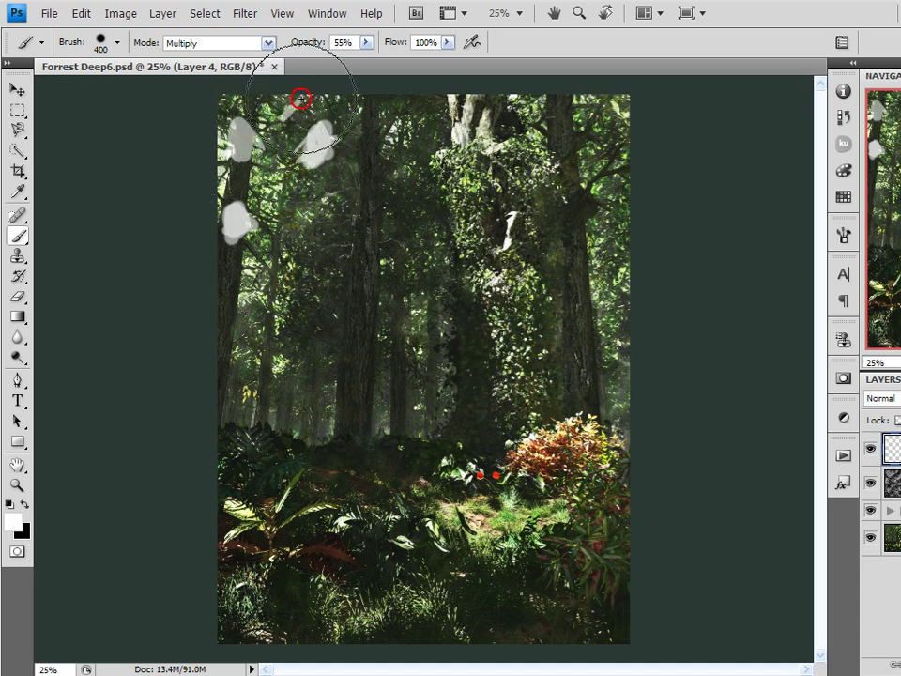
pyautogui.moveTo(301, 101); pyautogui.dragTo(248, 147)
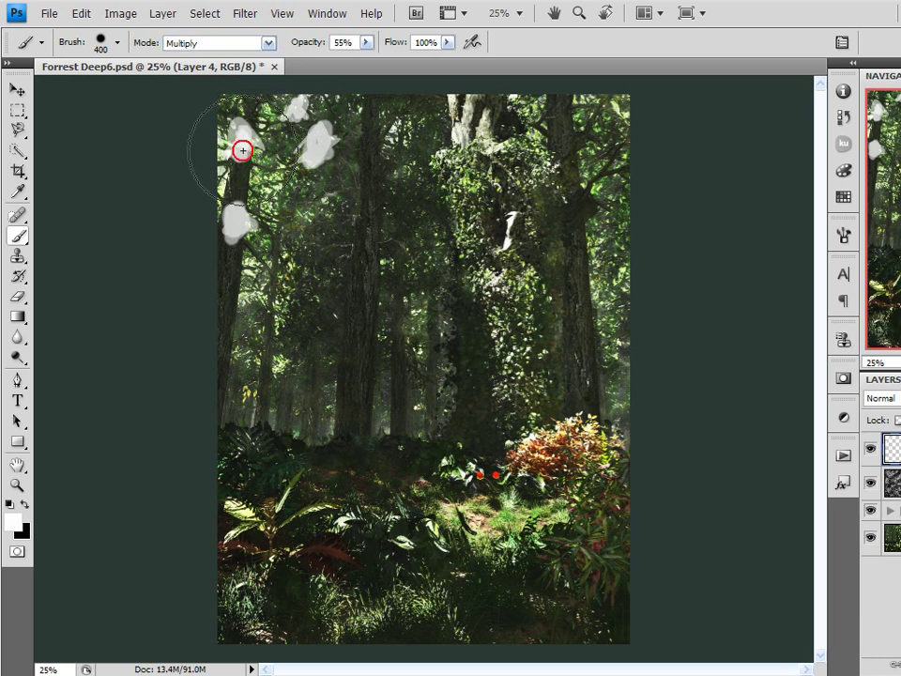
pyautogui.moveTo(293, 105)
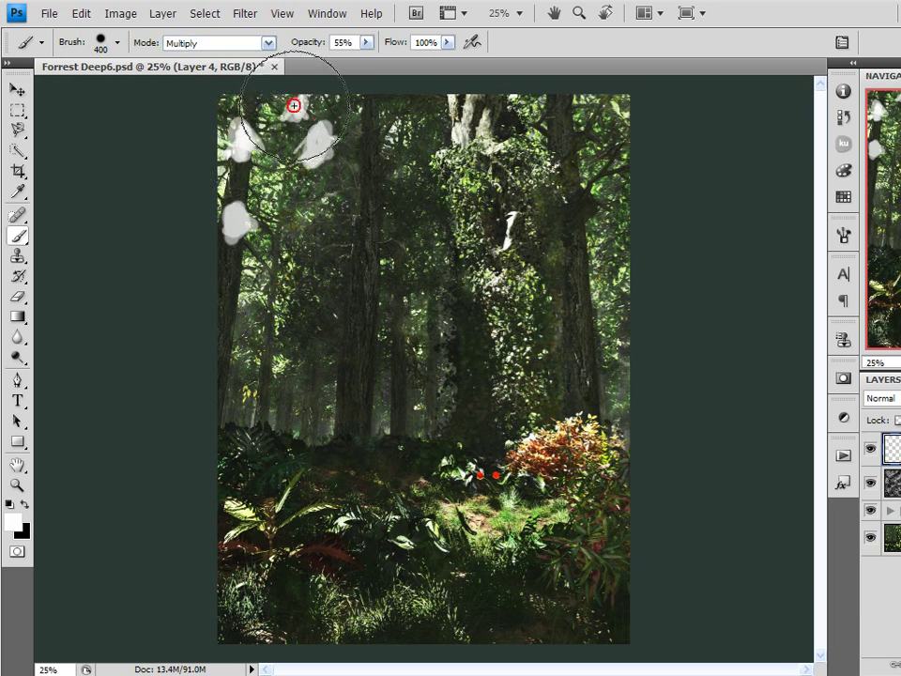
pyautogui.moveTo(296, 111)
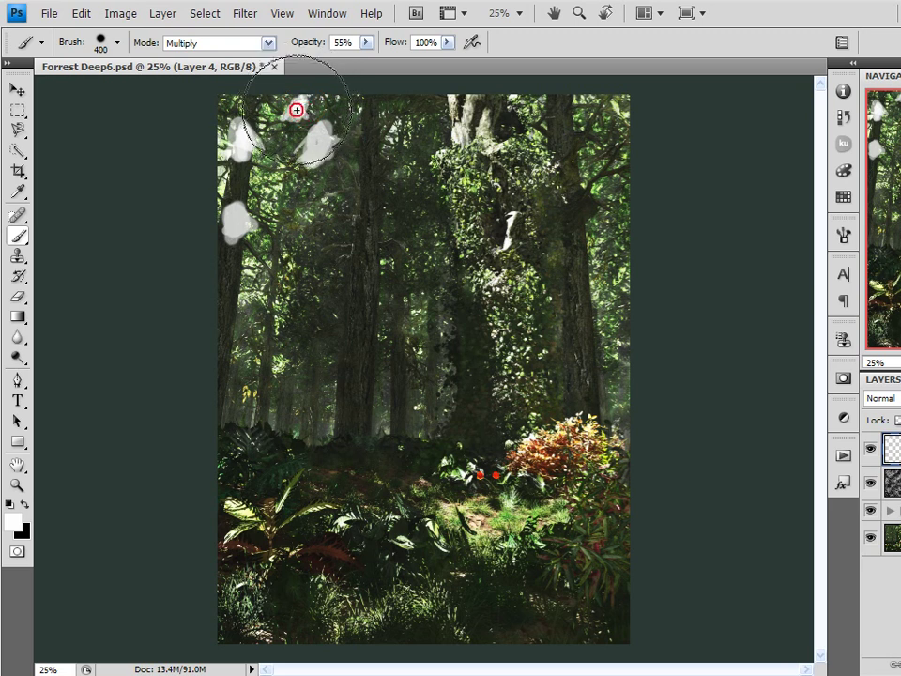
pyautogui.moveTo(296, 111); pyautogui.dragTo(282, 188)
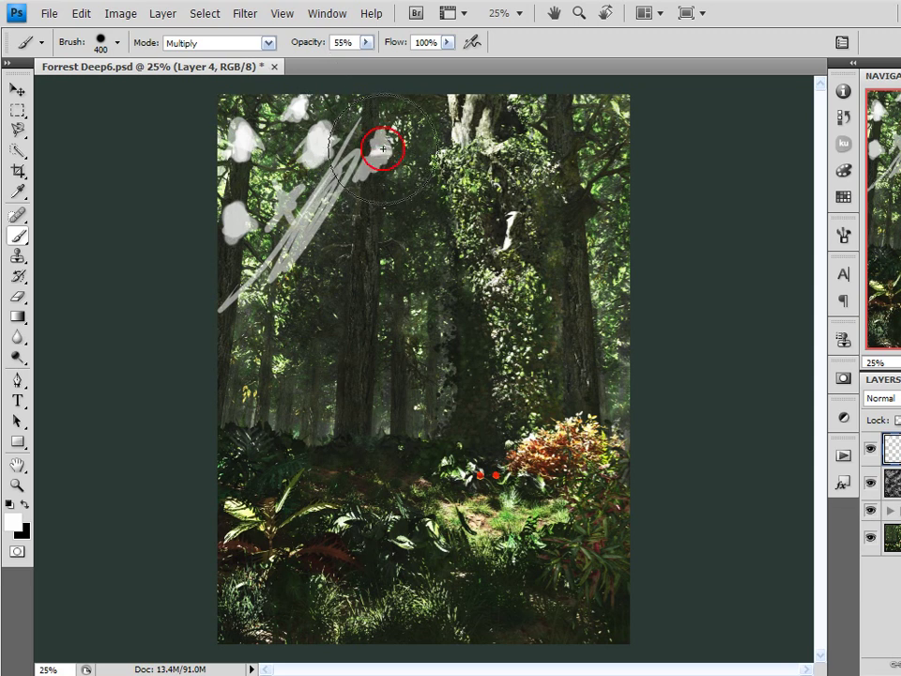
pyautogui.moveTo(383, 148); pyautogui.dragTo(304, 216)
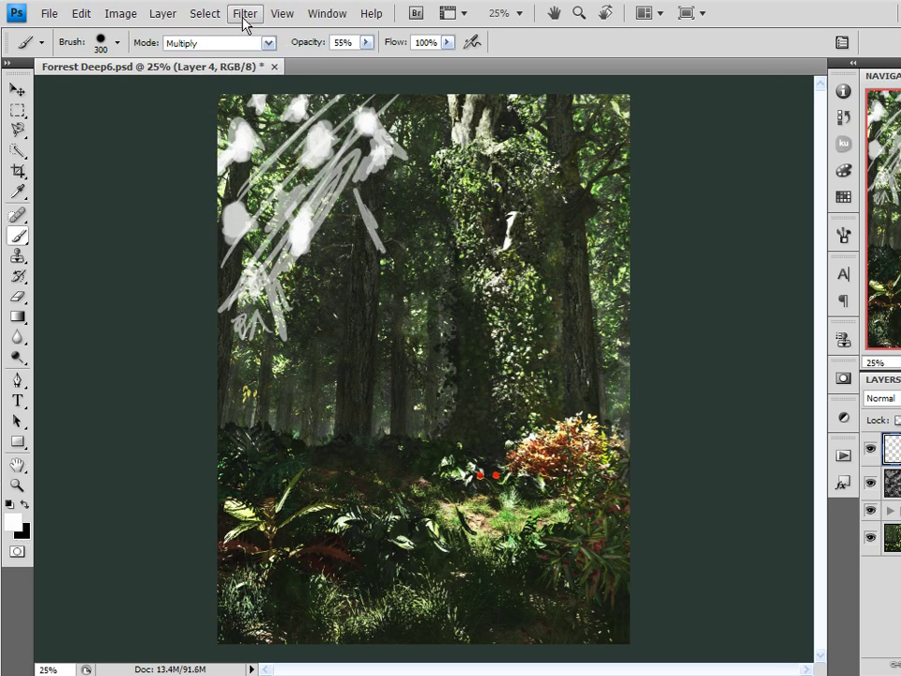
# - Apply a 998 px Motion Blur angled along the streaks to form diagonal rays
pyautogui.click(244, 13)
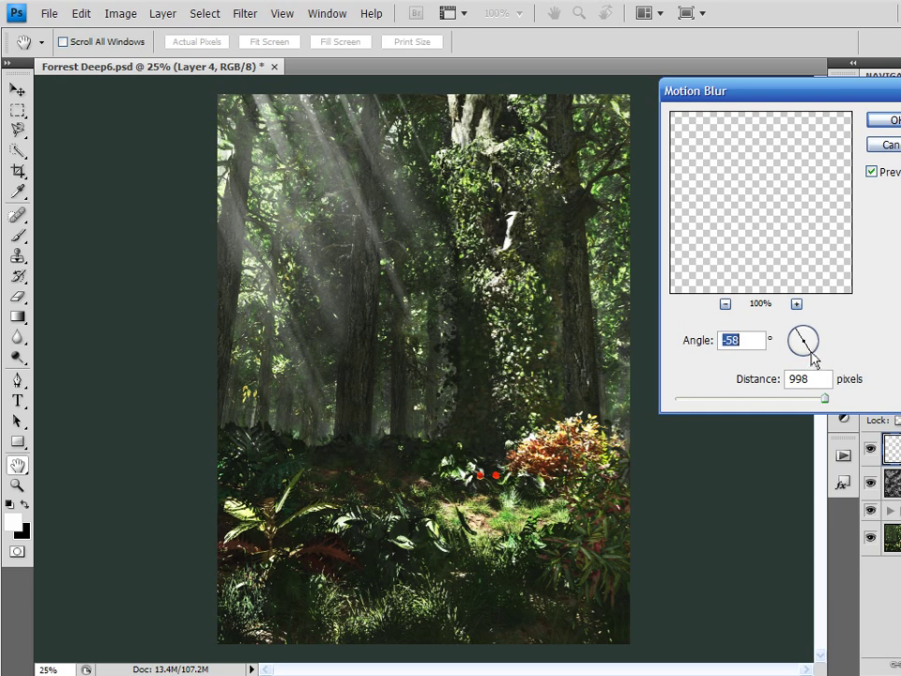
pyautogui.moveTo(805, 338); pyautogui.dragTo(803, 346)
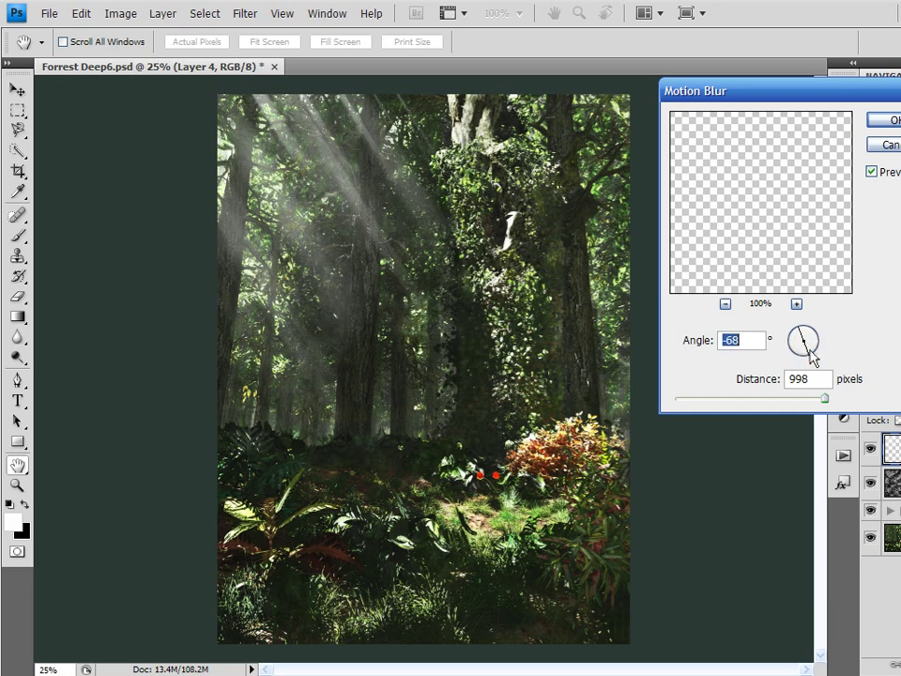
pyautogui.moveTo(809, 334); pyautogui.dragTo(803, 338)
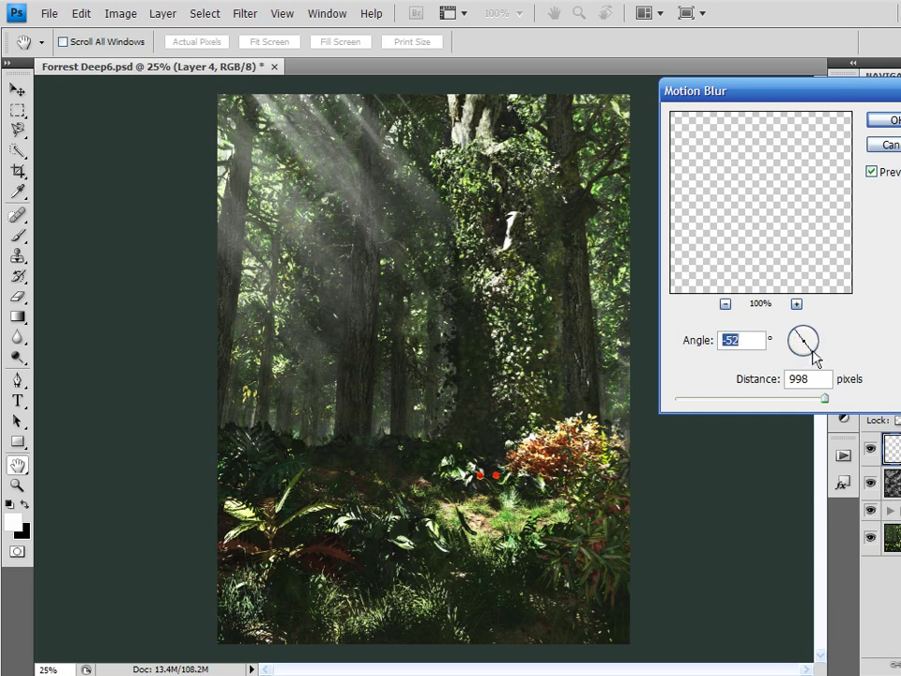
pyautogui.moveTo(809, 334); pyautogui.dragTo(804, 346)
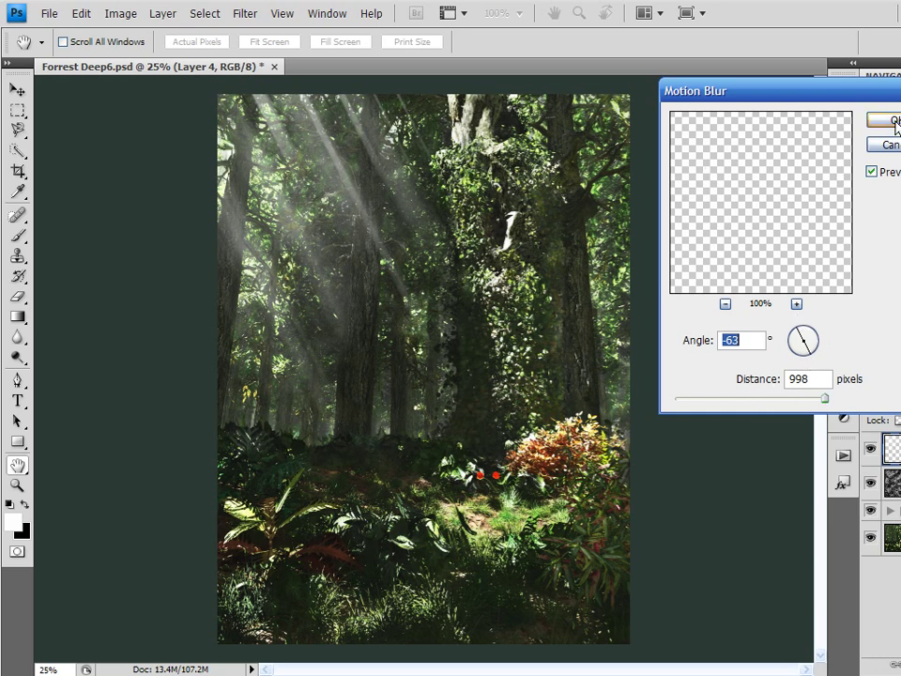
pyautogui.click(885, 120)
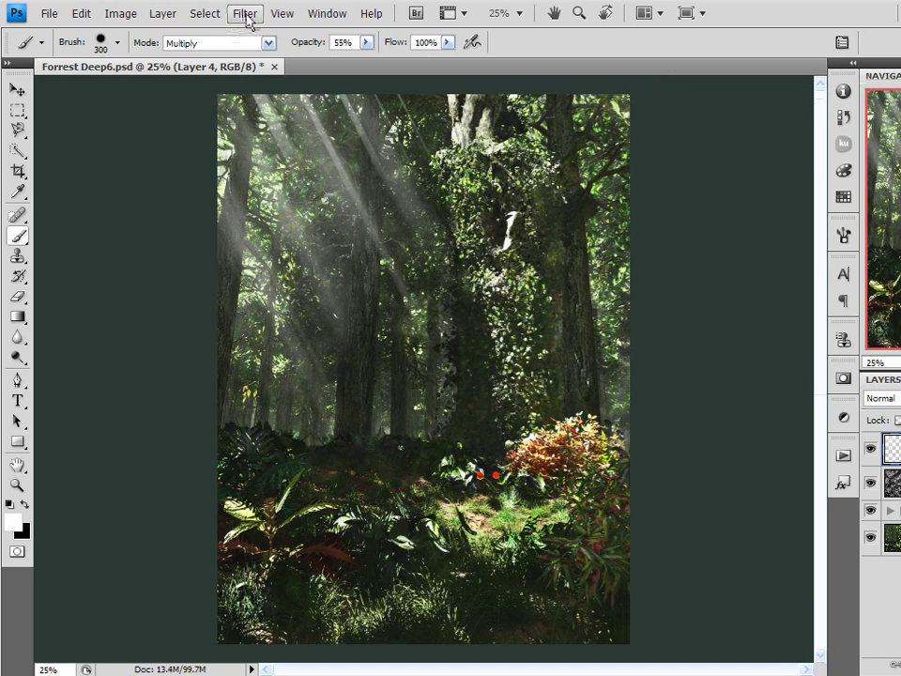
# - Stretch the light-ray layer taller toward the floor, then crop away the overhang
pyautogui.click(244, 13)
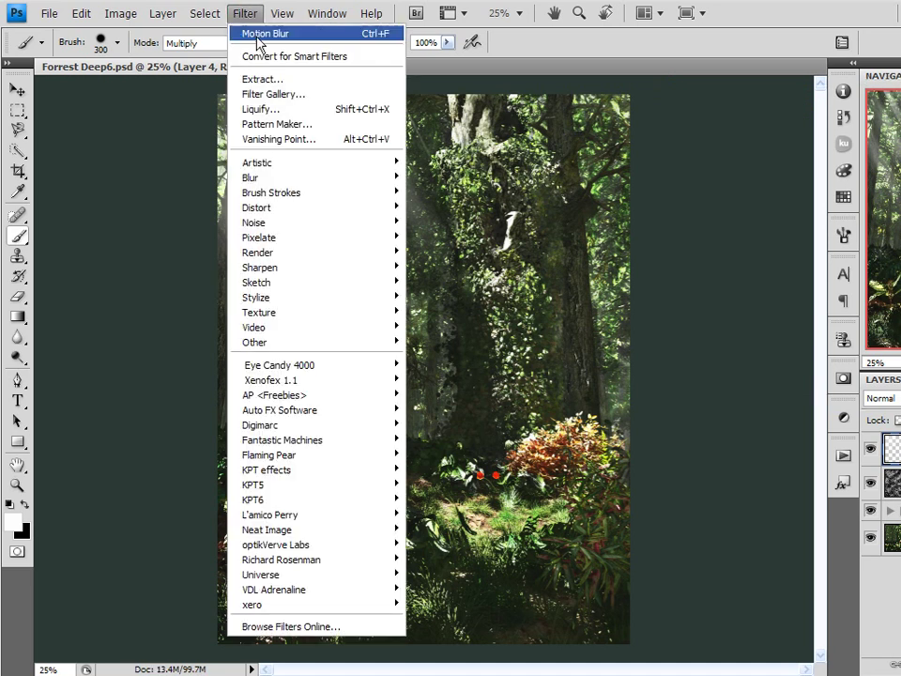
pyautogui.moveTo(251, 176)
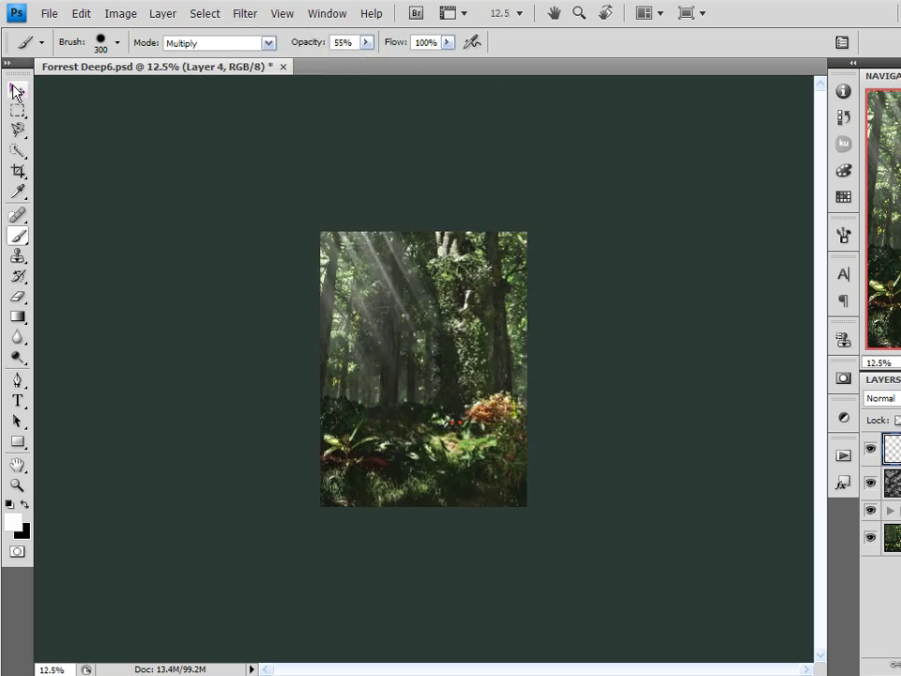
pyautogui.click(17, 90)
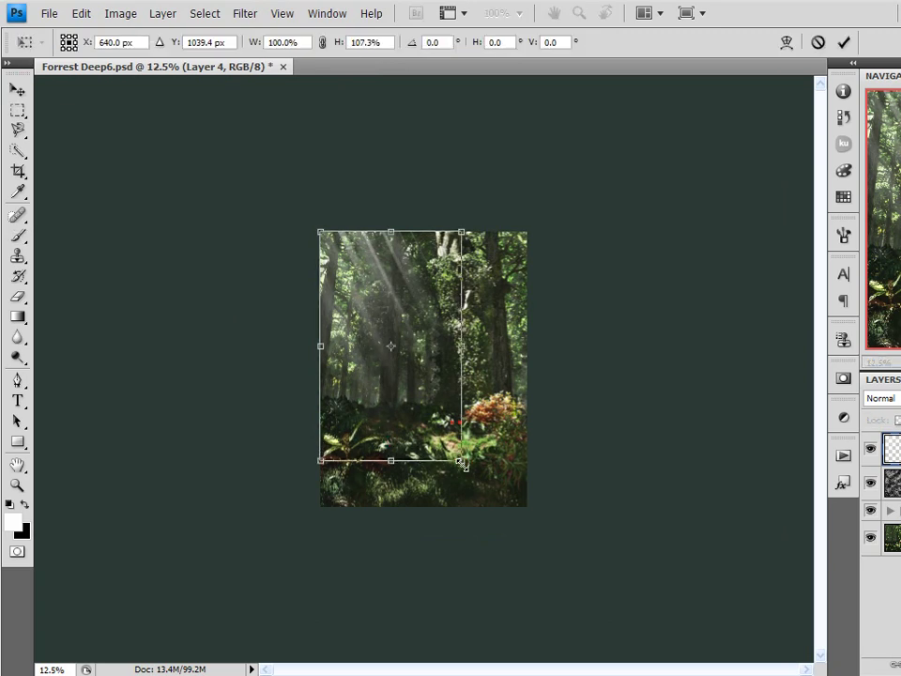
pyautogui.moveTo(460, 460); pyautogui.dragTo(554, 589)
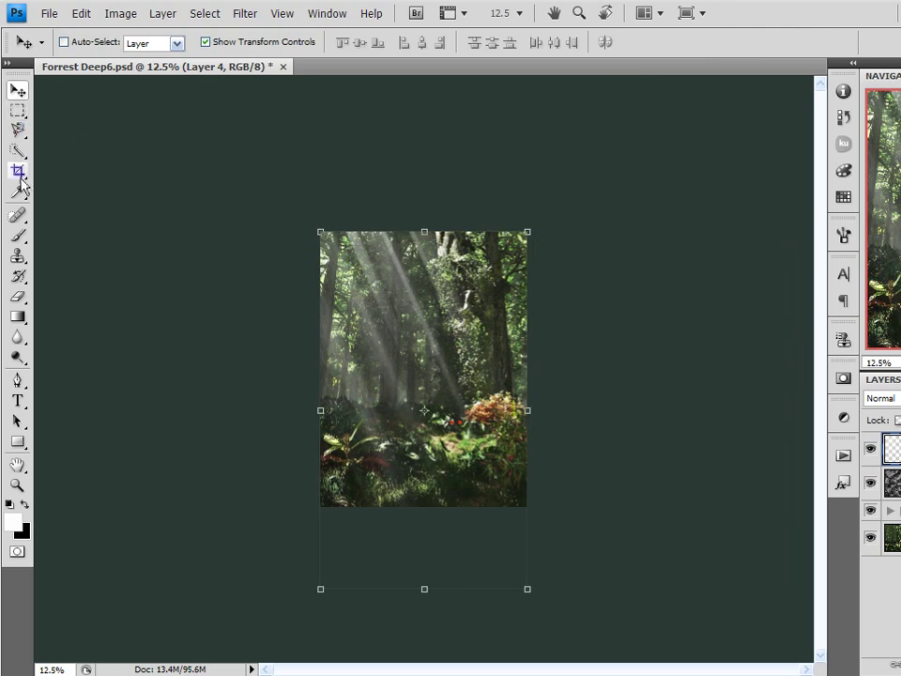
pyautogui.click(19, 170)
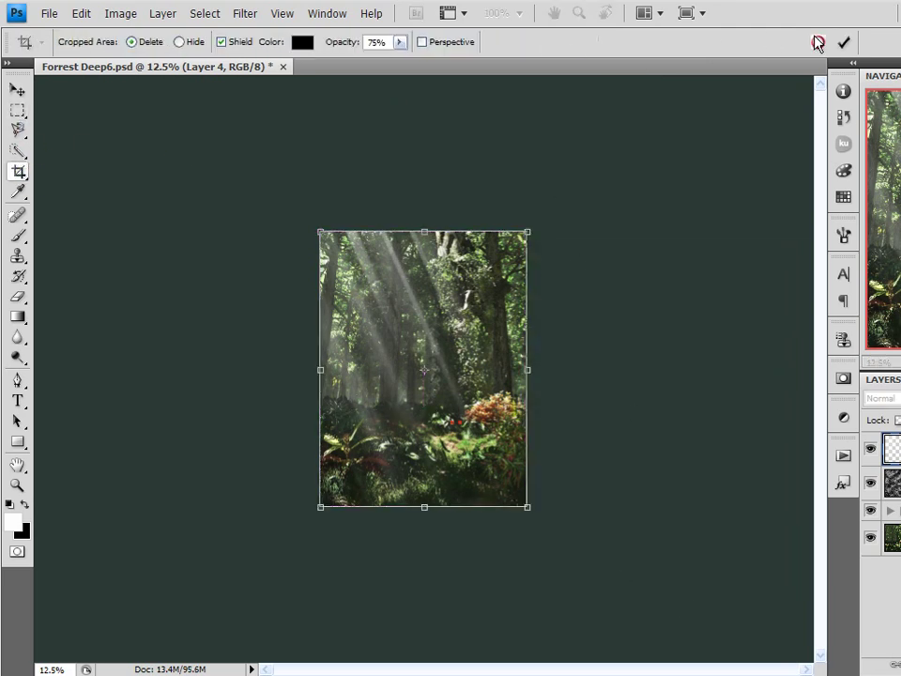
pyautogui.click(841, 42)
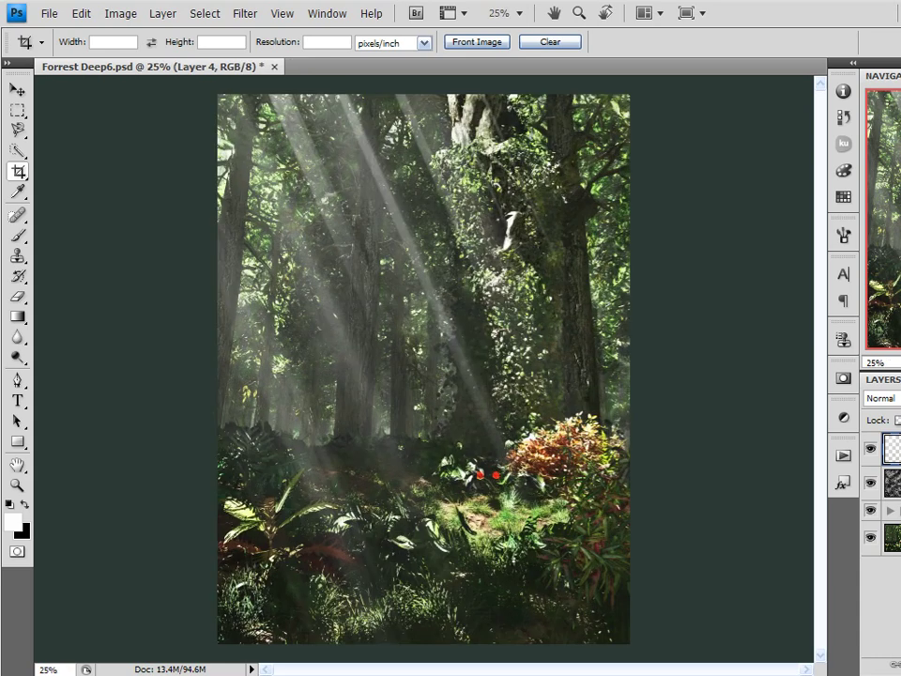
# - Render Clouds into Layer 4's mask and start a transform on it
pyautogui.click(17, 90)
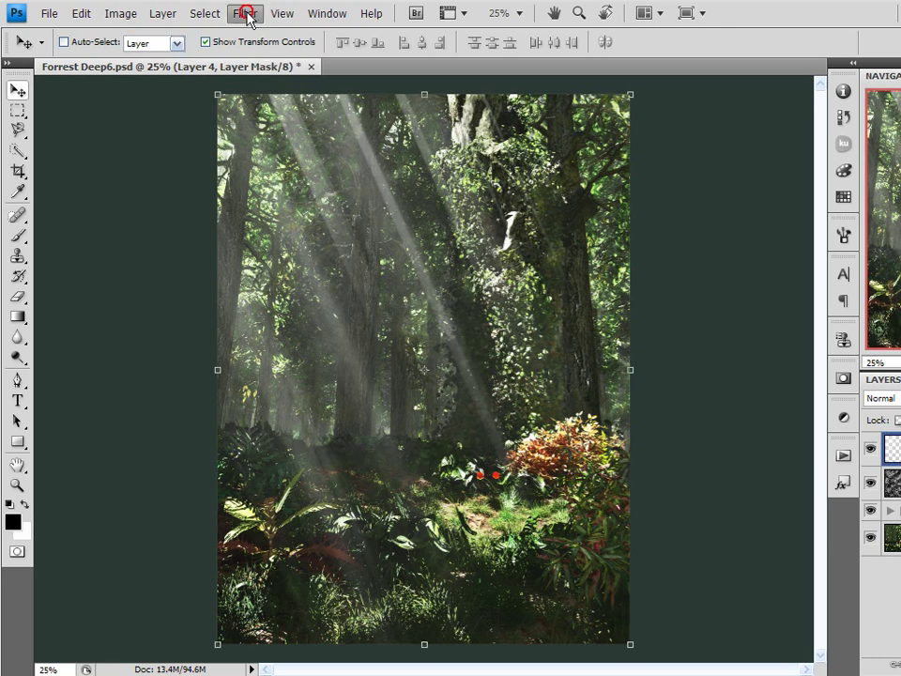
pyautogui.click(246, 13)
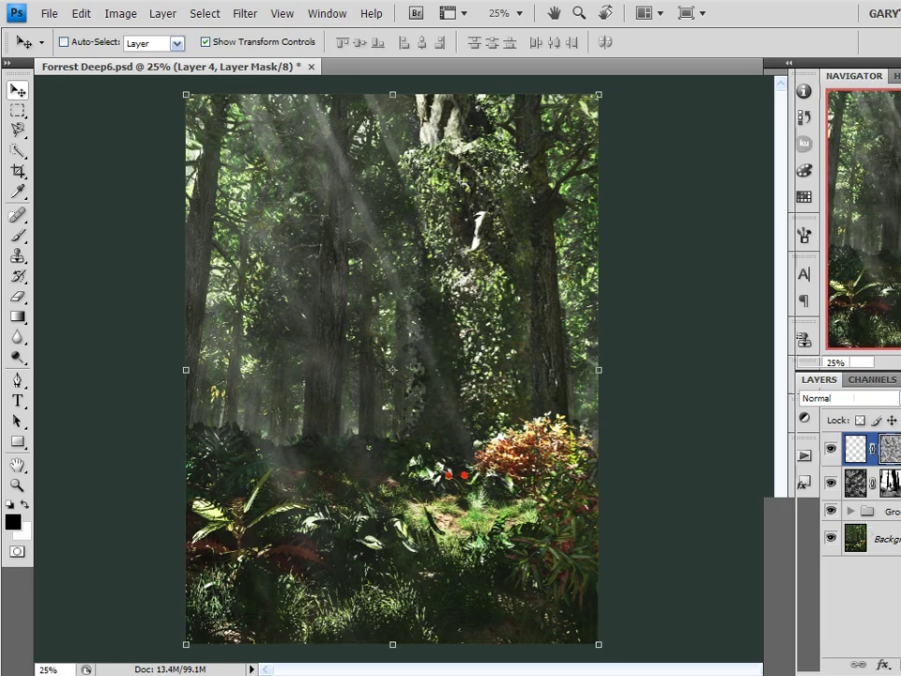
pyautogui.click(874, 450)
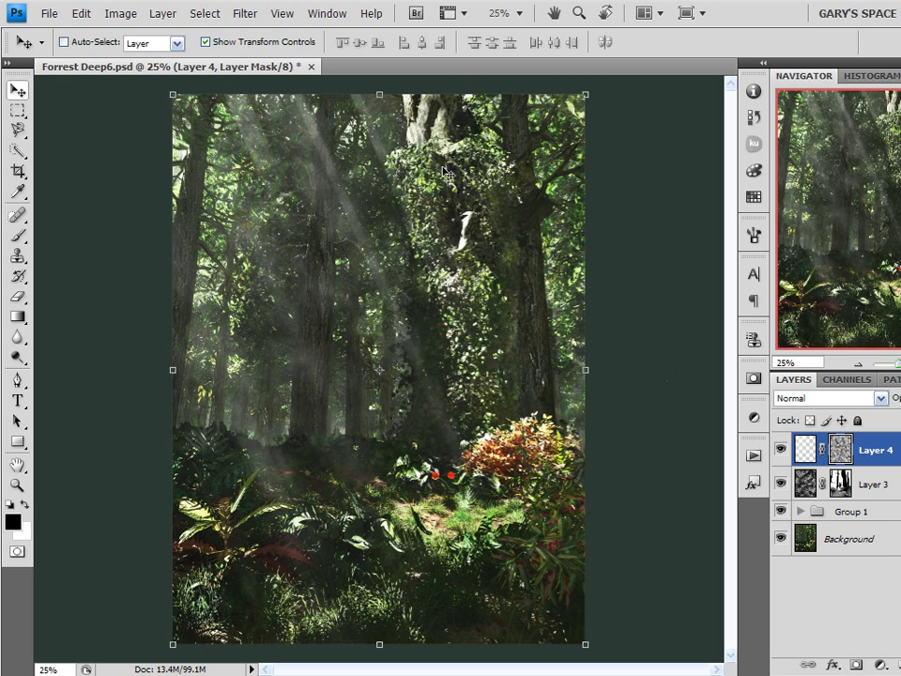
pyautogui.moveTo(247, 173)
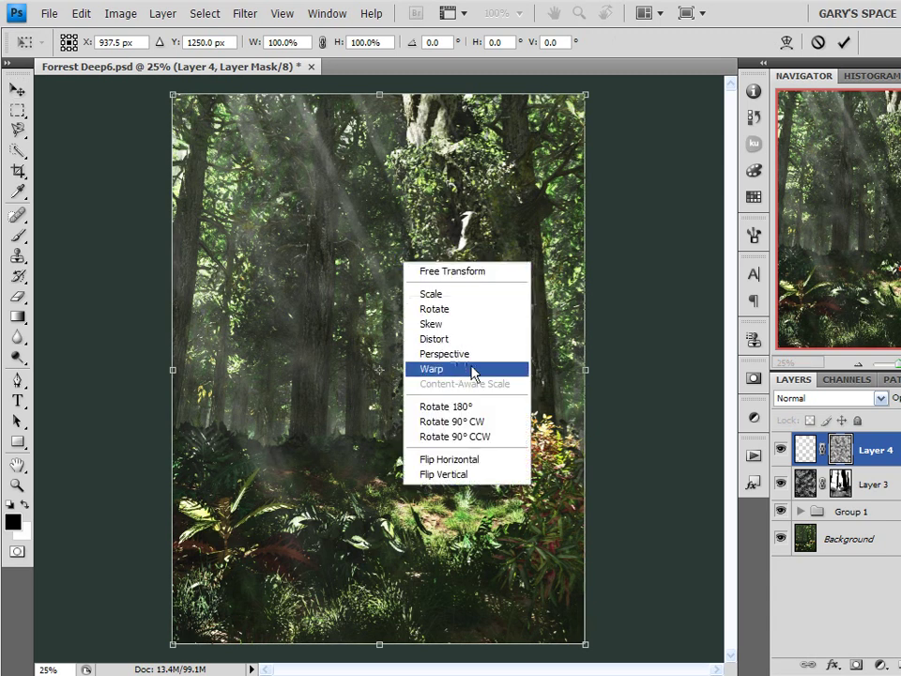
# - Warp the cloud mask's corners and edges diagonally along the rays and commit
pyautogui.click(431, 368)
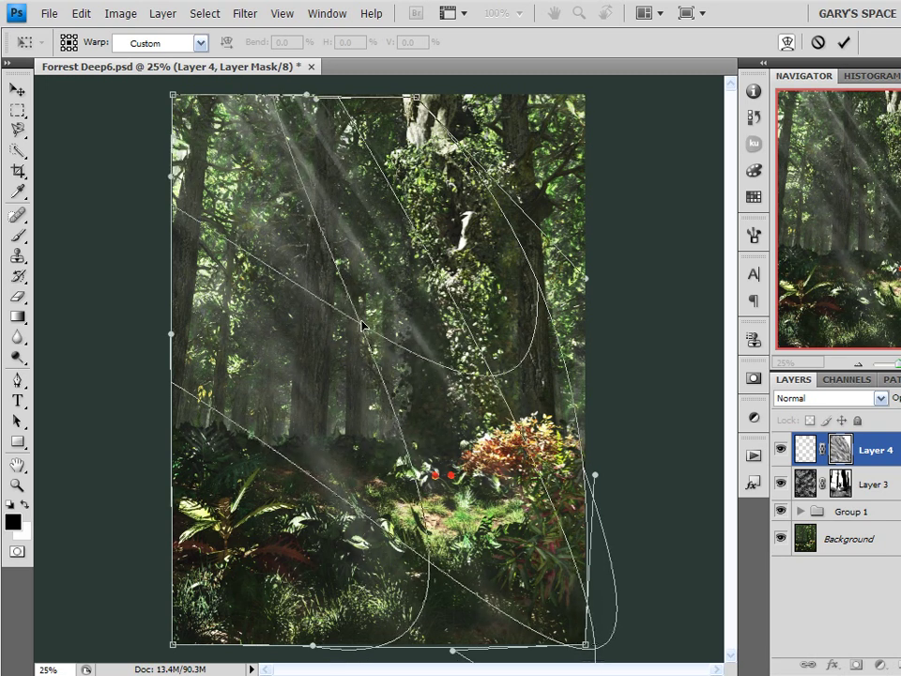
pyautogui.moveTo(364, 327); pyautogui.dragTo(522, 424)
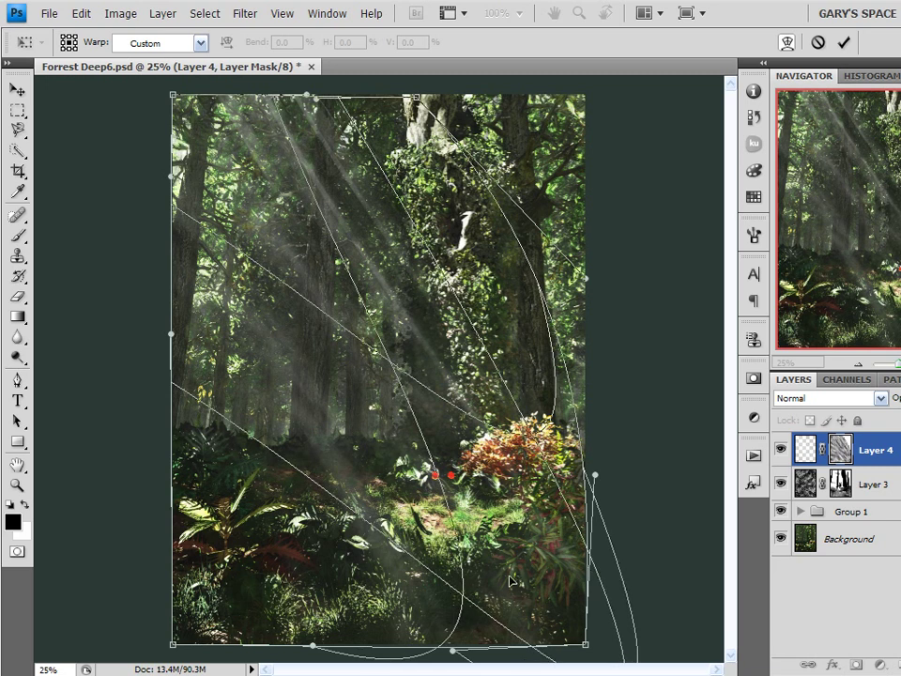
pyautogui.moveTo(653, 312)
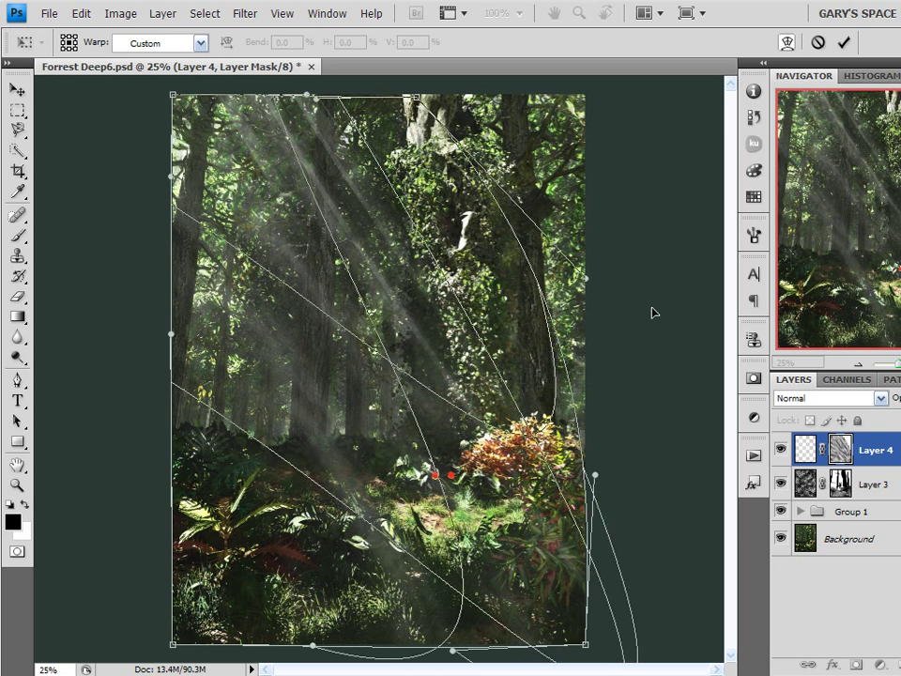
pyautogui.moveTo(573, 345)
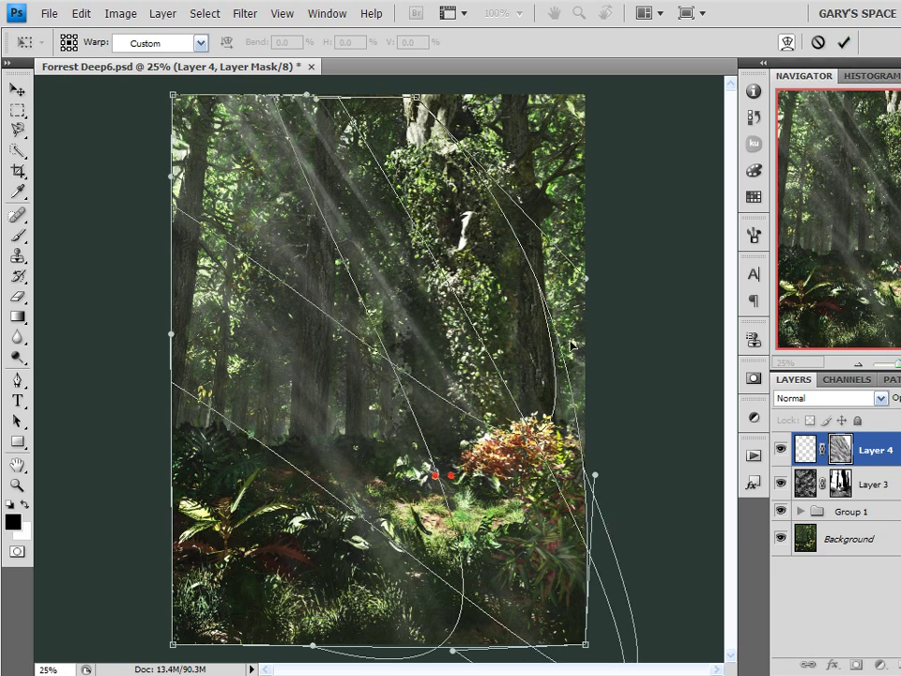
pyautogui.moveTo(253, 499)
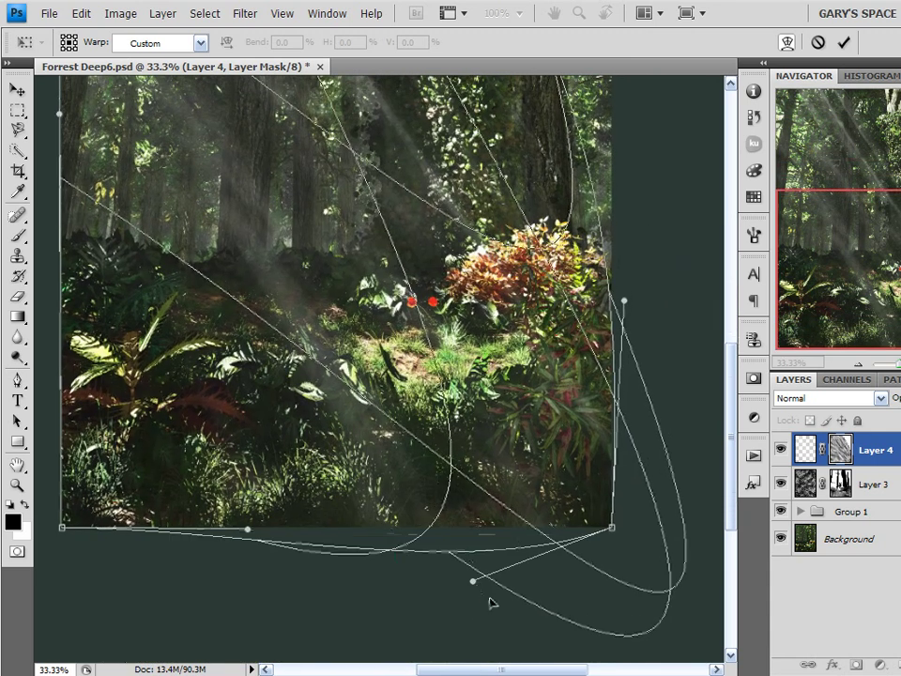
pyautogui.moveTo(470, 581); pyautogui.dragTo(698, 629)
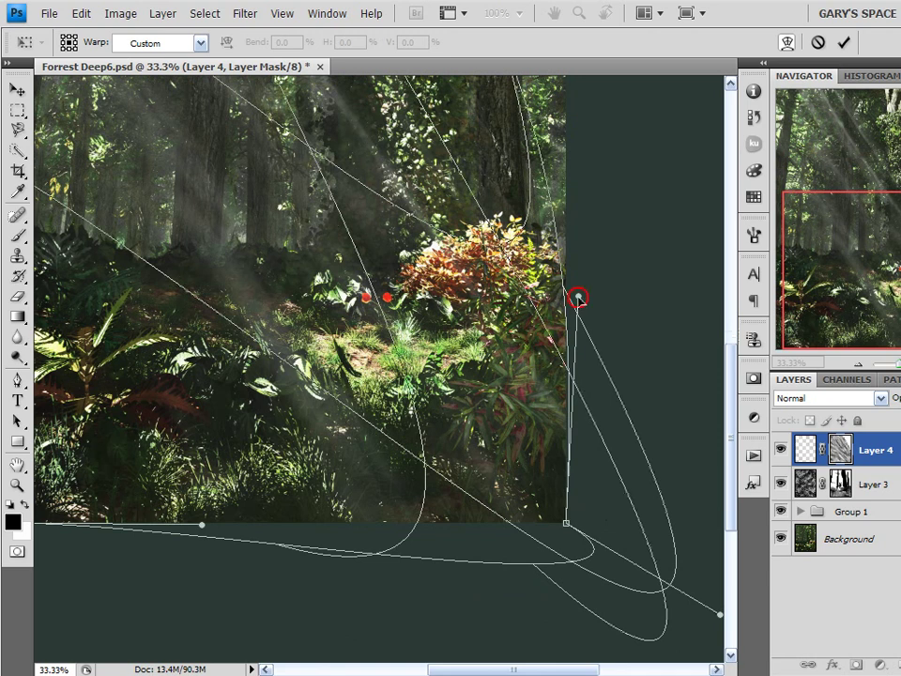
pyautogui.moveTo(578, 299); pyautogui.dragTo(649, 392)
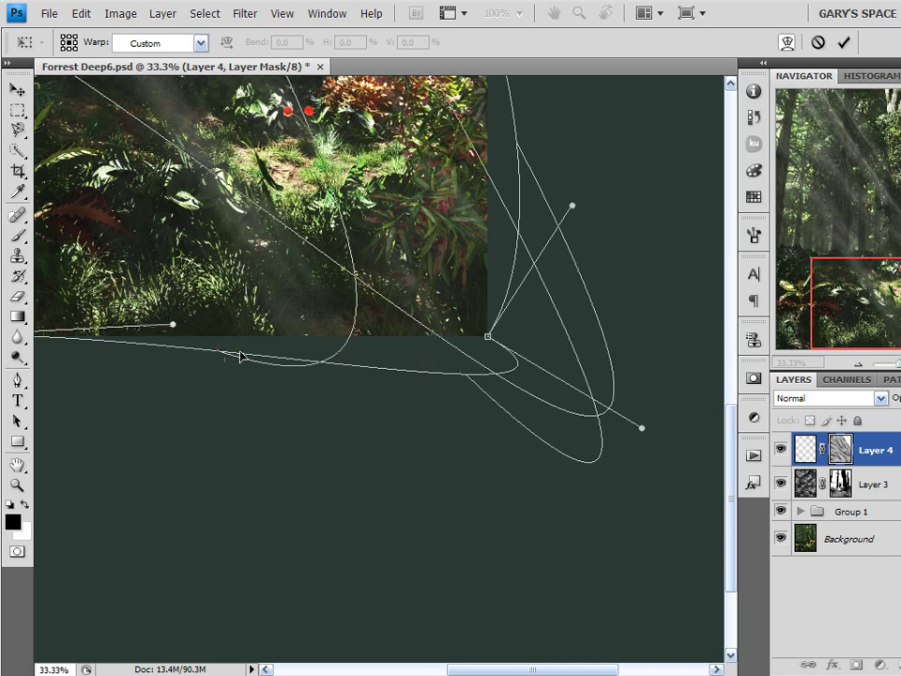
pyautogui.moveTo(173, 324); pyautogui.dragTo(390, 341)
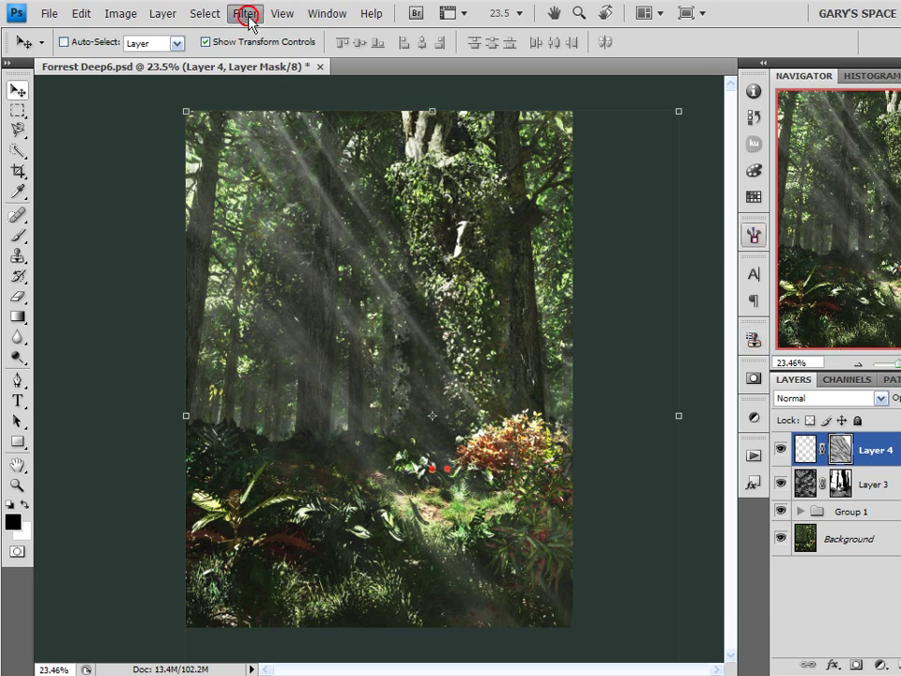
# - Apply a Gaussian Blur of about 33 pixels to the light-ray layer mask
pyautogui.click(246, 13)
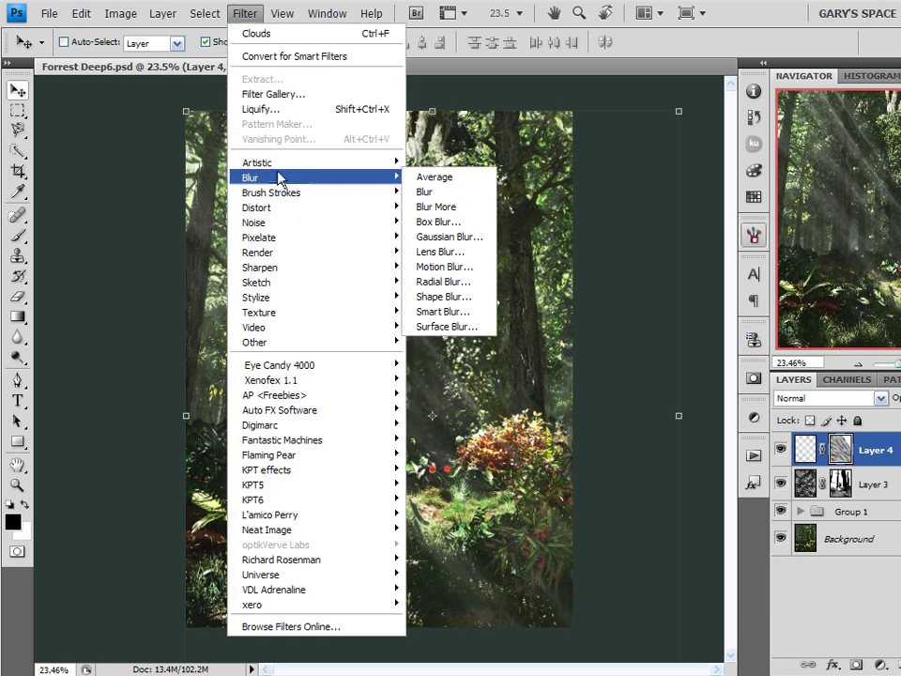
pyautogui.moveTo(449, 237)
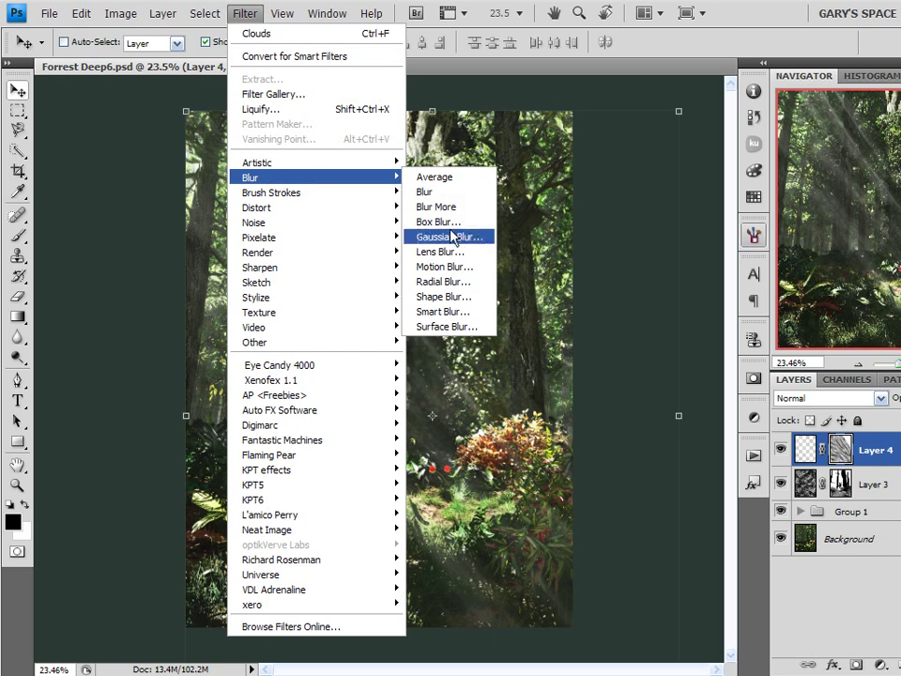
pyautogui.click(447, 236)
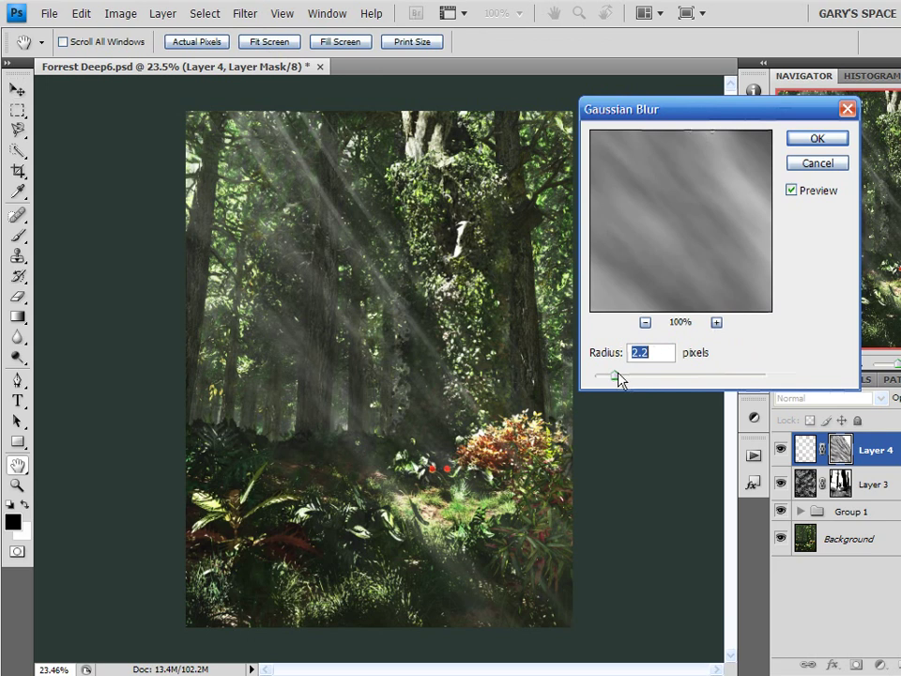
pyautogui.moveTo(612, 375); pyautogui.dragTo(638, 375)
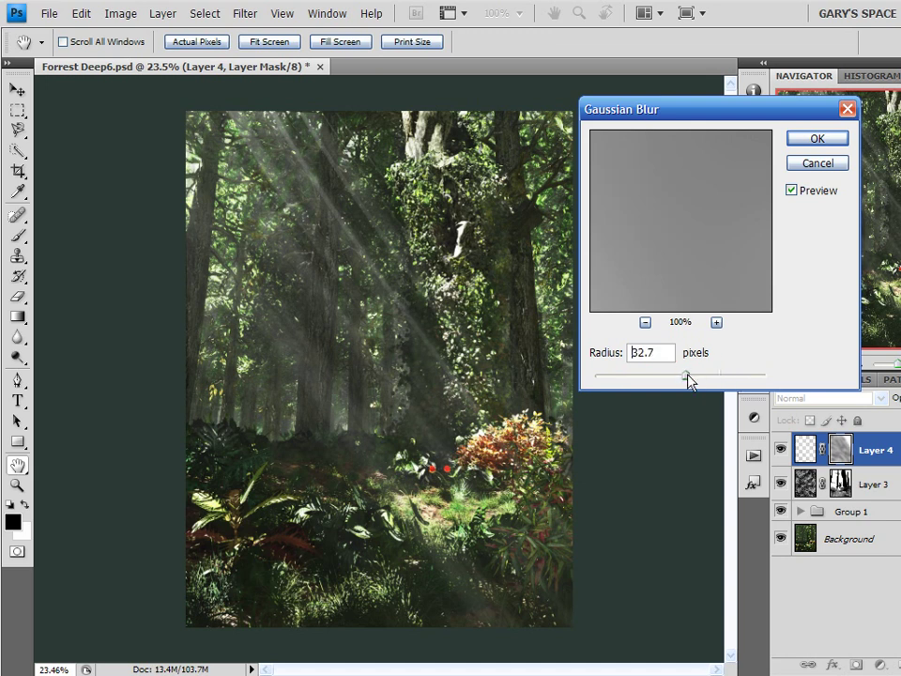
pyautogui.moveTo(687, 376); pyautogui.dragTo(683, 376)
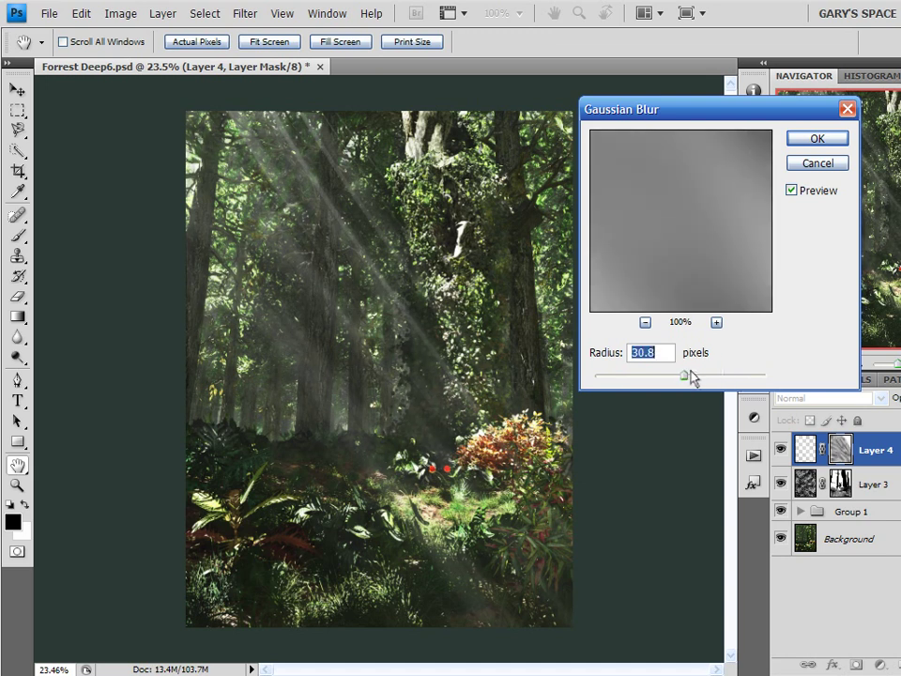
pyautogui.moveTo(685, 375); pyautogui.dragTo(629, 376)
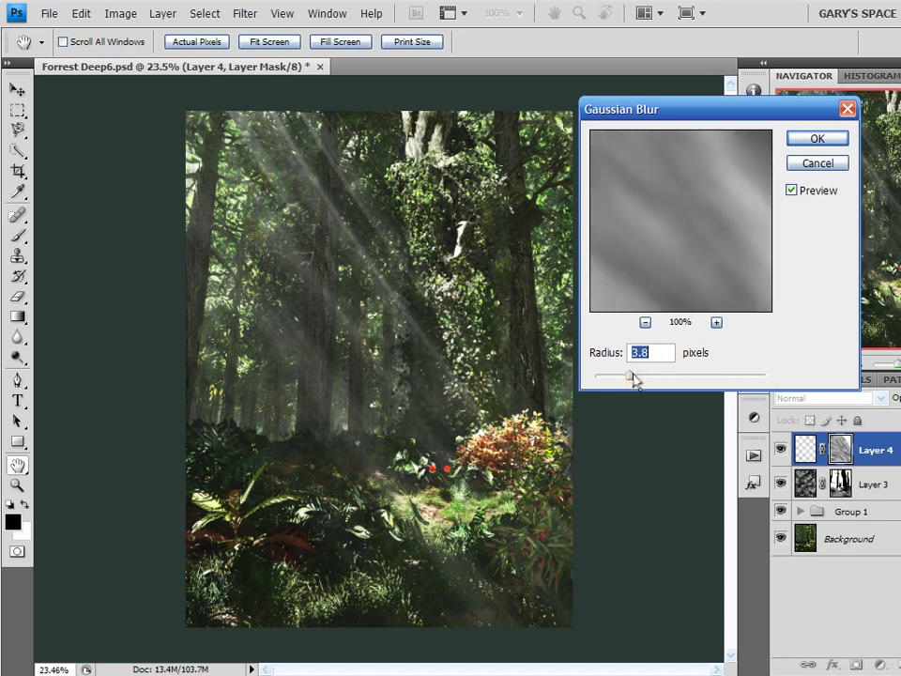
pyautogui.moveTo(628, 376); pyautogui.dragTo(736, 375)
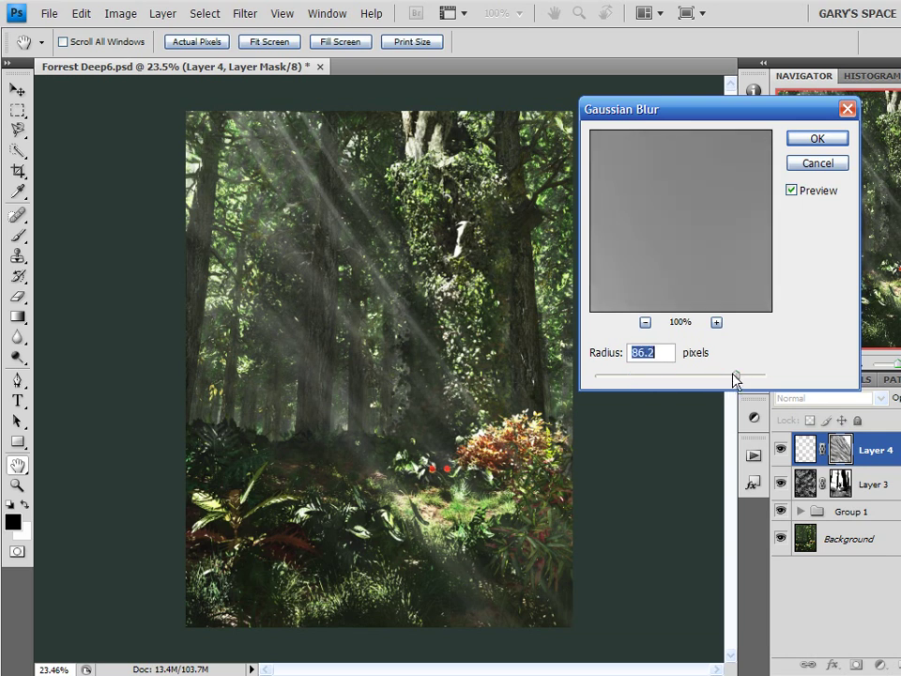
pyautogui.moveTo(736, 375); pyautogui.dragTo(767, 375)
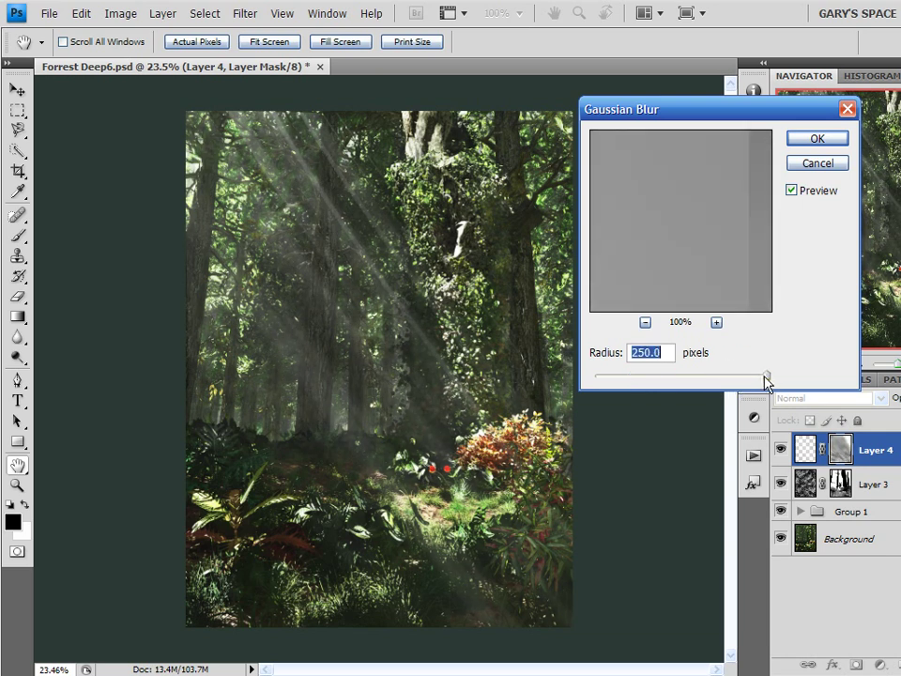
pyautogui.moveTo(766, 376); pyautogui.dragTo(706, 375)
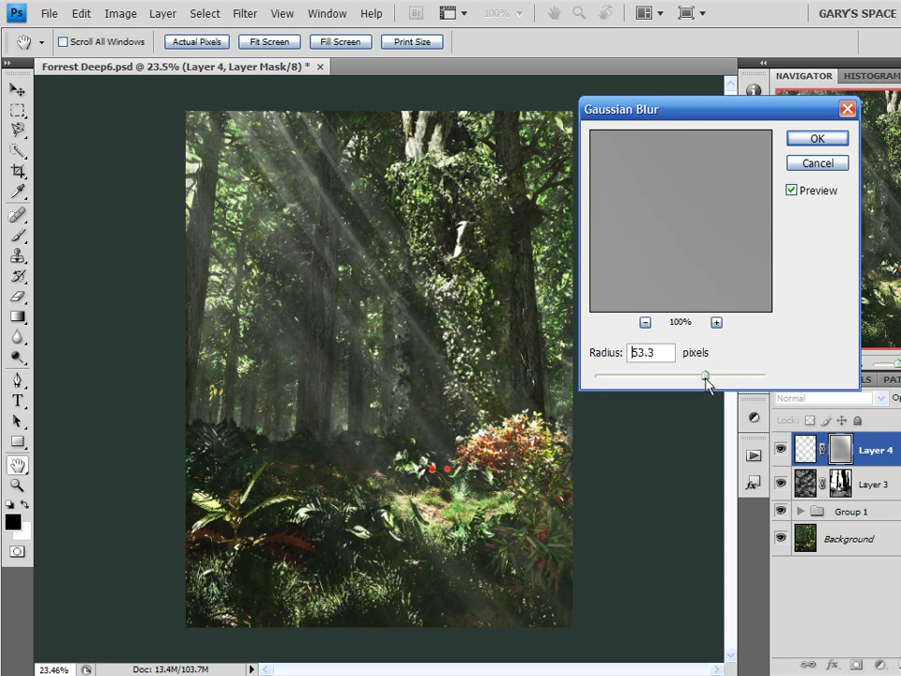
pyautogui.moveTo(705, 375); pyautogui.dragTo(672, 375)
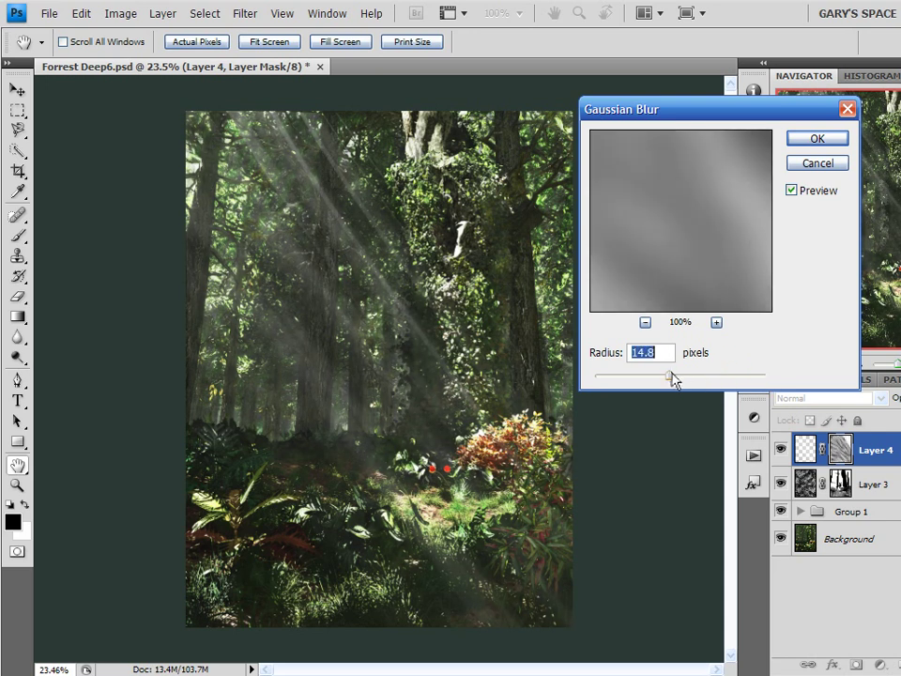
pyautogui.moveTo(672, 375); pyautogui.dragTo(691, 375)
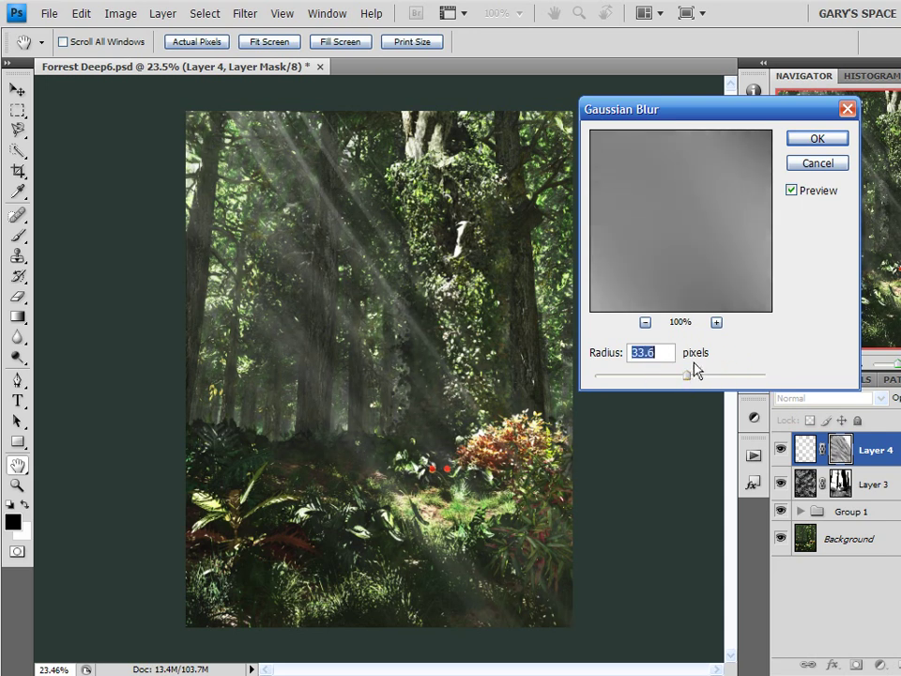
pyautogui.click(814, 137)
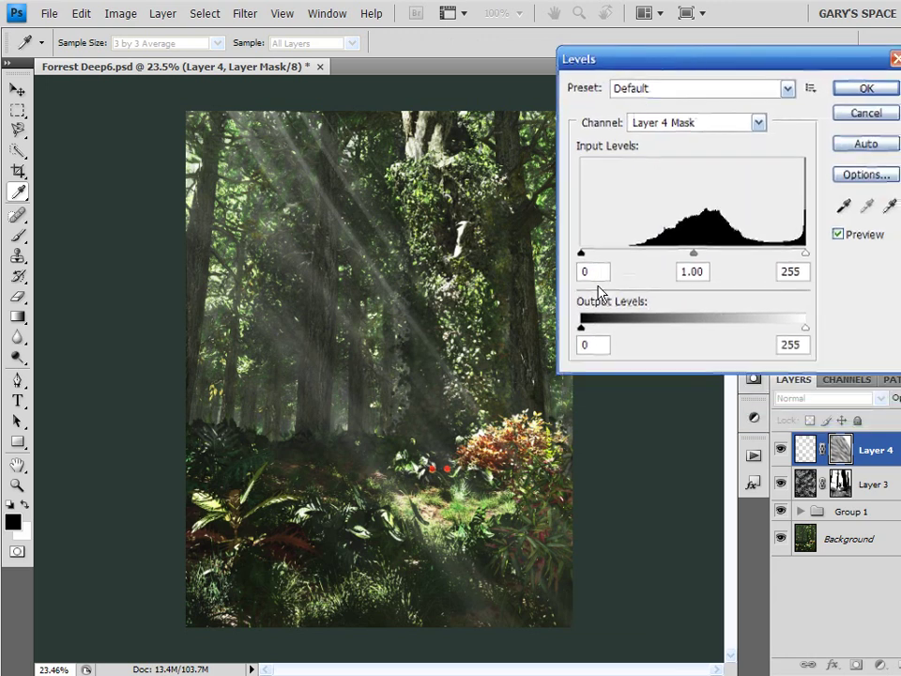
# - Raise the mask's Levels black input slider to around 63 for crisper, patchier rays
pyautogui.moveTo(582, 252); pyautogui.dragTo(620, 252)
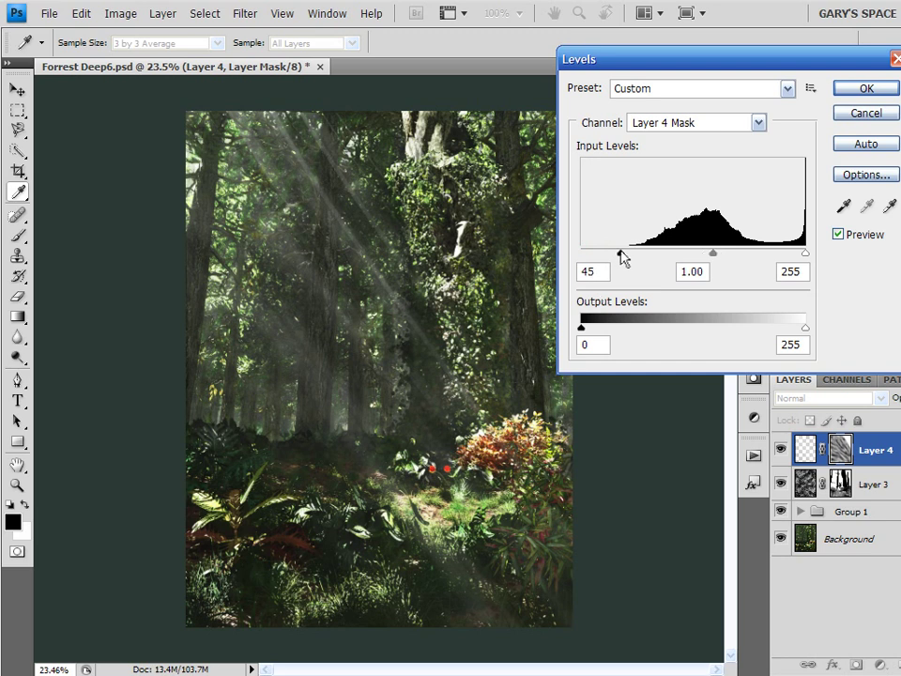
pyautogui.moveTo(623, 251); pyautogui.dragTo(732, 252)
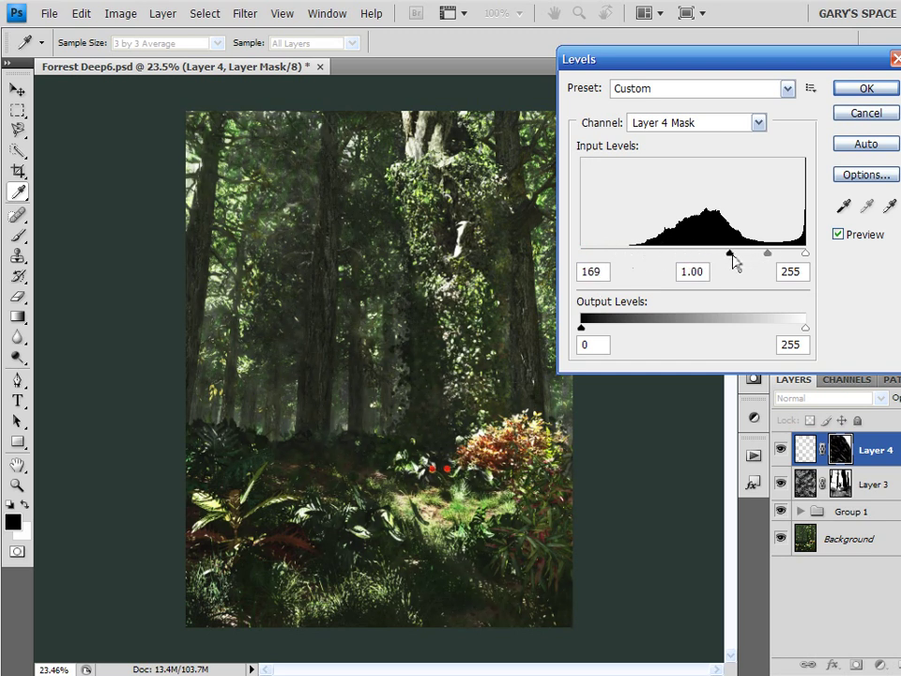
pyautogui.moveTo(732, 256); pyautogui.dragTo(666, 255)
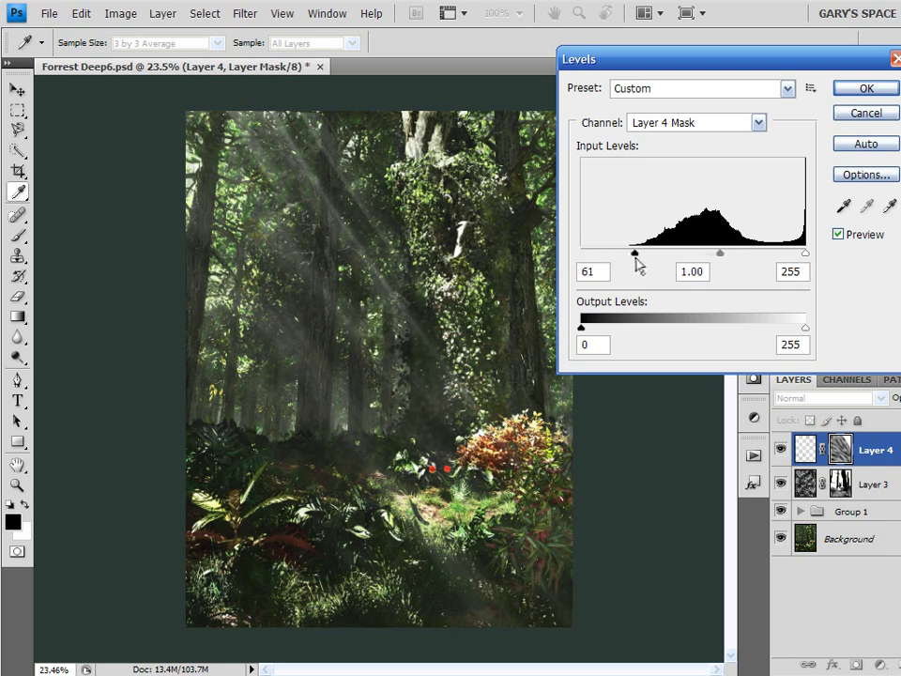
pyautogui.moveTo(634, 252); pyautogui.dragTo(653, 252)
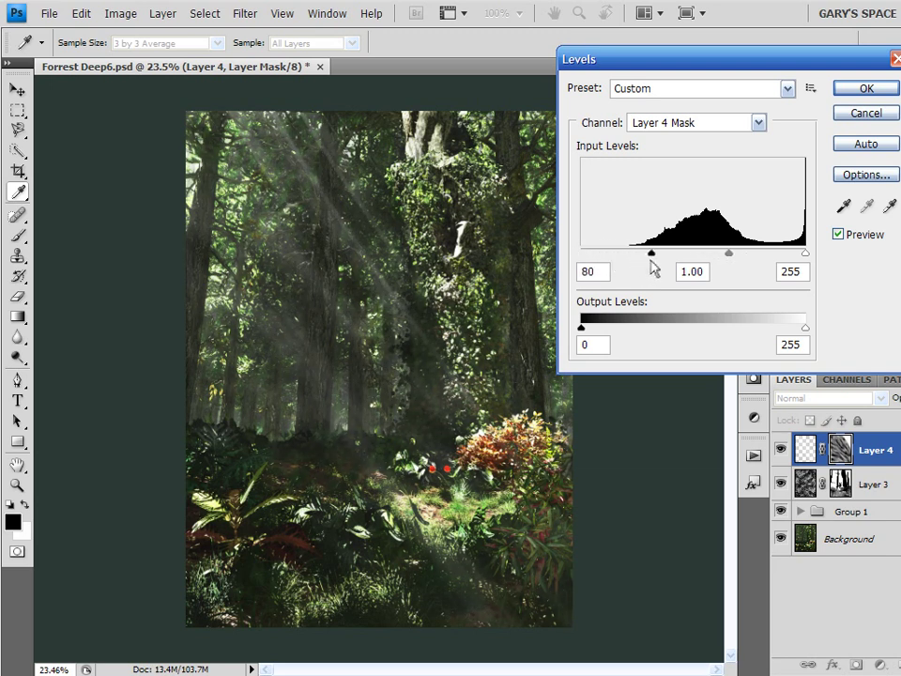
pyautogui.moveTo(652, 251); pyautogui.dragTo(634, 251)
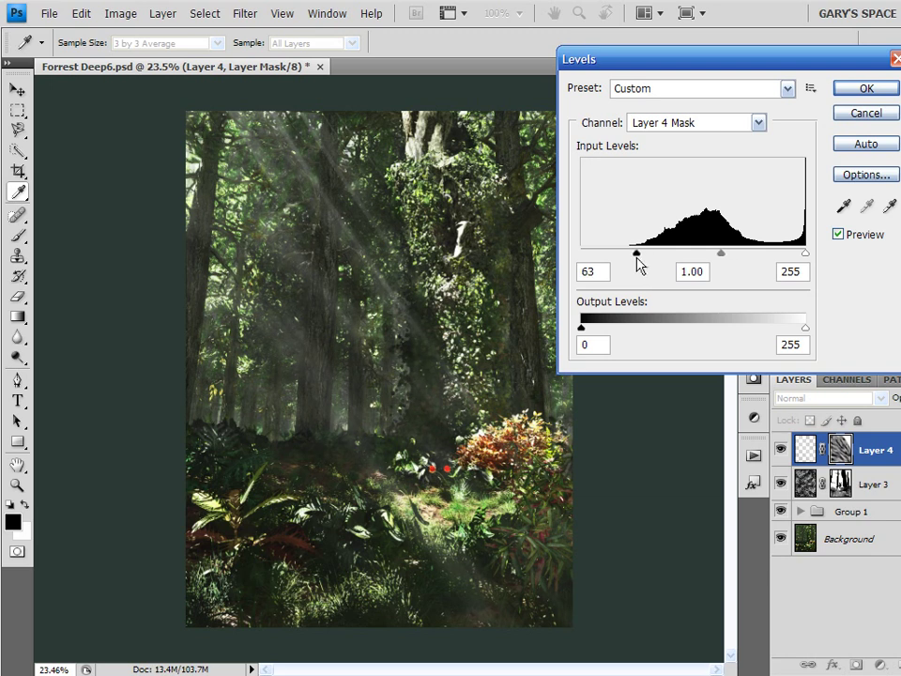
pyautogui.moveTo(636, 253); pyautogui.dragTo(649, 253)
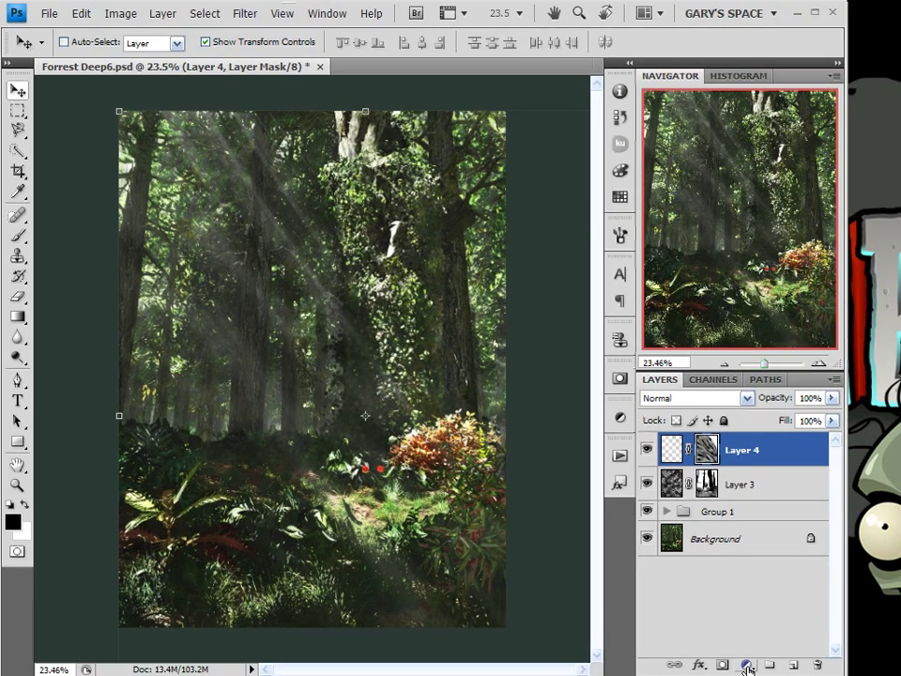
# - Add a Hue/Saturation adjustment layer above Layer 4 with Colorize enabled
pyautogui.click(747, 664)
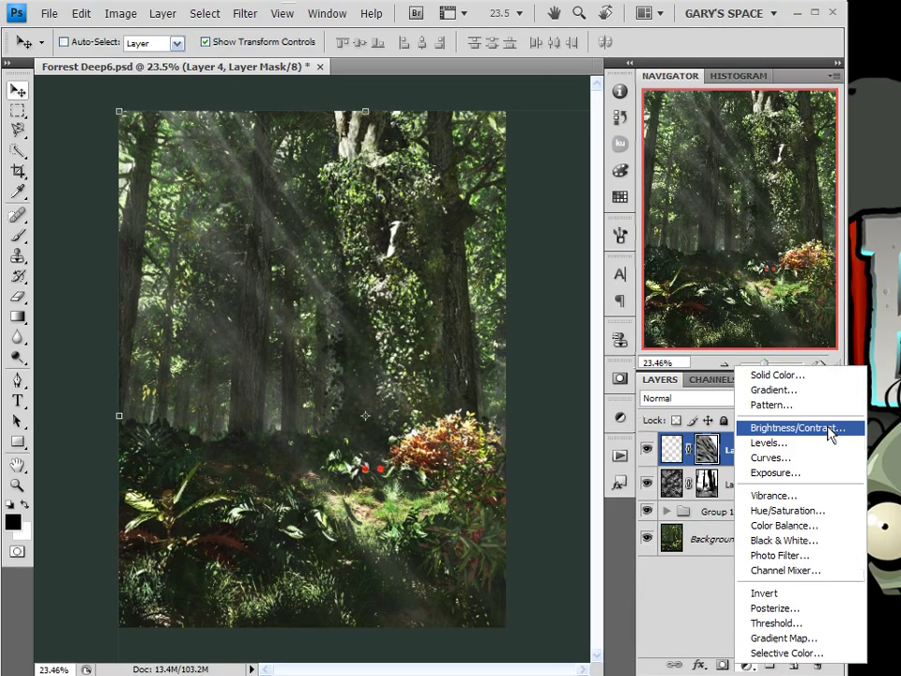
pyautogui.click(787, 510)
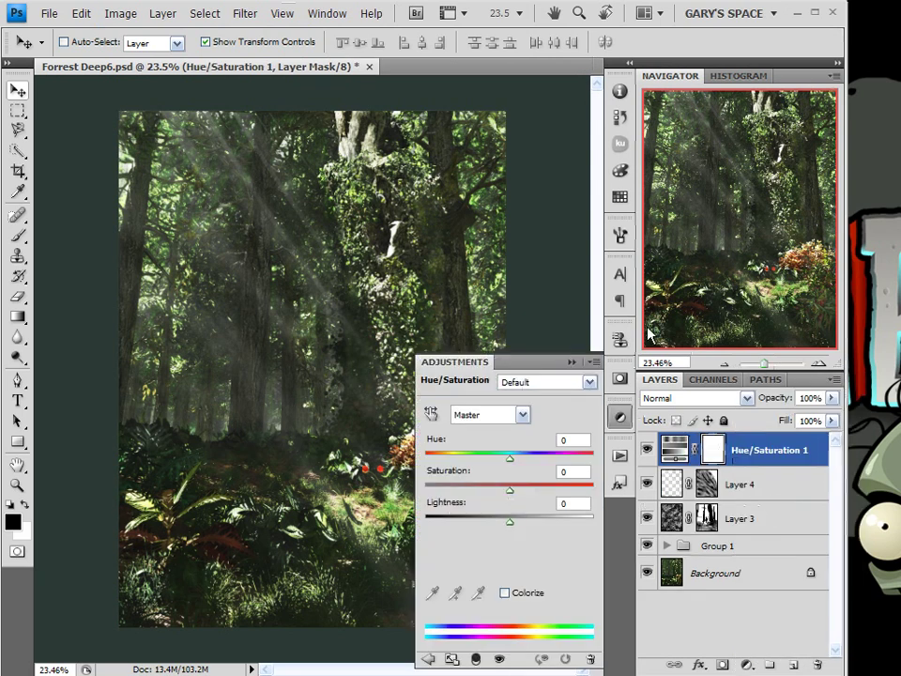
pyautogui.click(505, 593)
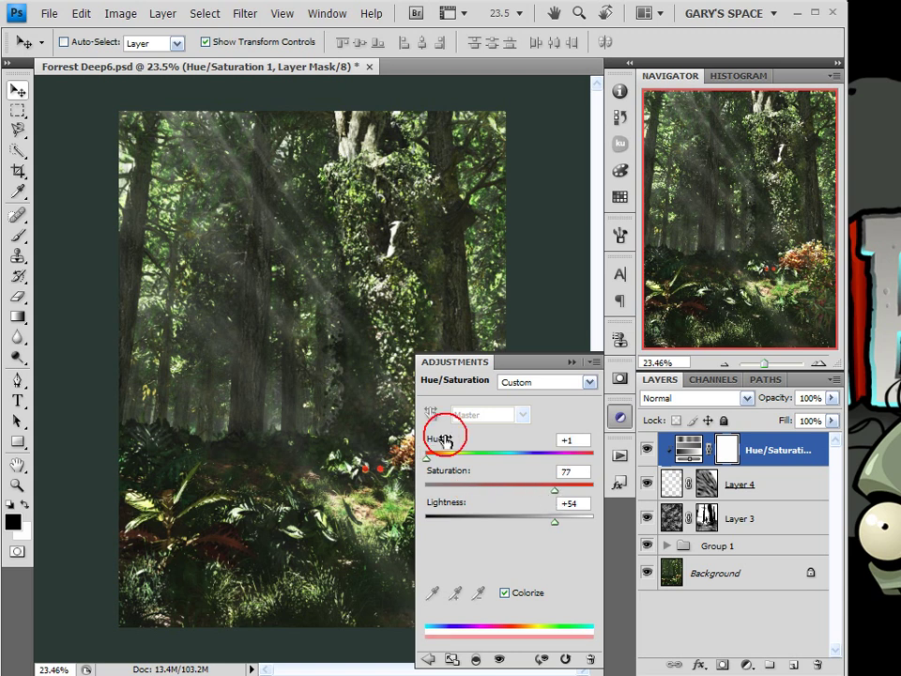
# - Set the colorize tint to Hue about +50, Saturation +42, Lightness -36 for warm yellow rays
pyautogui.moveTo(428, 457); pyautogui.dragTo(459, 456)
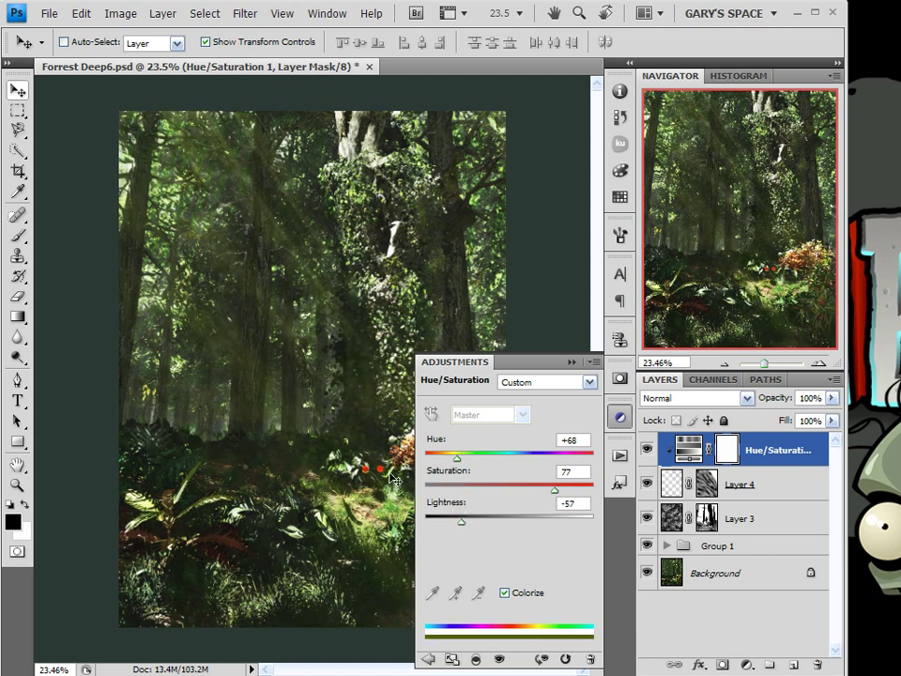
pyautogui.moveTo(457, 458); pyautogui.dragTo(461, 458)
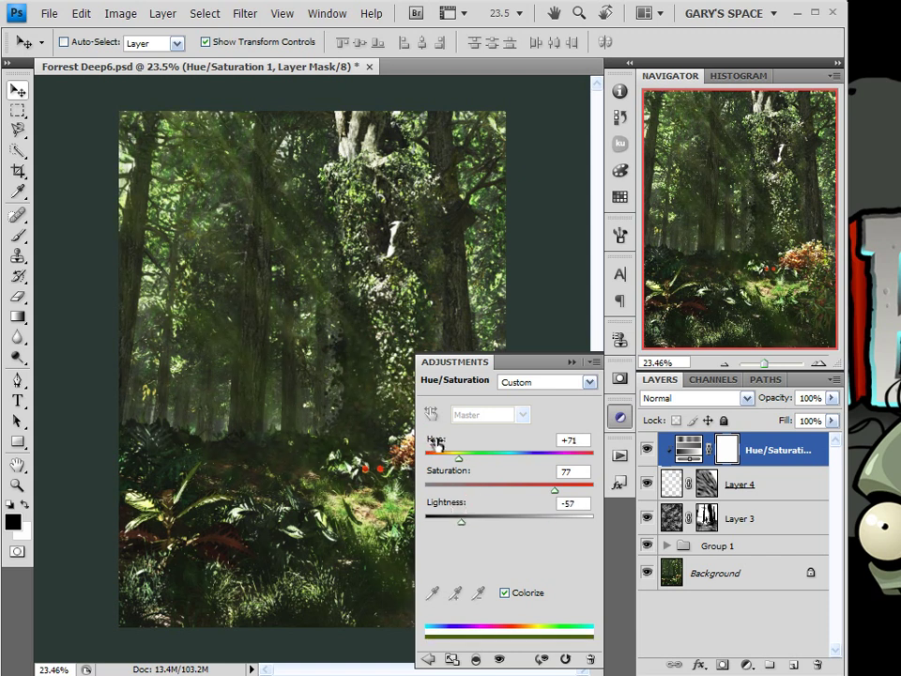
pyautogui.moveTo(462, 457); pyautogui.dragTo(429, 456)
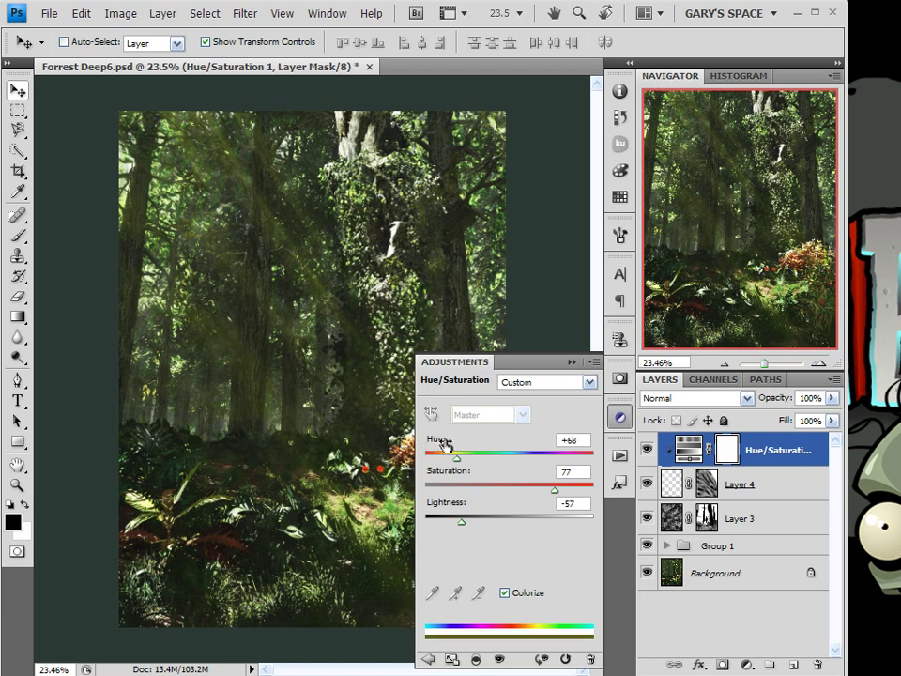
pyautogui.moveTo(459, 452); pyautogui.dragTo(443, 452)
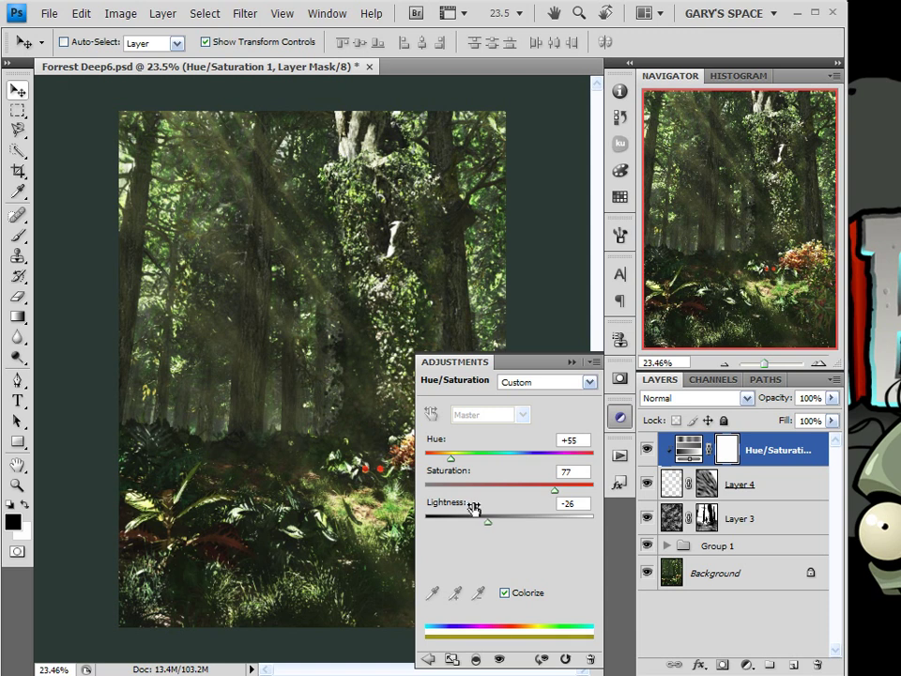
pyautogui.moveTo(553, 490); pyautogui.dragTo(505, 490)
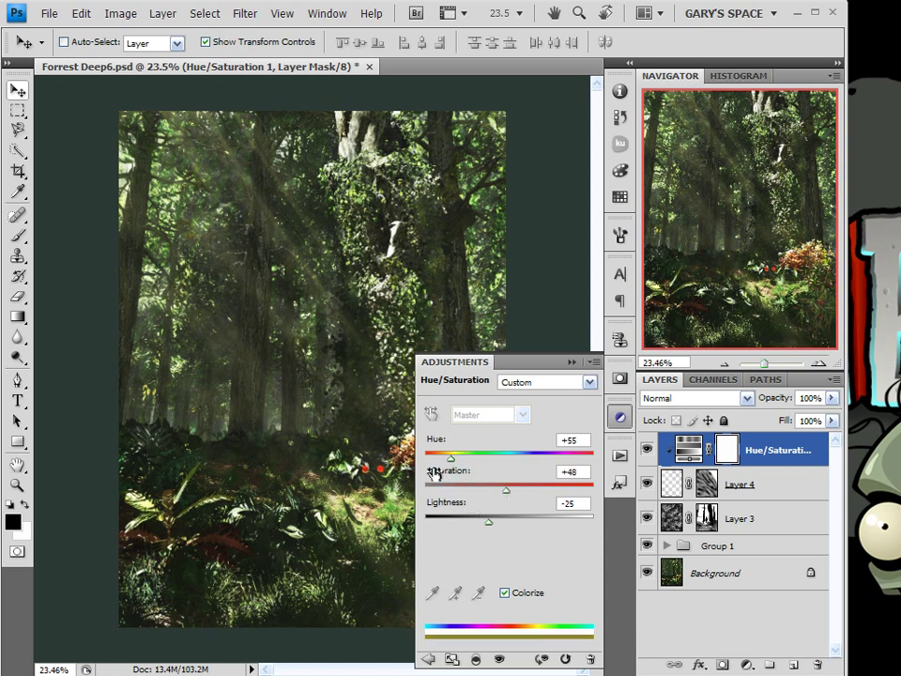
pyautogui.moveTo(514, 496)
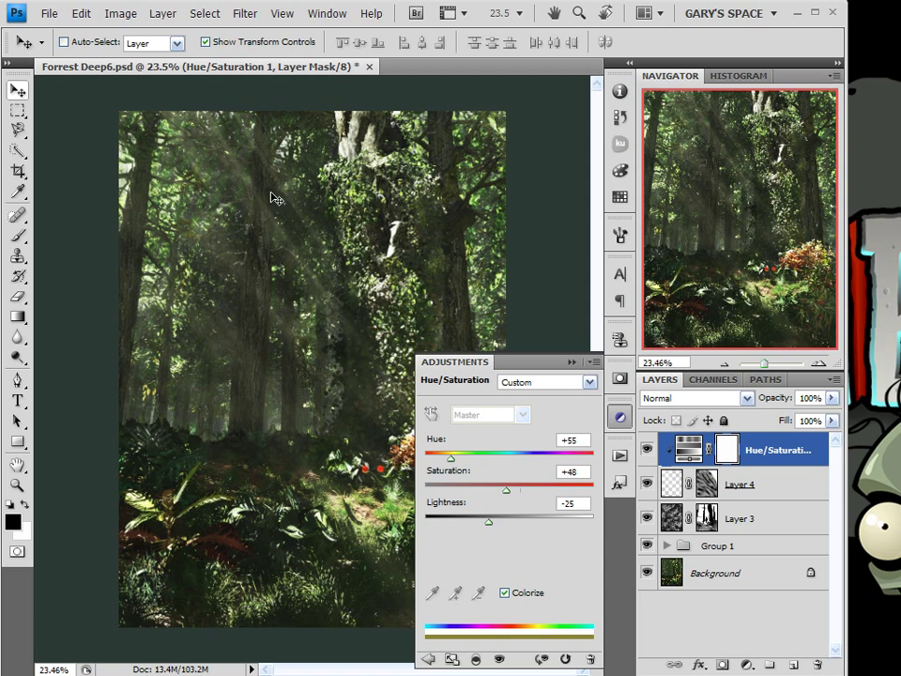
pyautogui.moveTo(428, 388)
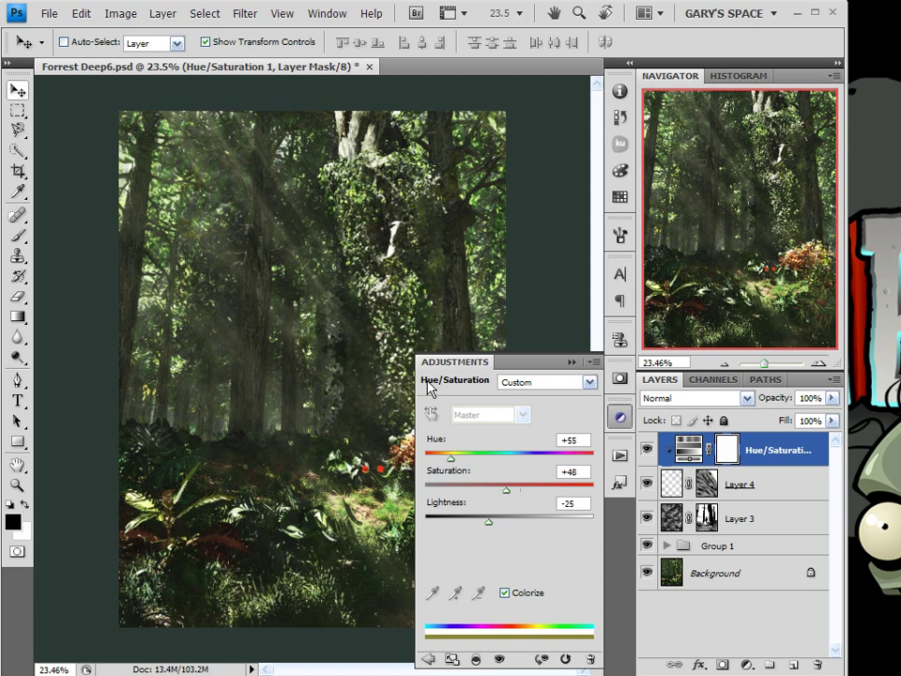
pyautogui.moveTo(488, 522); pyautogui.dragTo(458, 521)
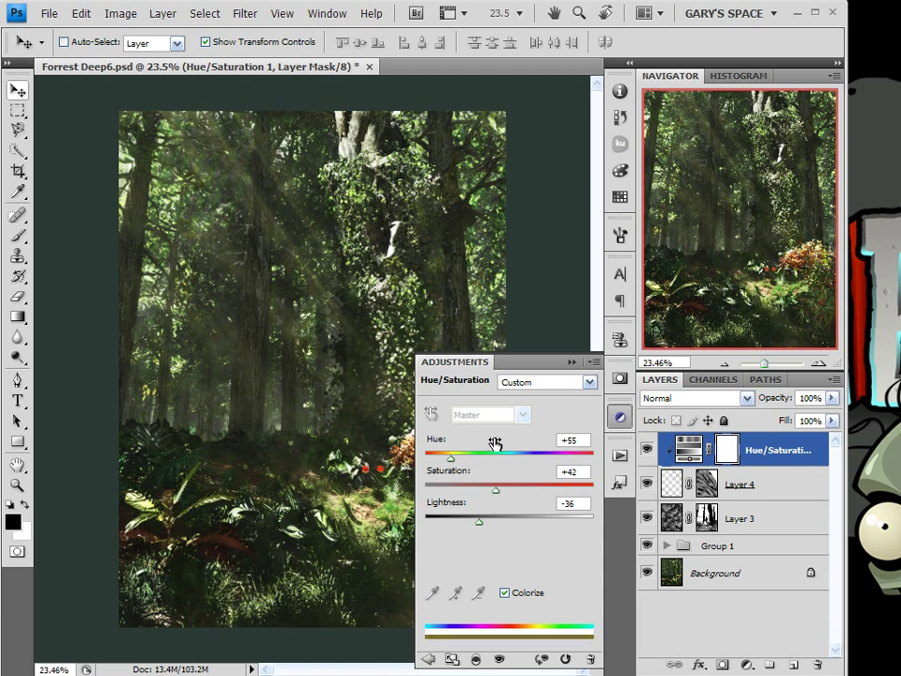
pyautogui.moveTo(465, 456); pyautogui.dragTo(470, 456)
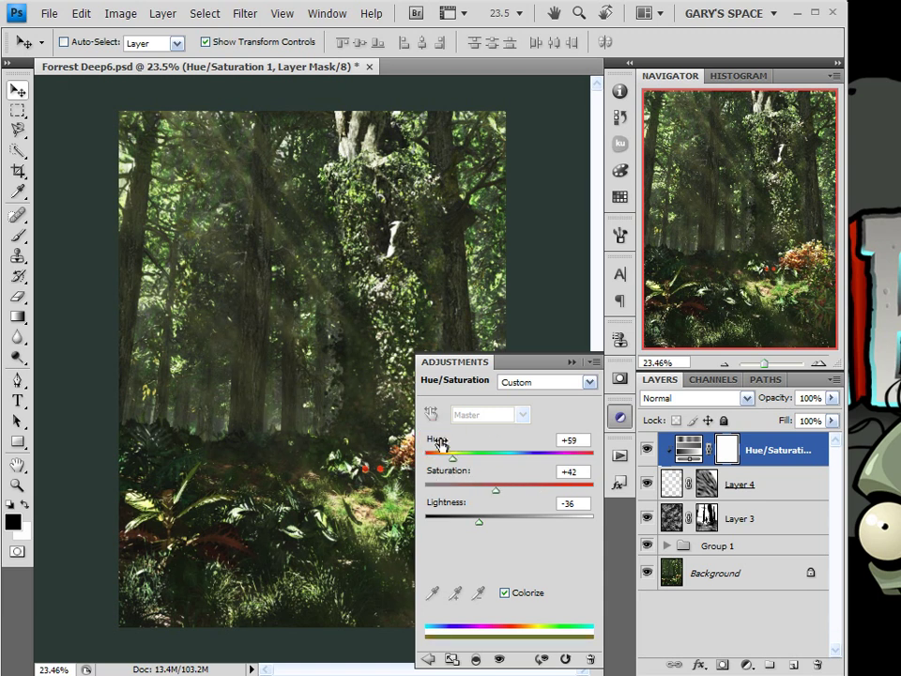
pyautogui.moveTo(462, 454); pyautogui.dragTo(447, 454)
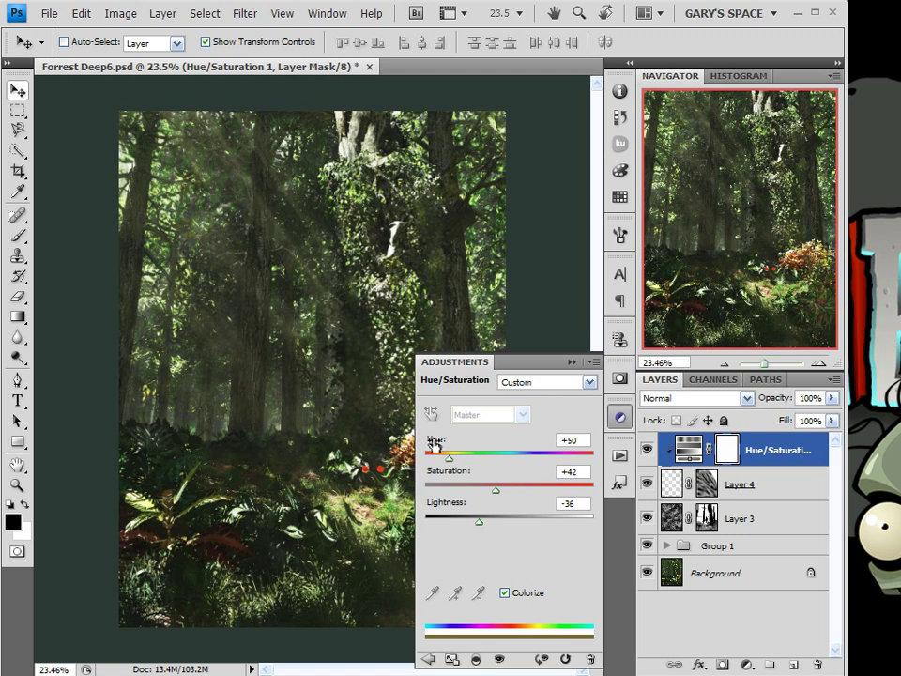
pyautogui.moveTo(468, 452); pyautogui.dragTo(479, 453)
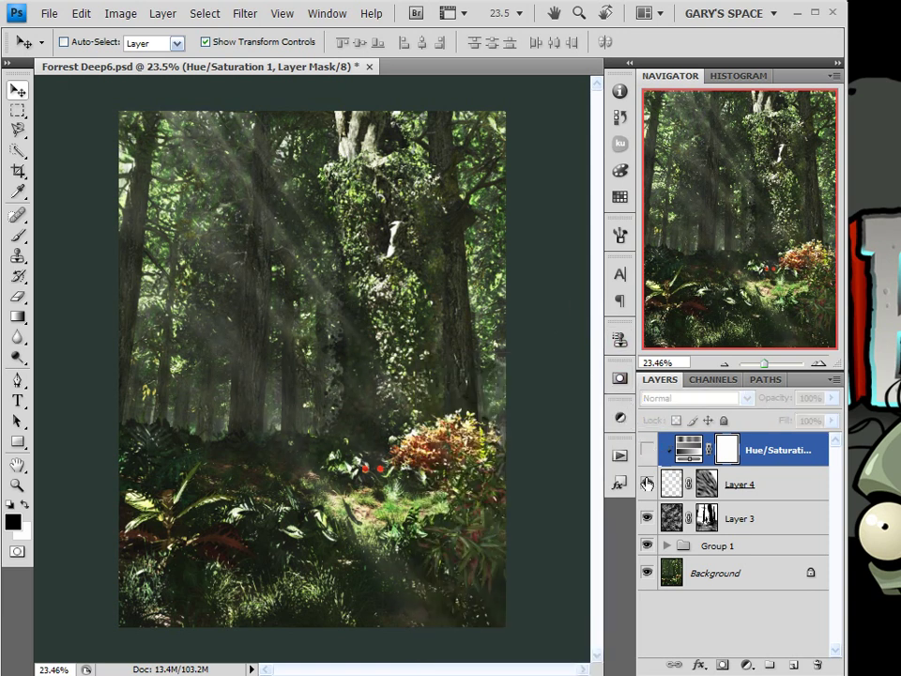
pyautogui.click(645, 484)
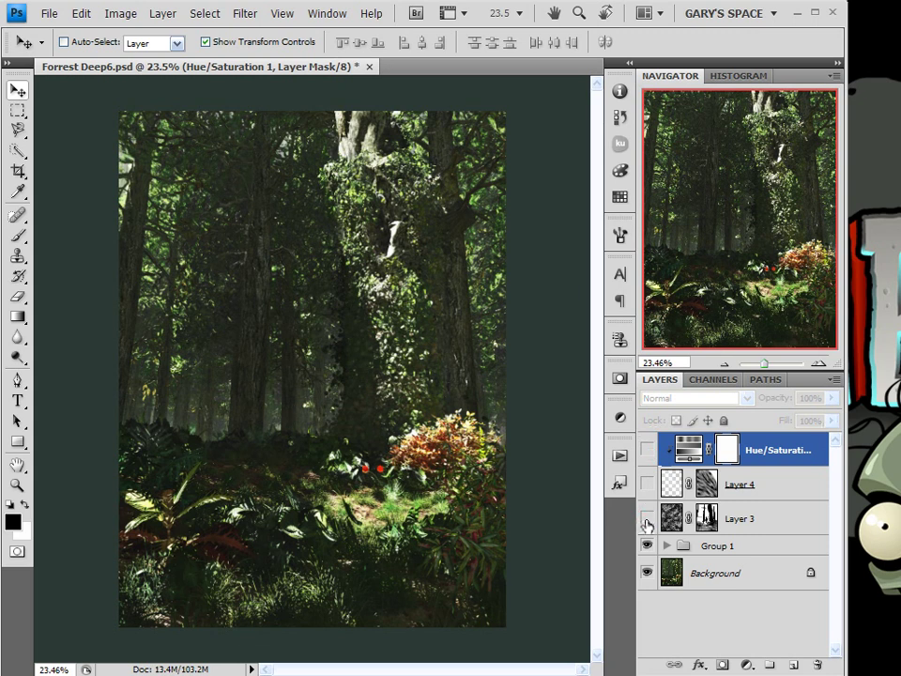
pyautogui.click(645, 518)
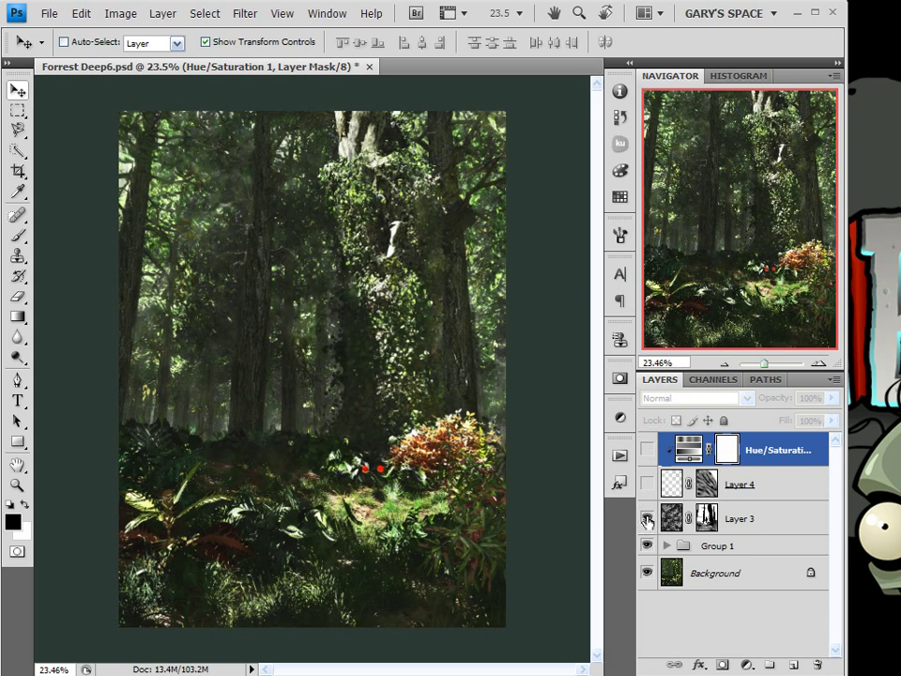
pyautogui.click(645, 518)
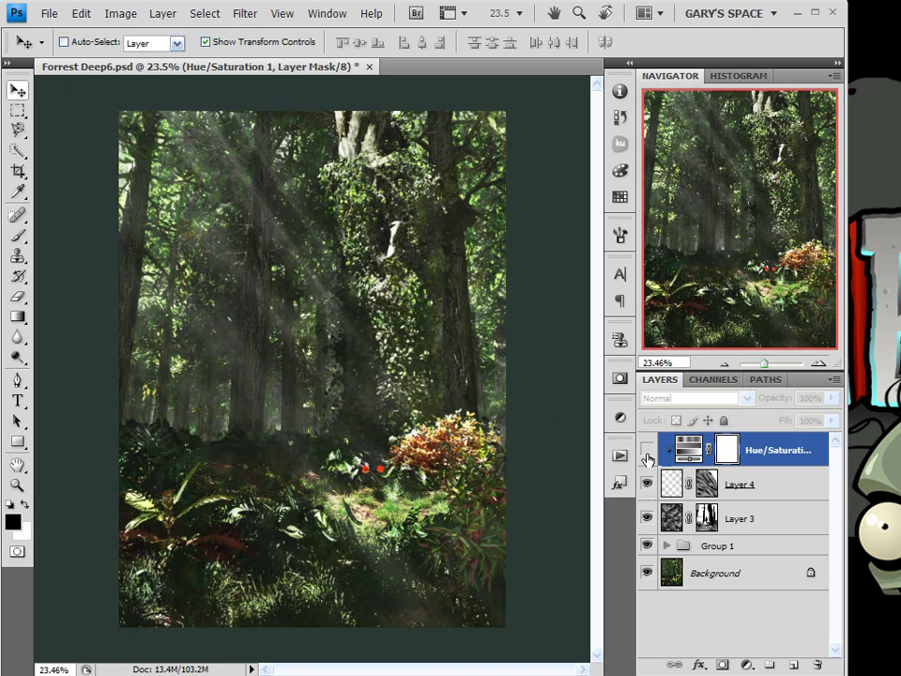
pyautogui.click(646, 451)
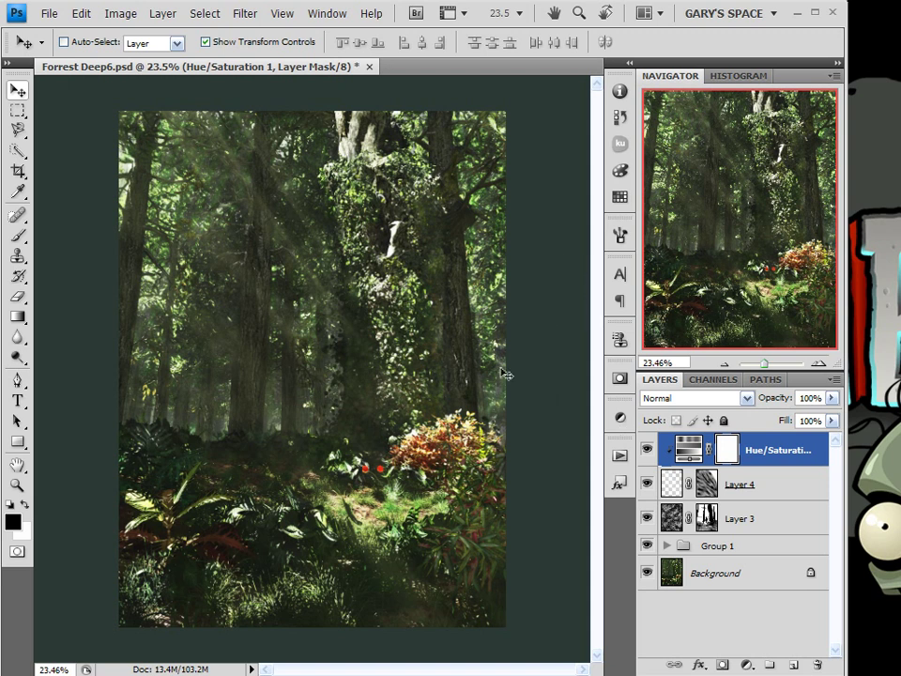
pyautogui.moveTo(505, 374)
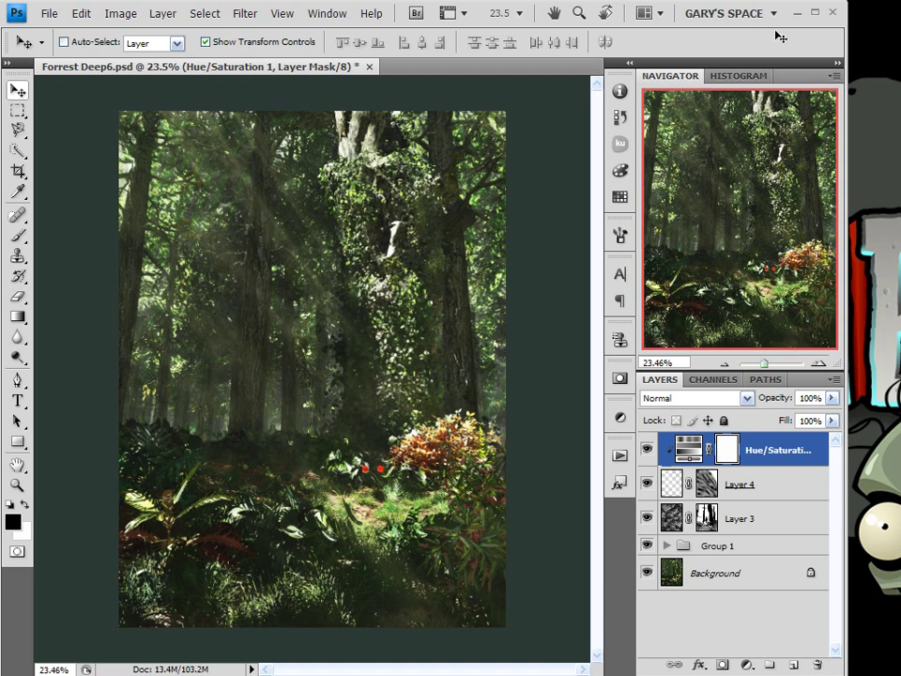
pyautogui.moveTo(284, 263)
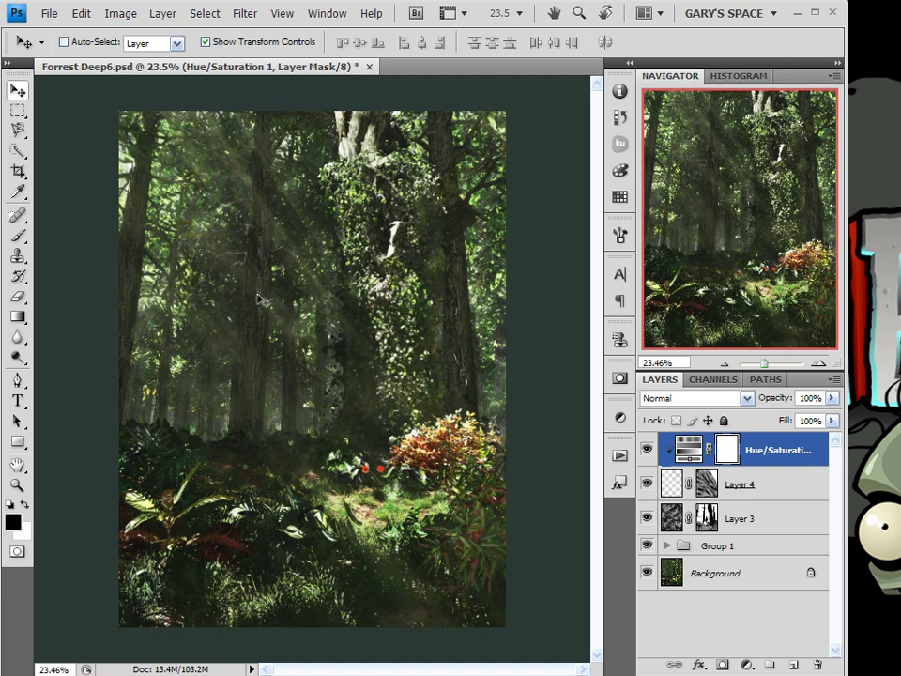
pyautogui.moveTo(256, 279)
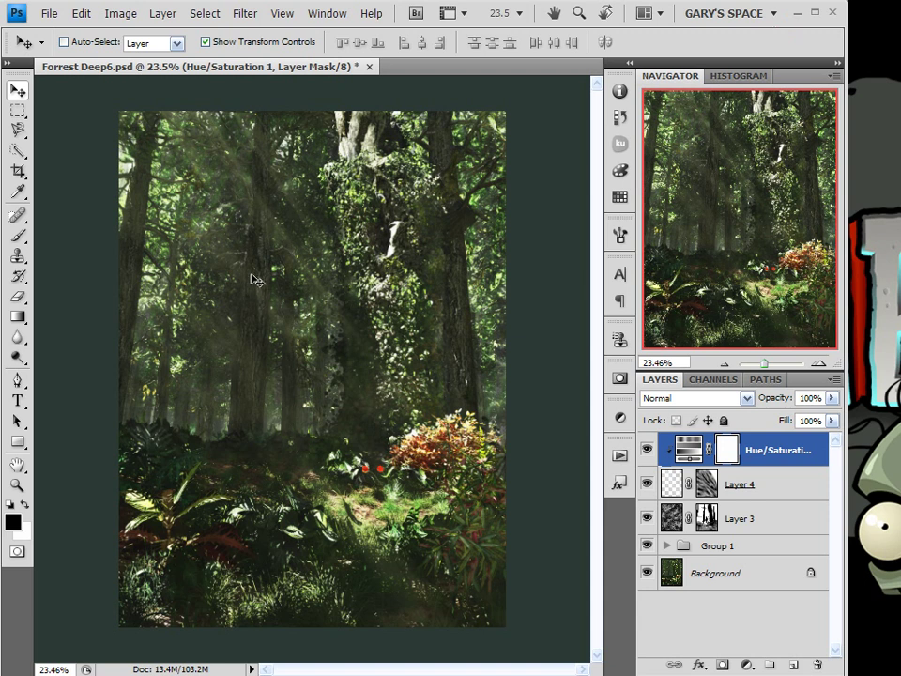
pyautogui.moveTo(554, 297)
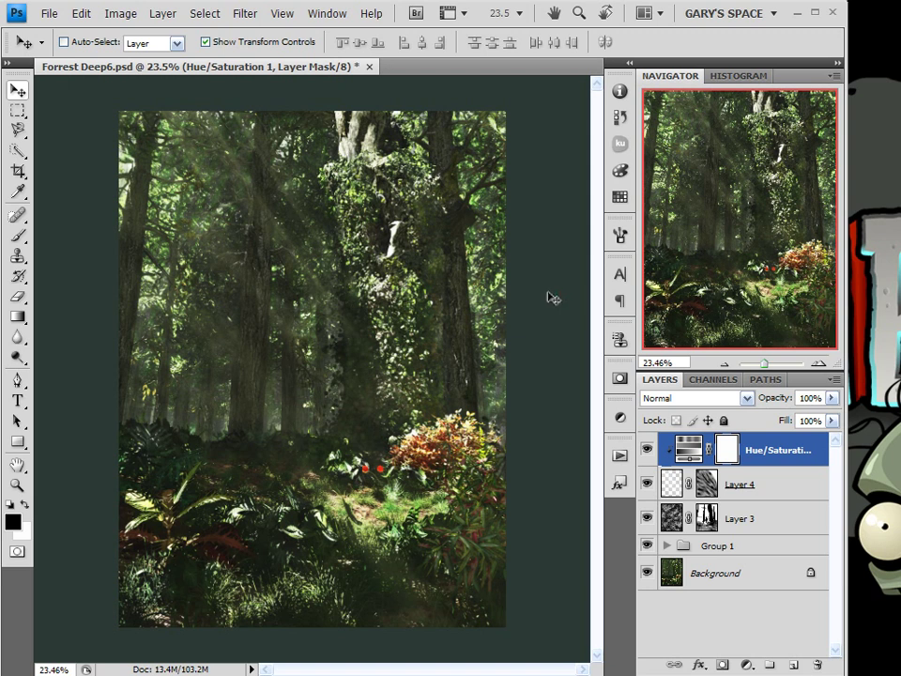
pyautogui.moveTo(510, 285)
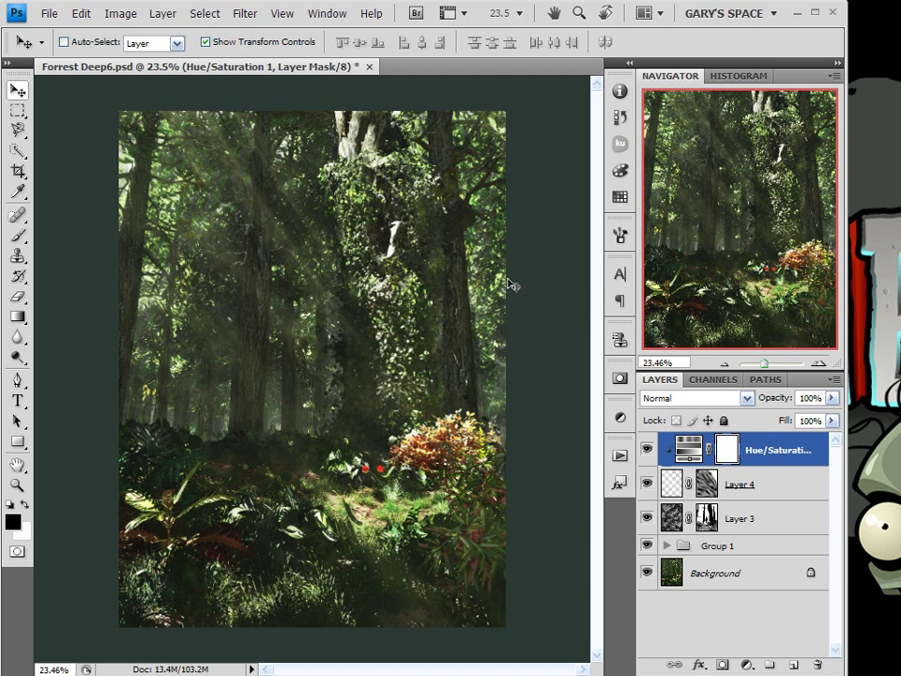
pyautogui.moveTo(495, 282)
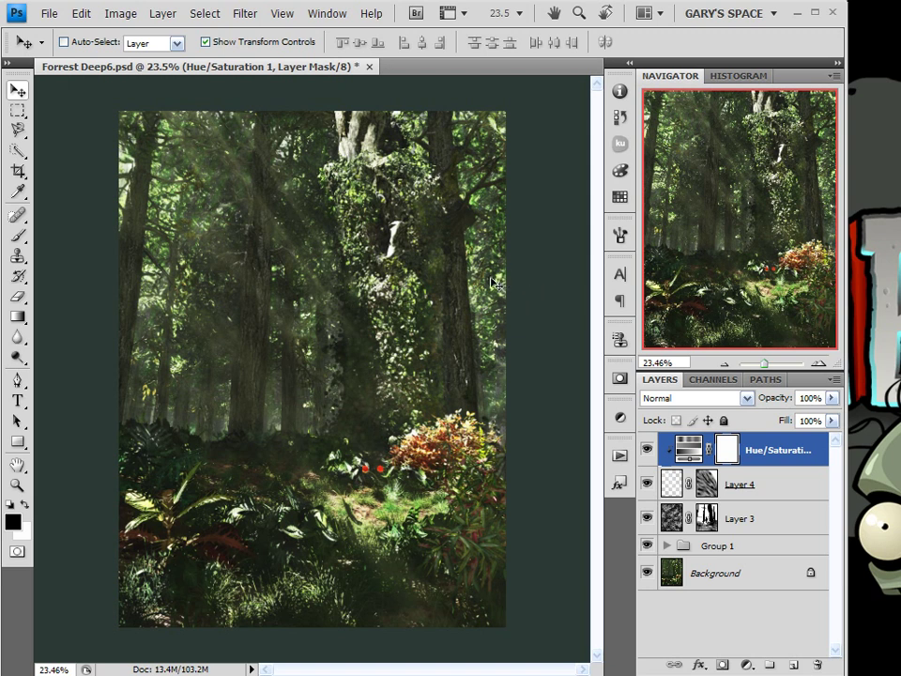
pyautogui.moveTo(244, 203)
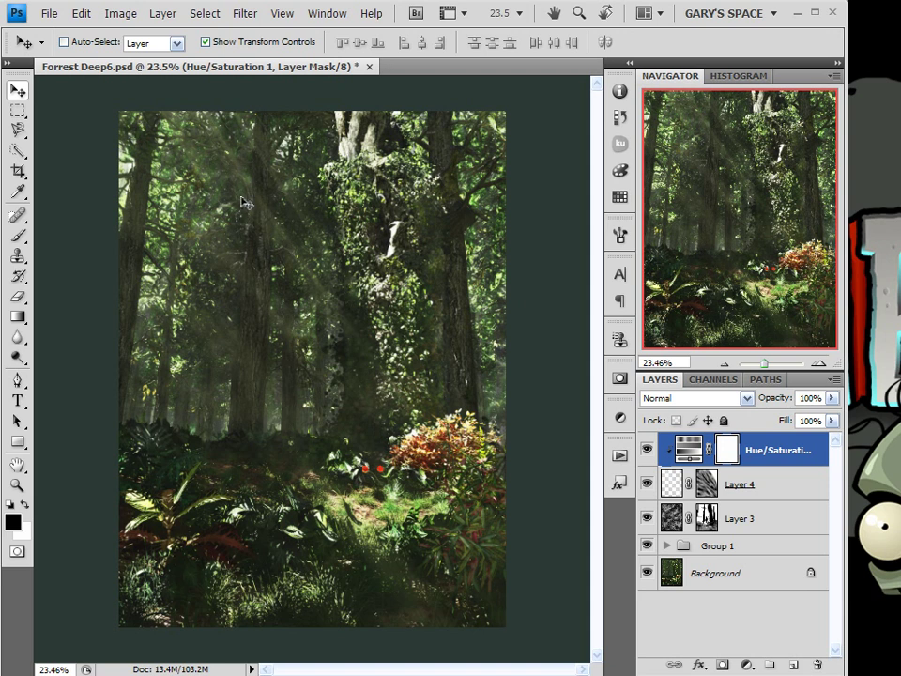
pyautogui.moveTo(251, 259)
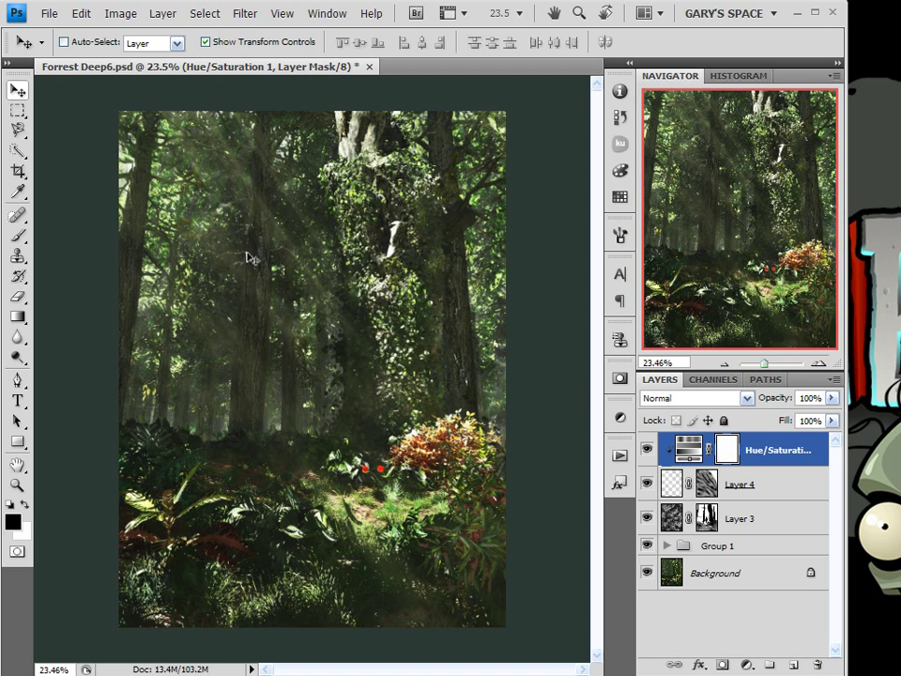
pyautogui.moveTo(255, 312)
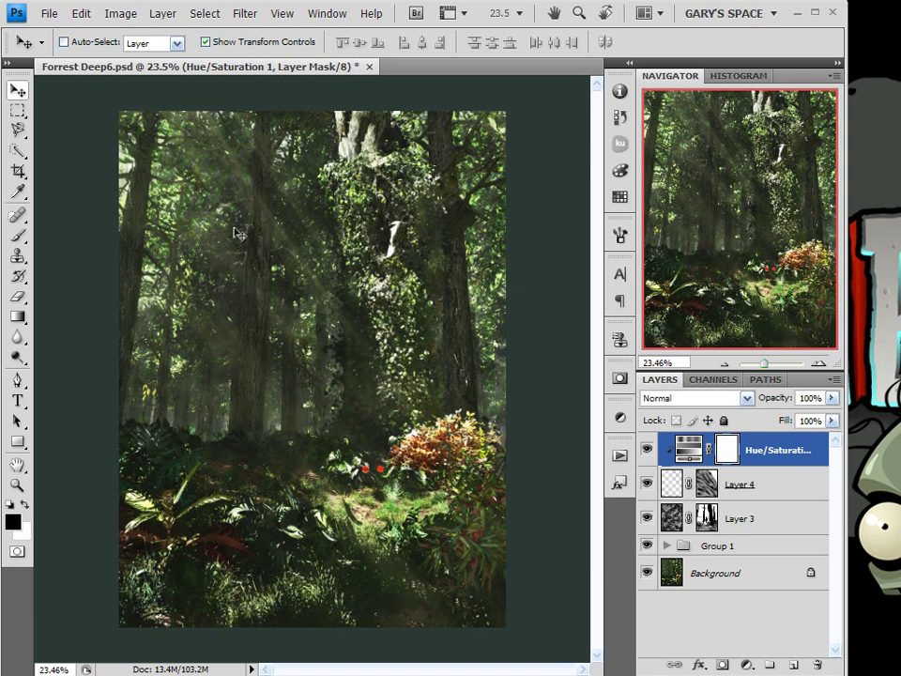
pyautogui.moveTo(222, 208)
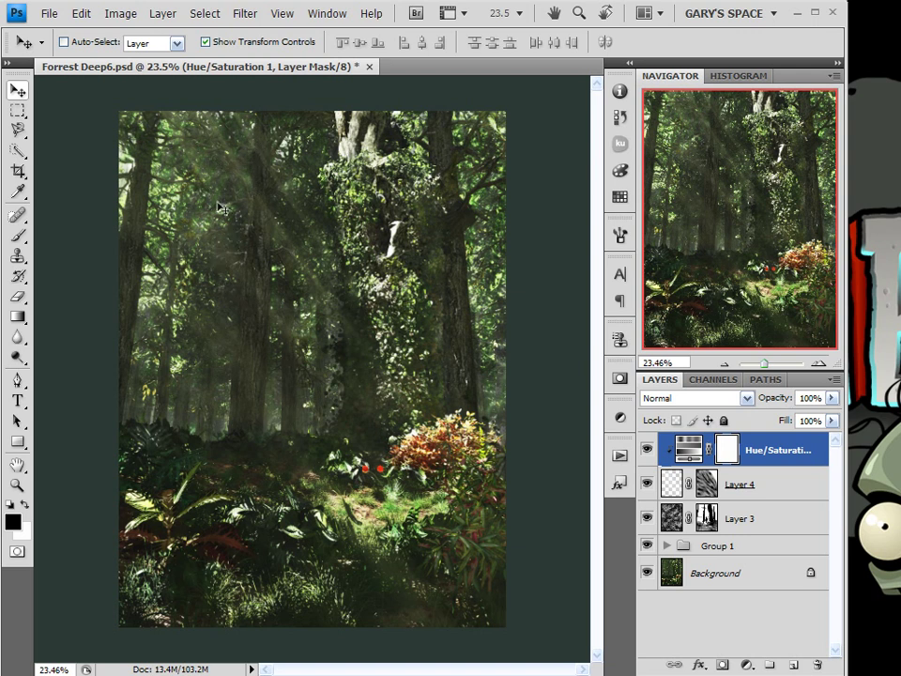
pyautogui.moveTo(298, 90)
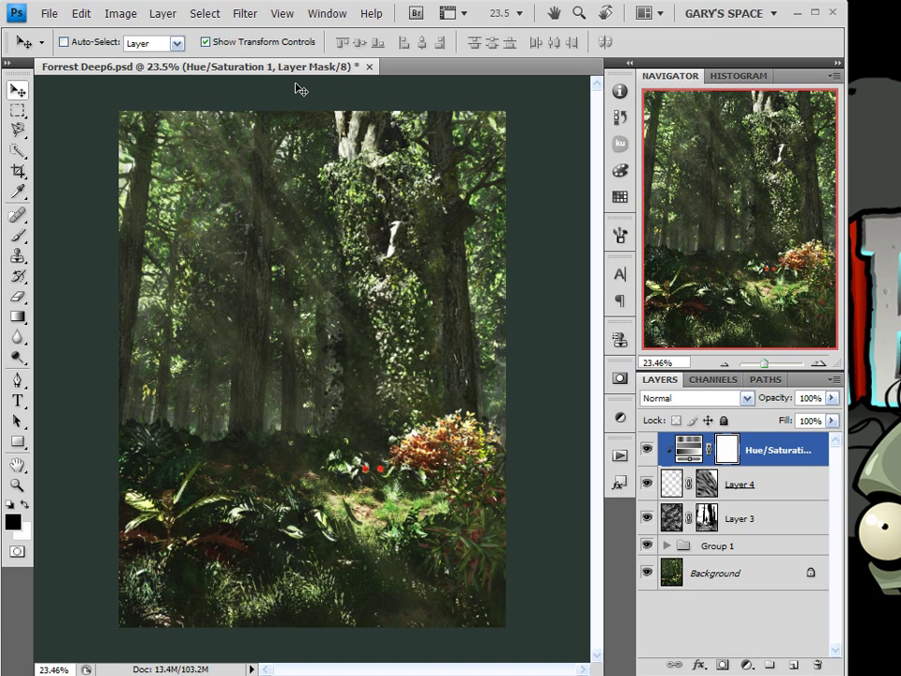